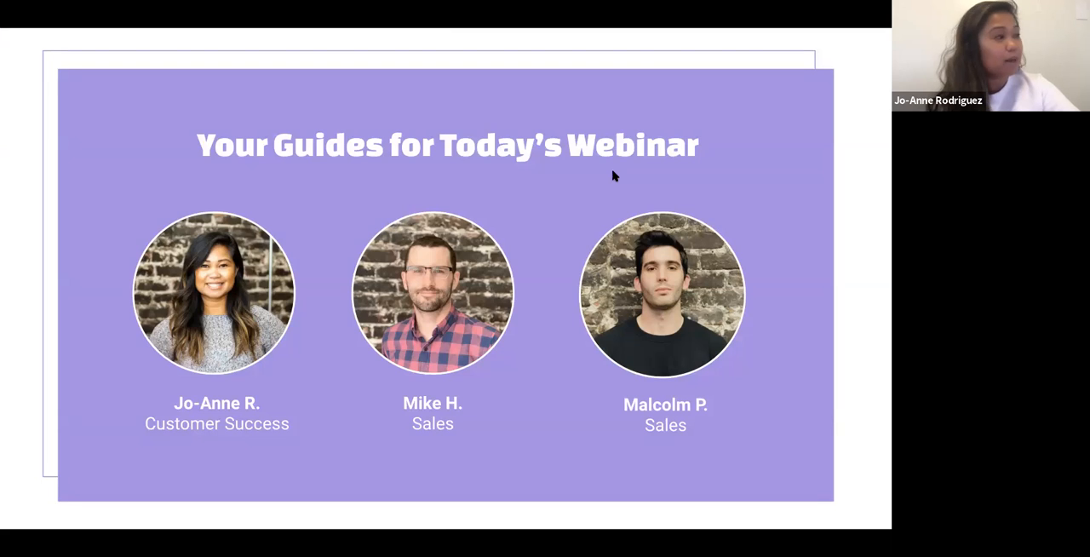
mouse_move(555, 276)
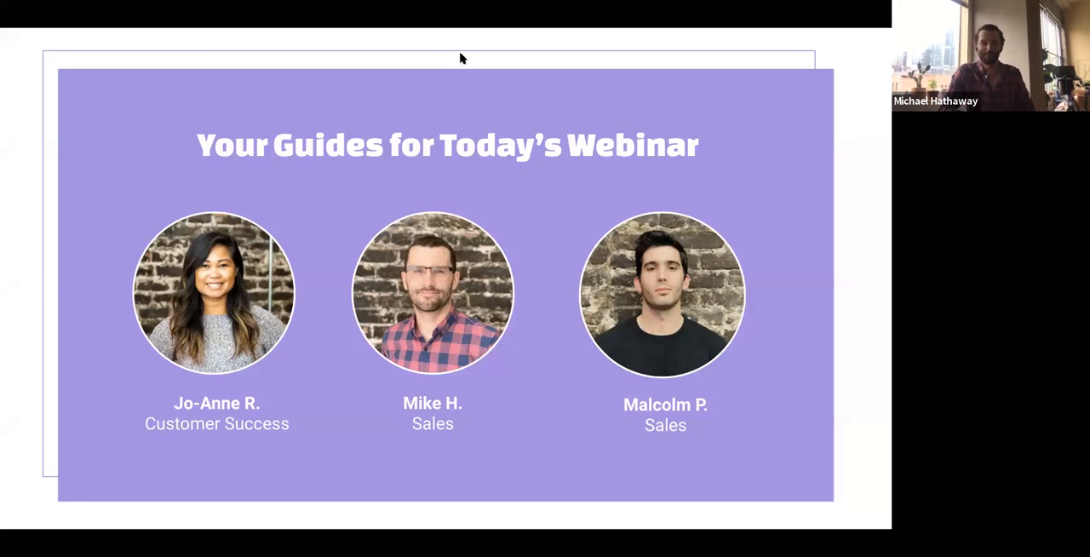
mouse_move(859, 143)
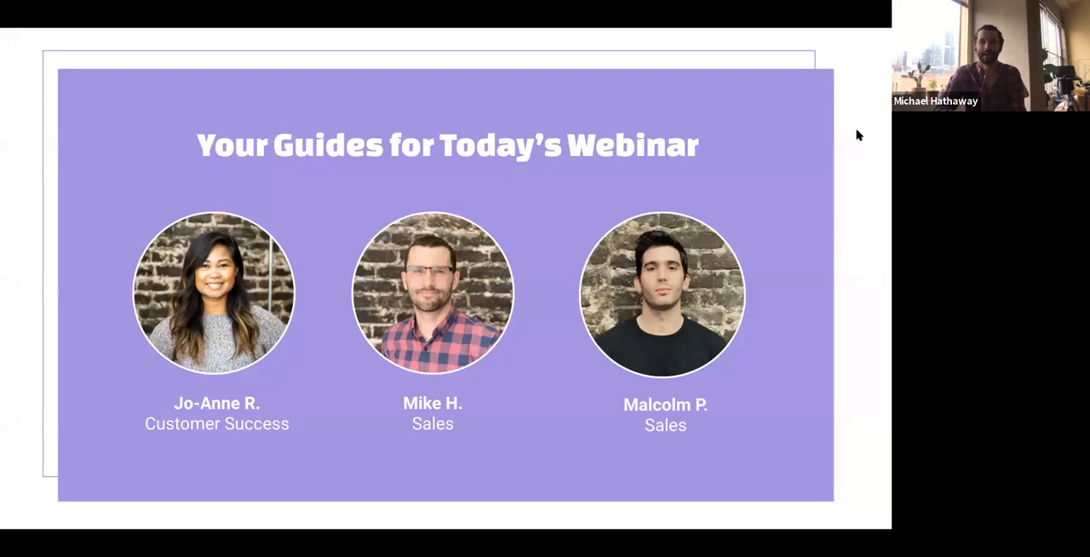
mouse_move(753, 96)
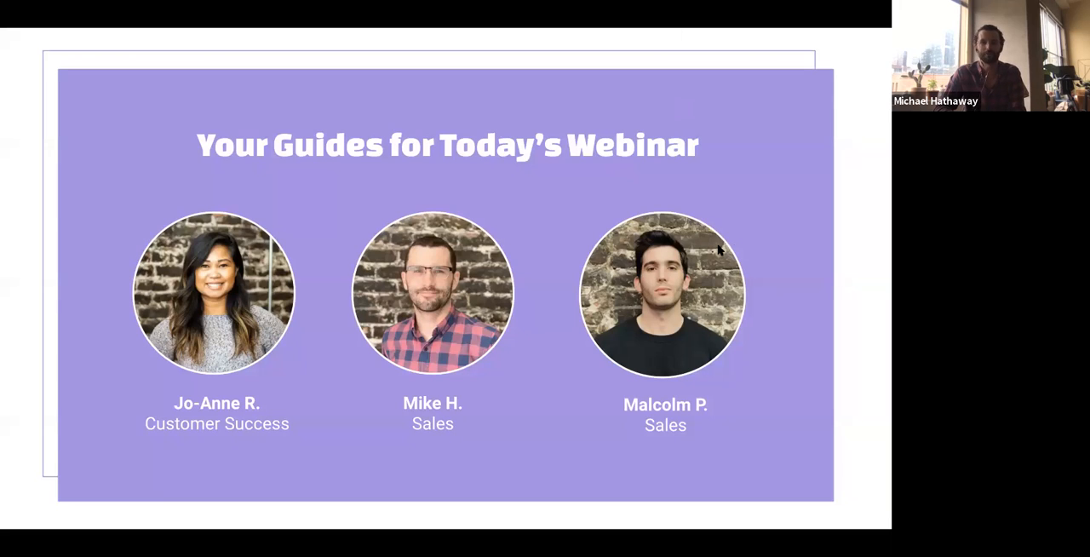
mouse_move(782, 249)
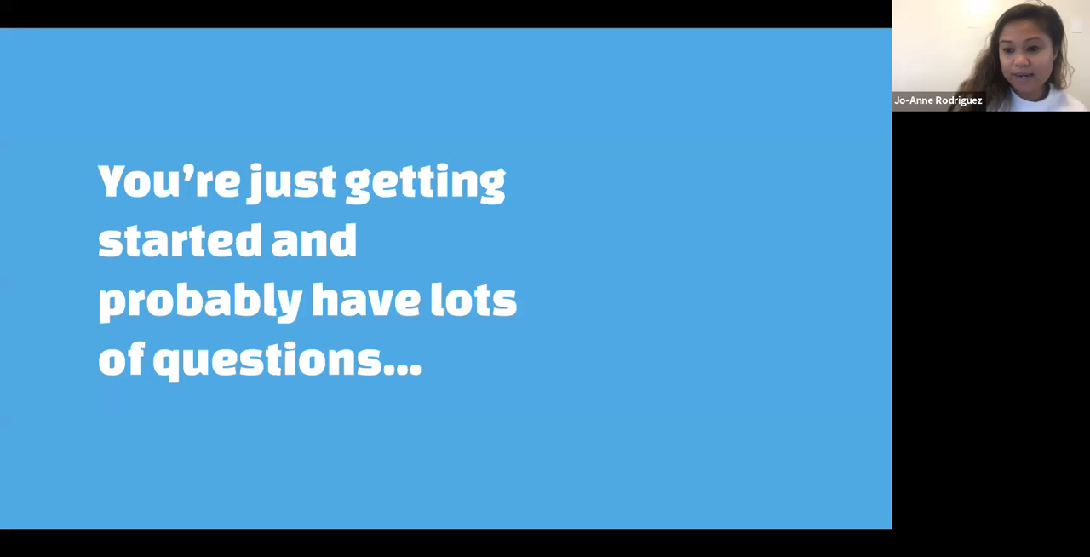
mouse_move(652, 256)
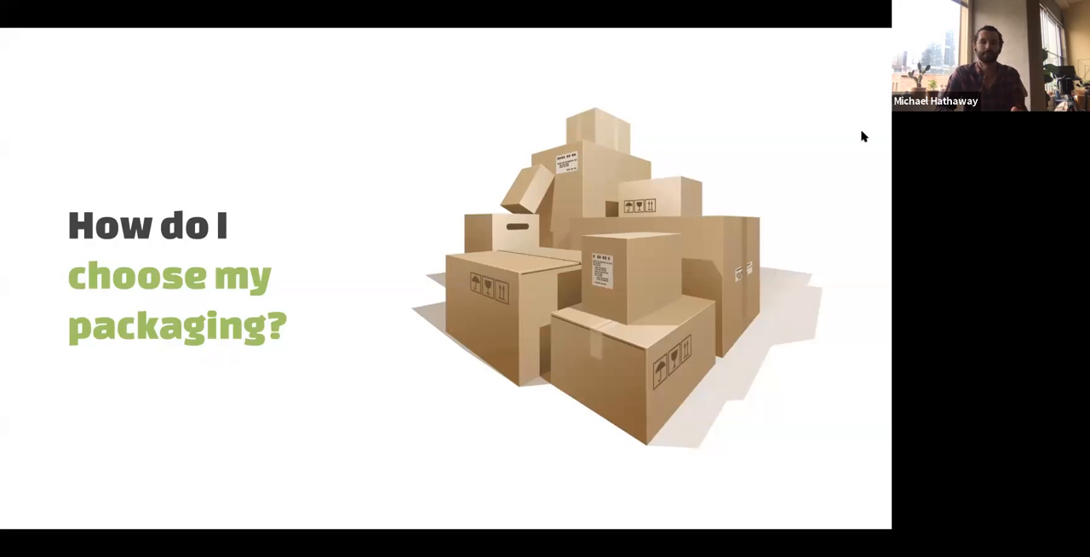
mouse_move(663, 165)
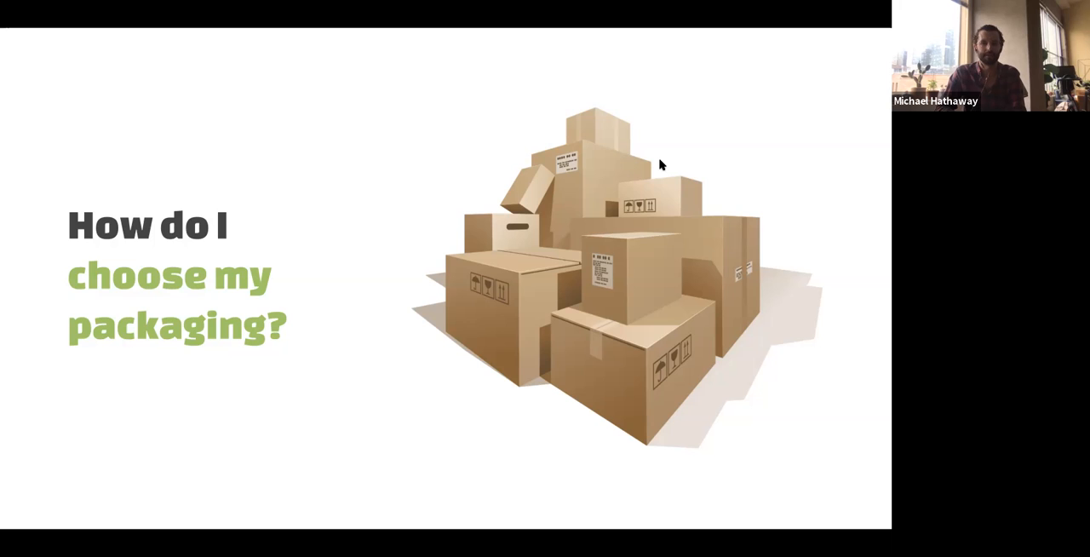
mouse_move(860, 141)
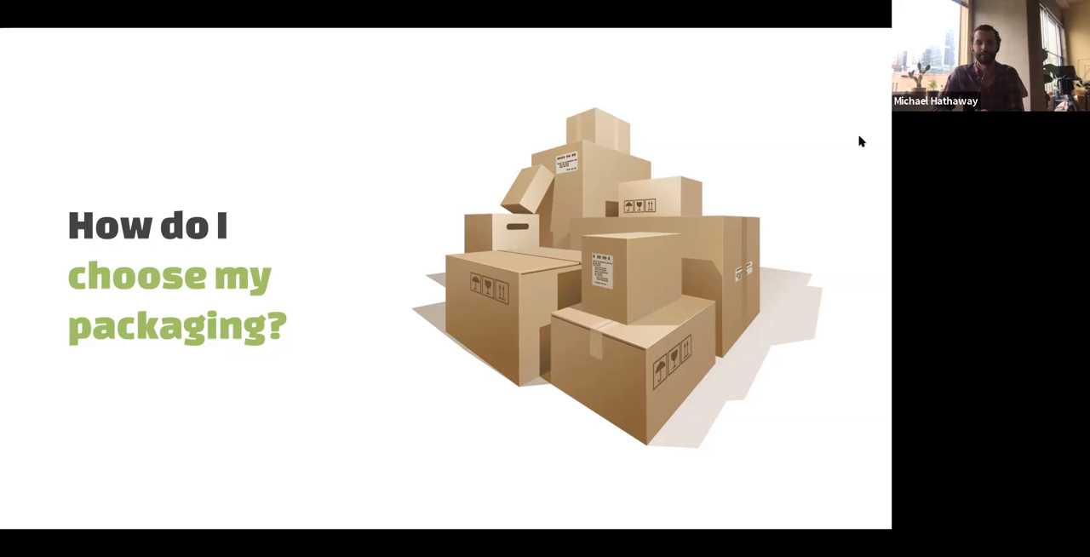
mouse_move(855, 136)
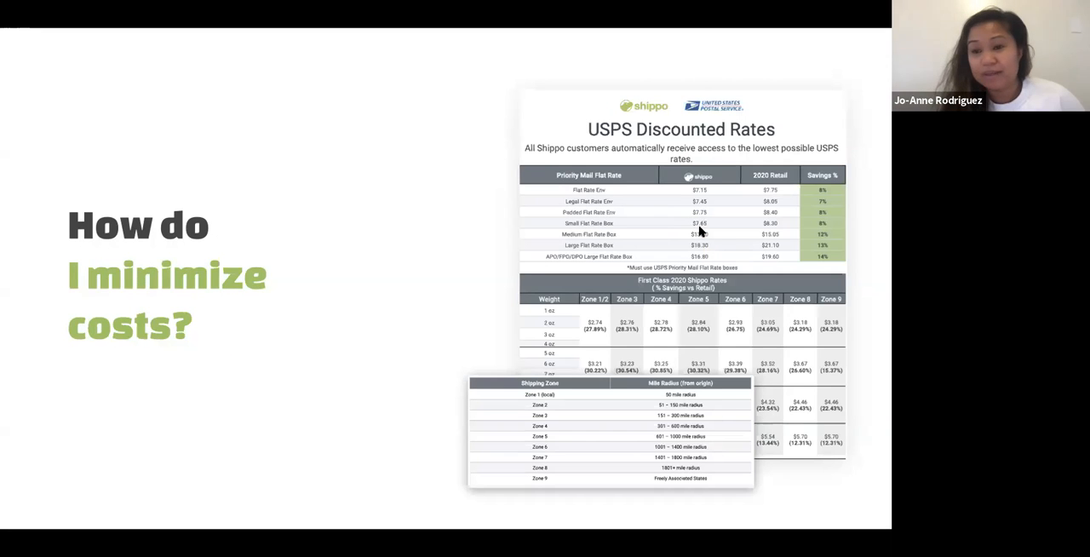
mouse_move(814, 152)
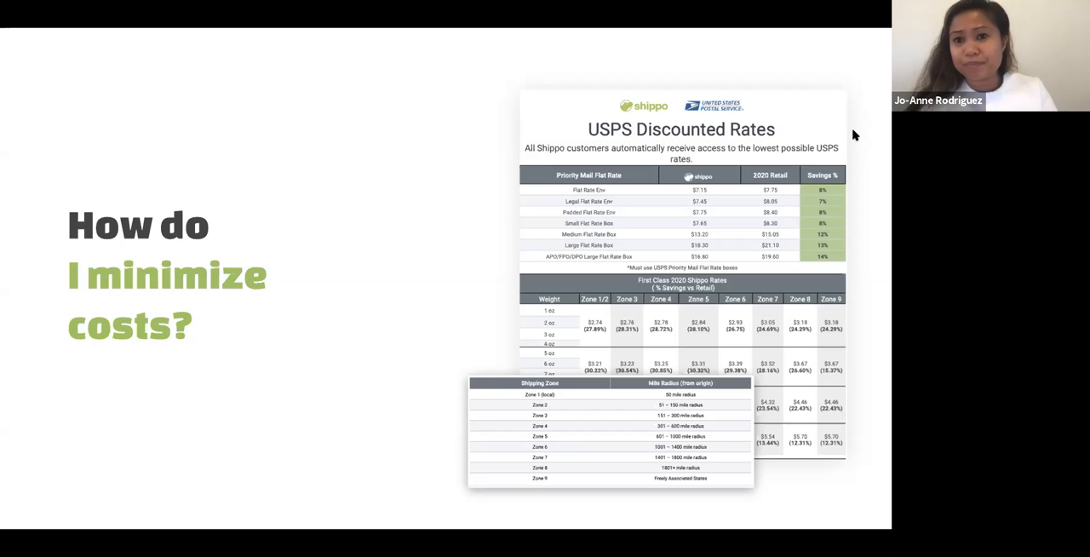
mouse_move(612, 223)
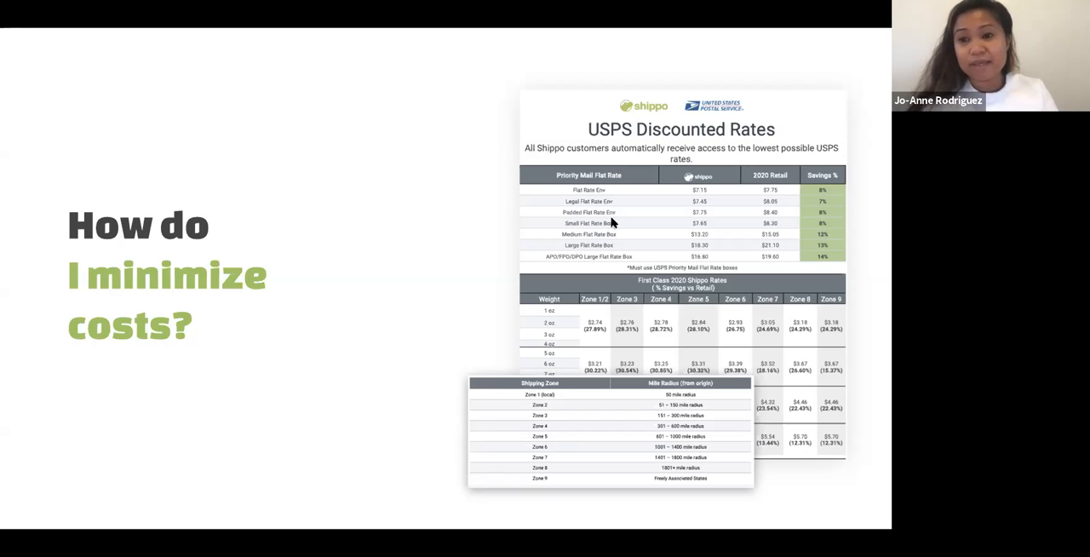
mouse_move(627, 229)
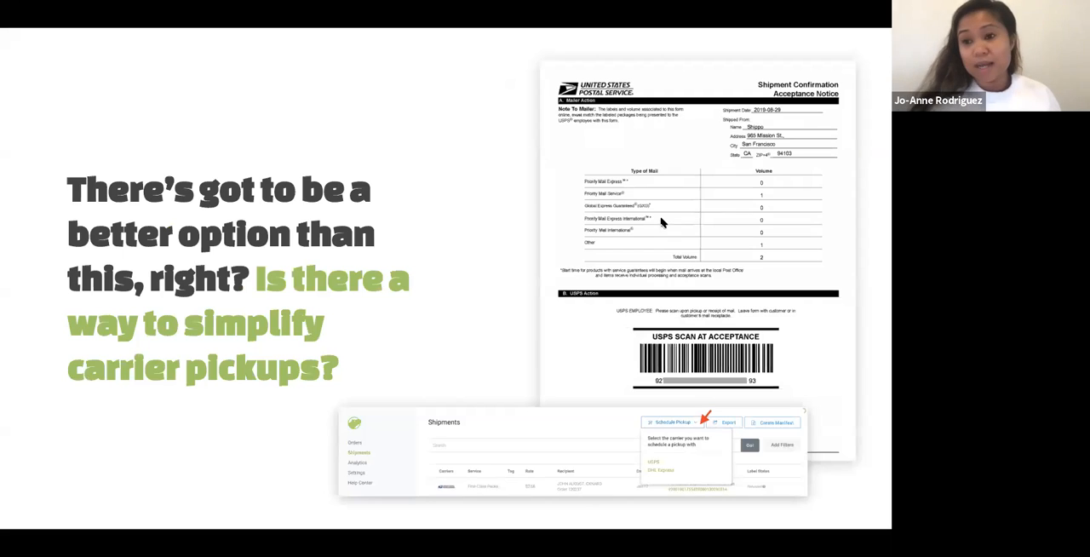
mouse_move(835, 177)
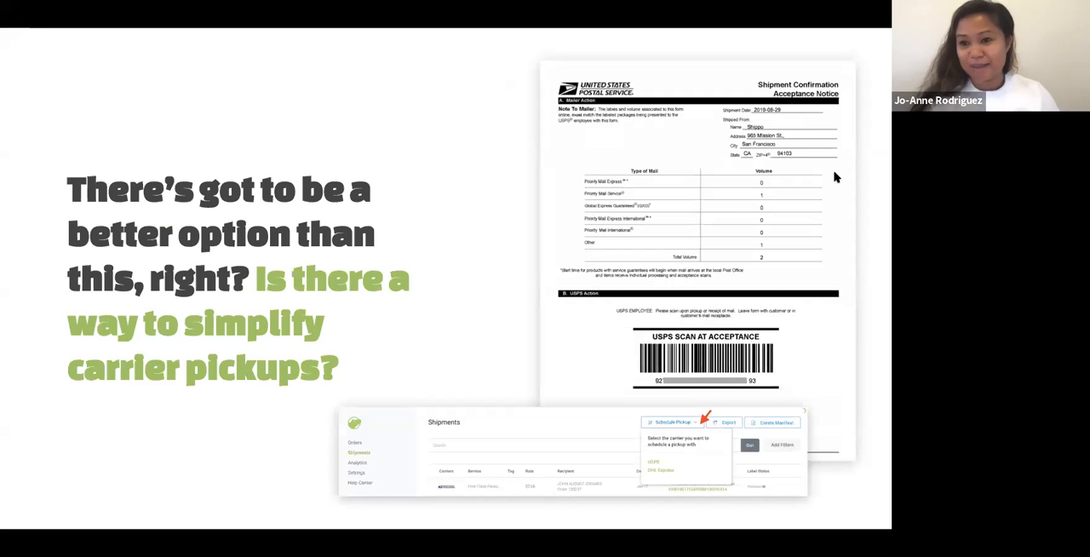
mouse_move(863, 133)
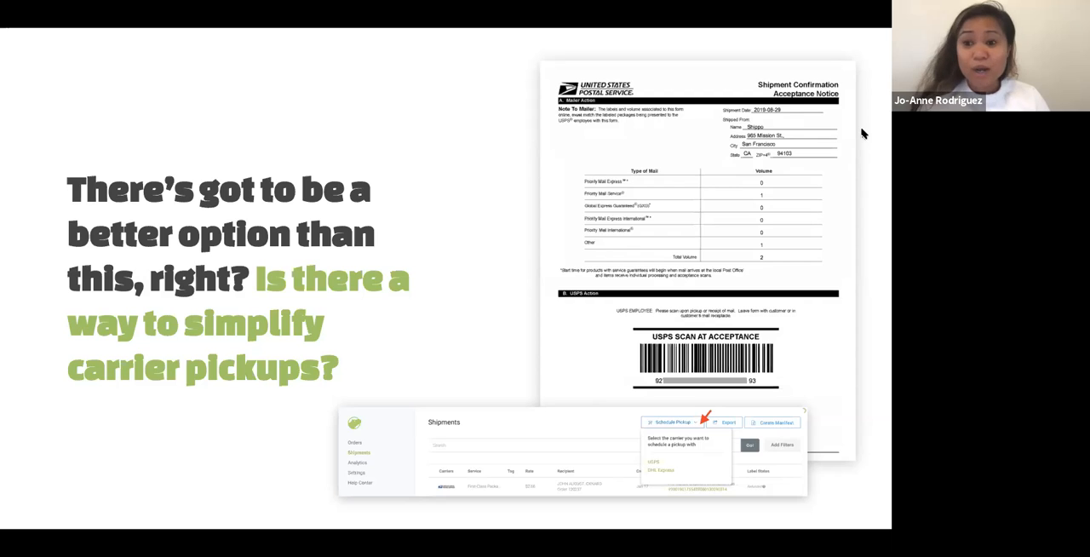
mouse_move(714, 191)
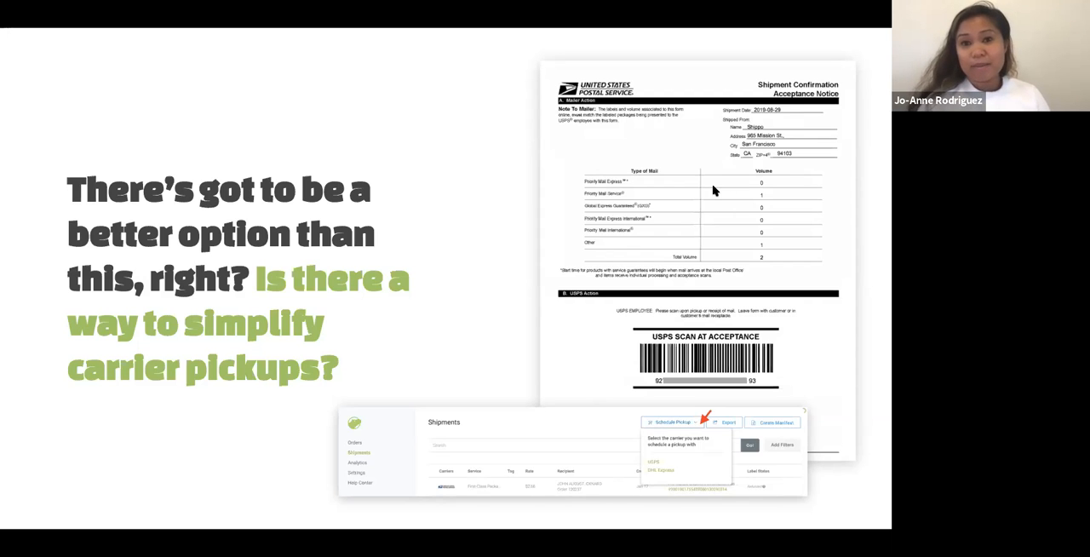
mouse_move(710, 235)
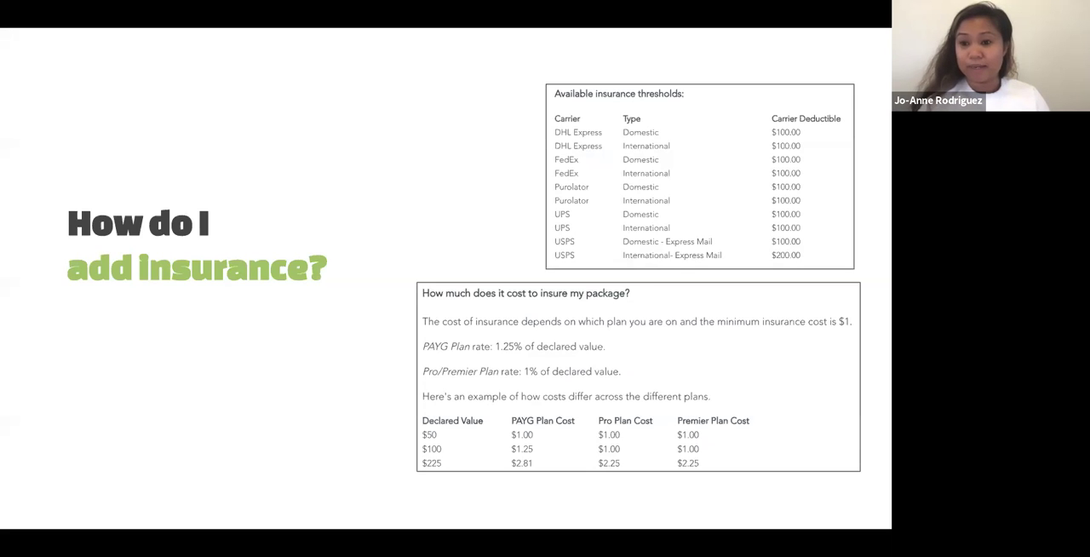
mouse_move(864, 144)
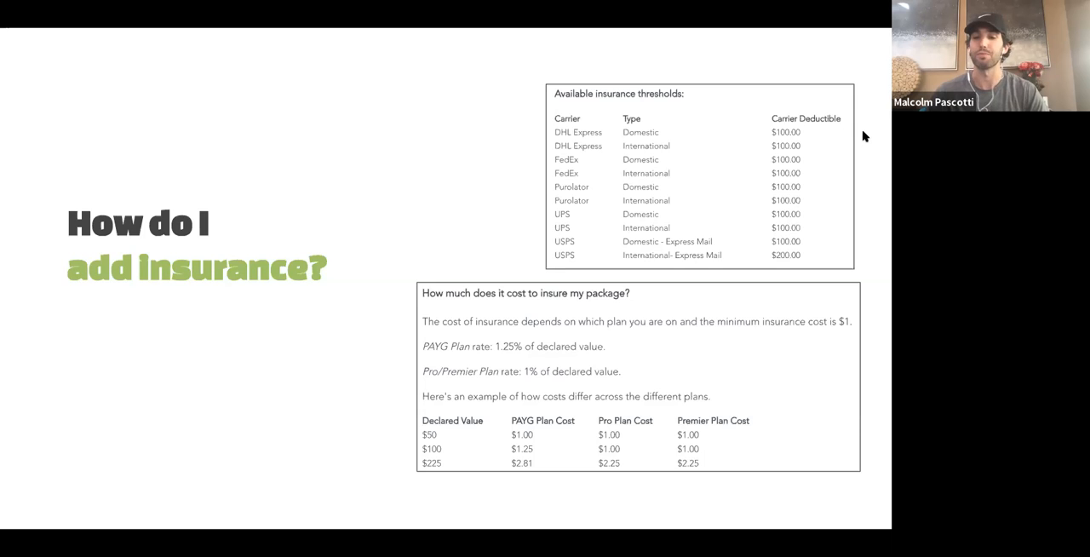
mouse_move(552, 53)
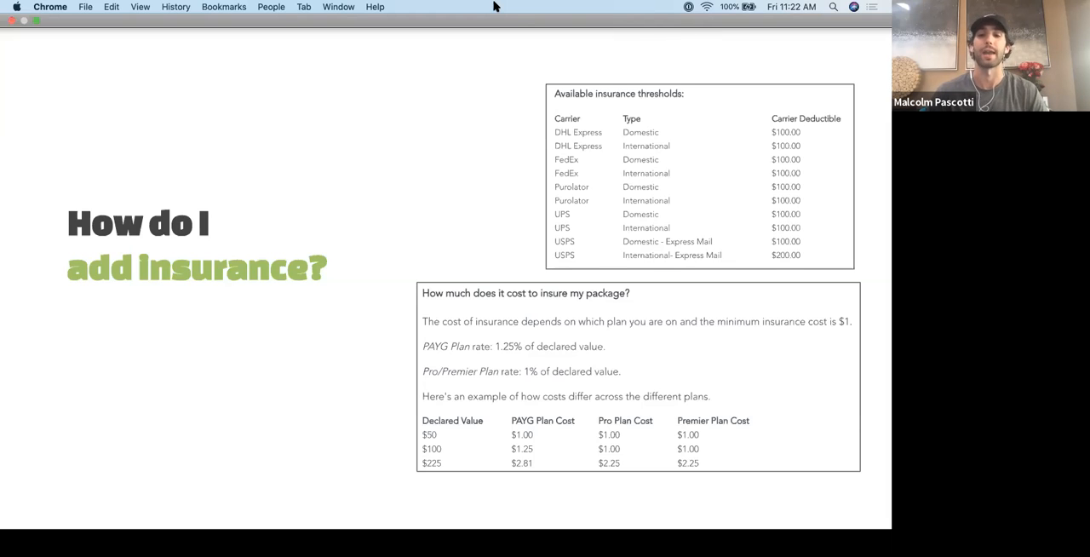
mouse_move(545, 23)
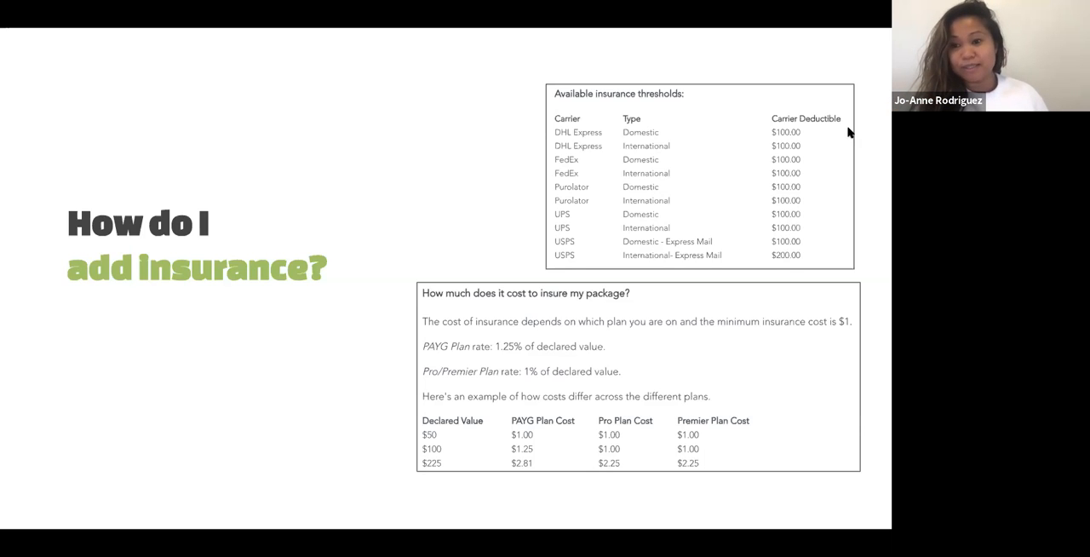
mouse_move(702, 242)
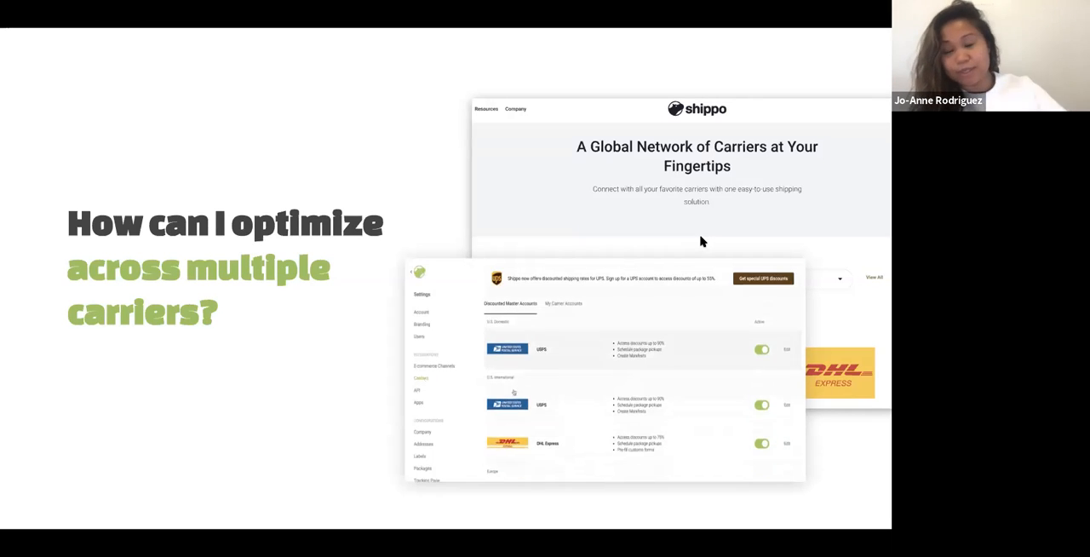
left_click(562, 334)
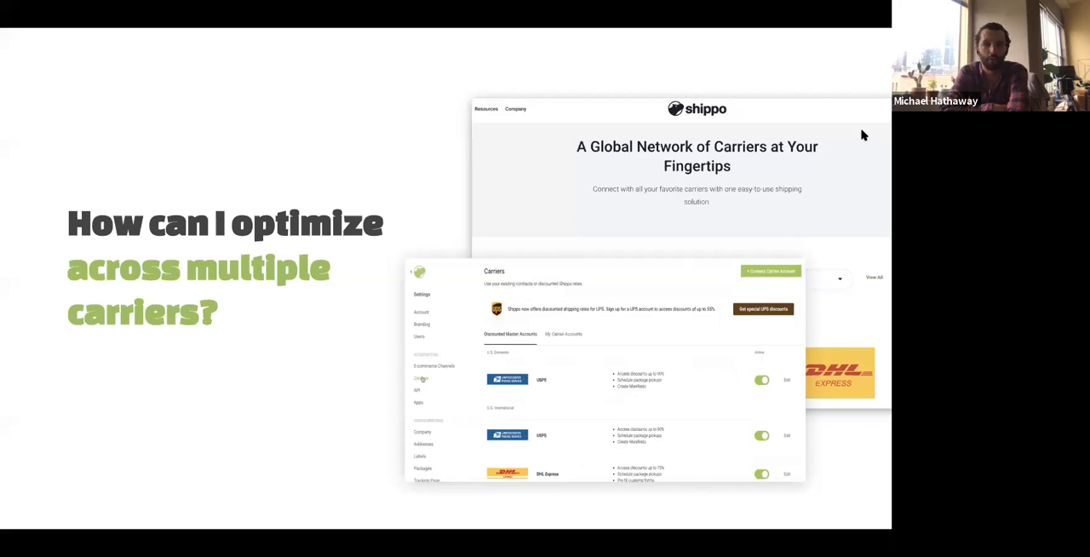
scroll("down", 3)
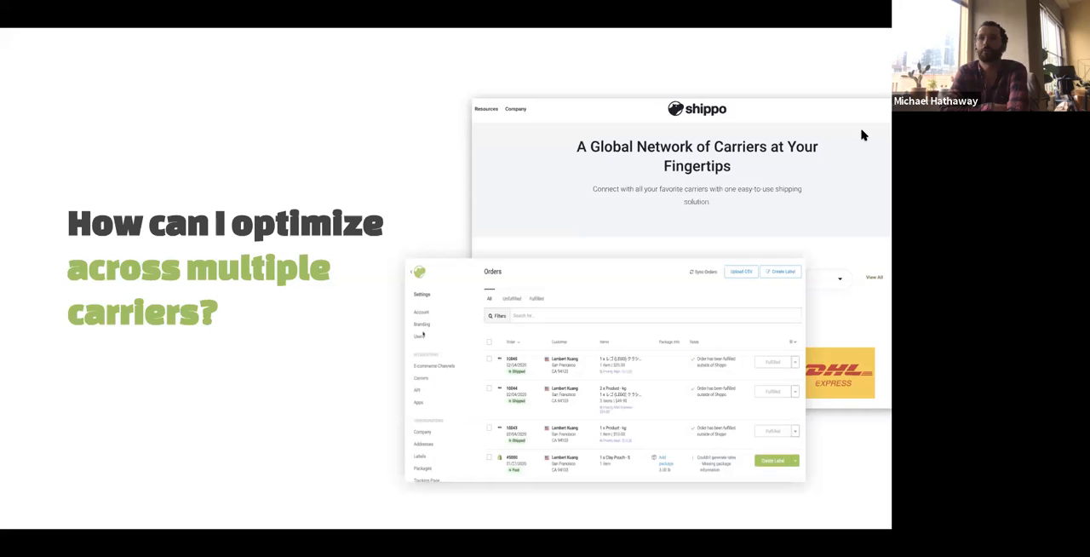
left_click(419, 378)
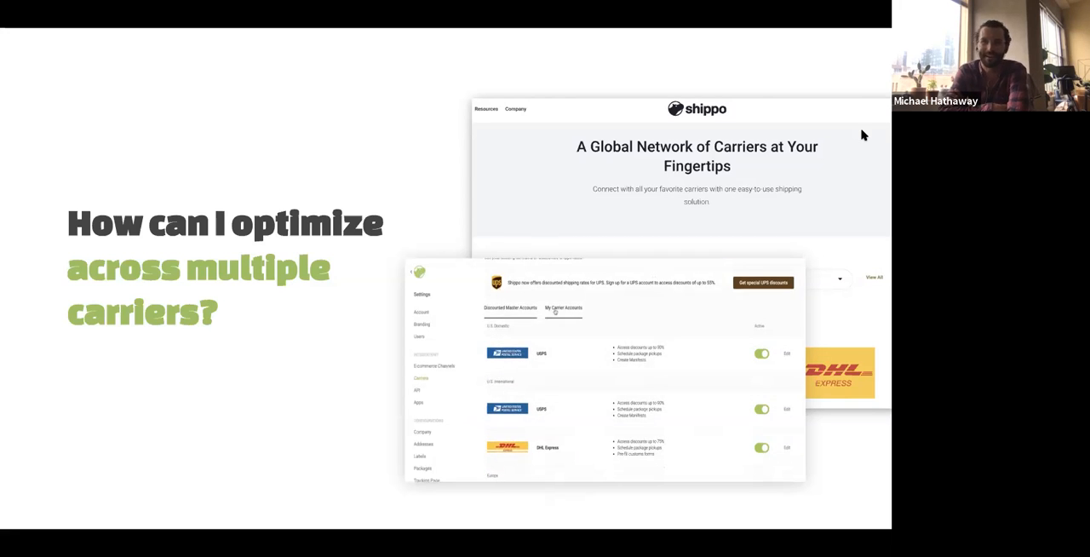
left_click(562, 334)
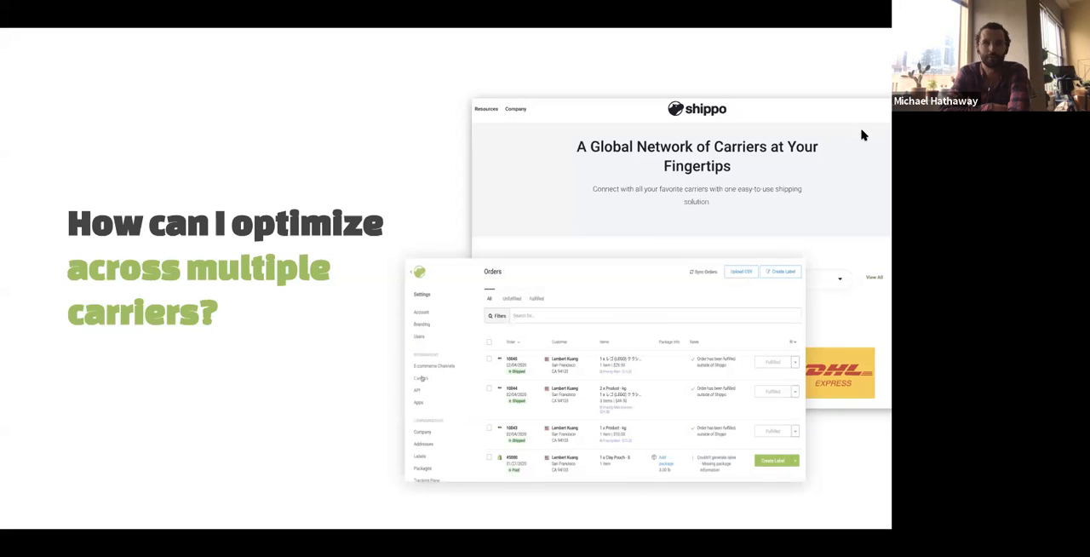
left_click(420, 378)
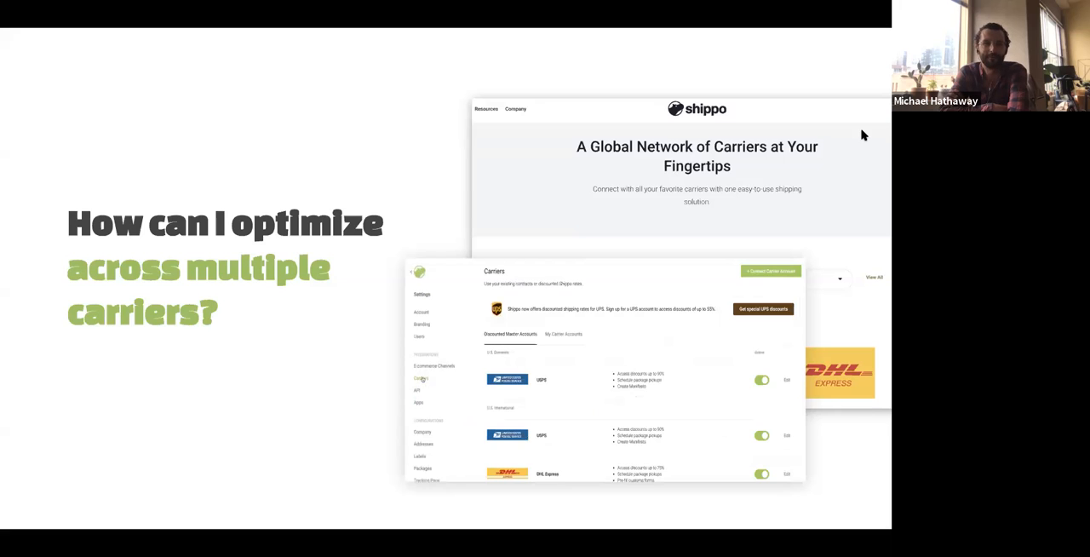
scroll("down", 3)
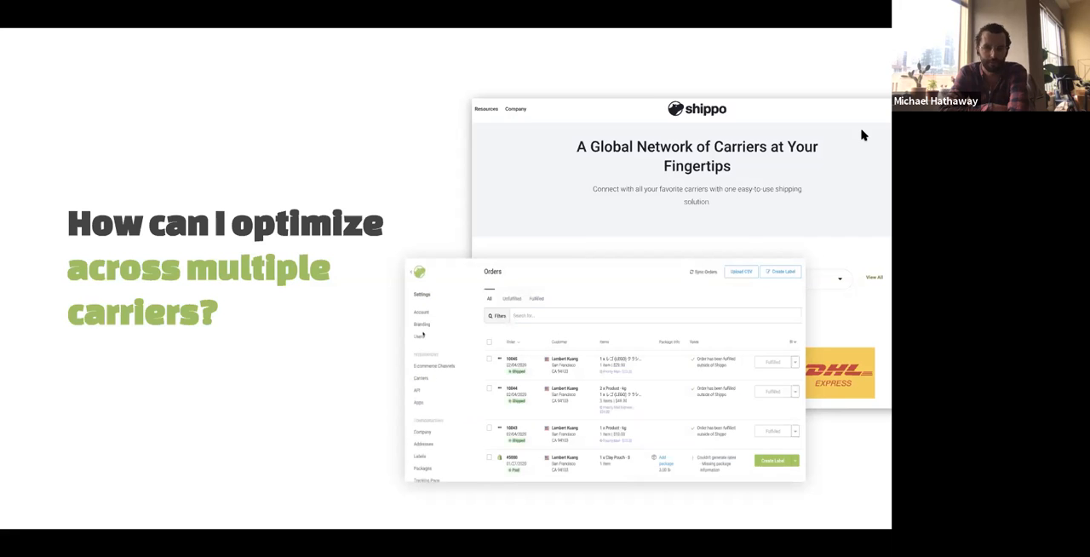
left_click(421, 378)
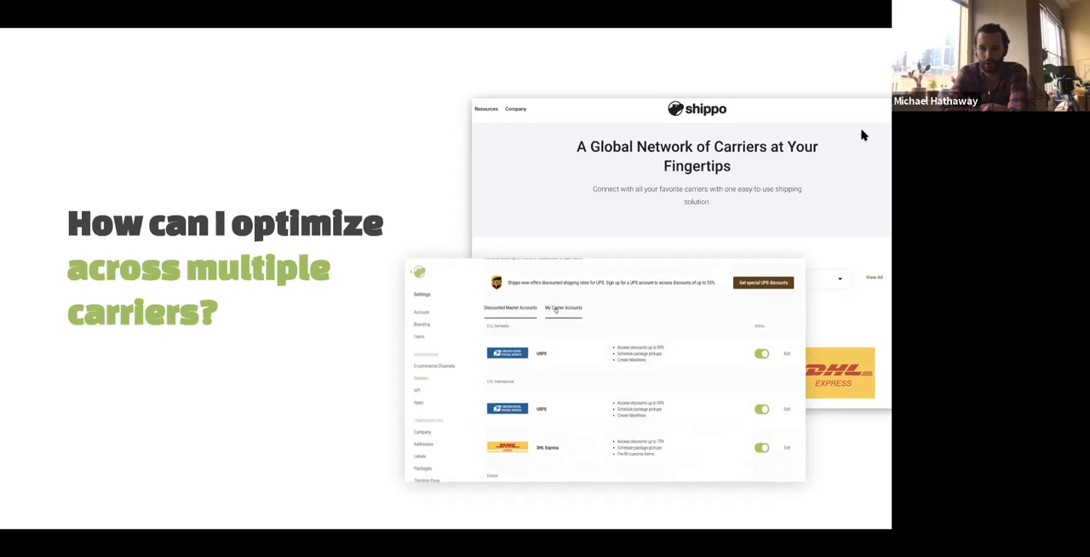
left_click(562, 334)
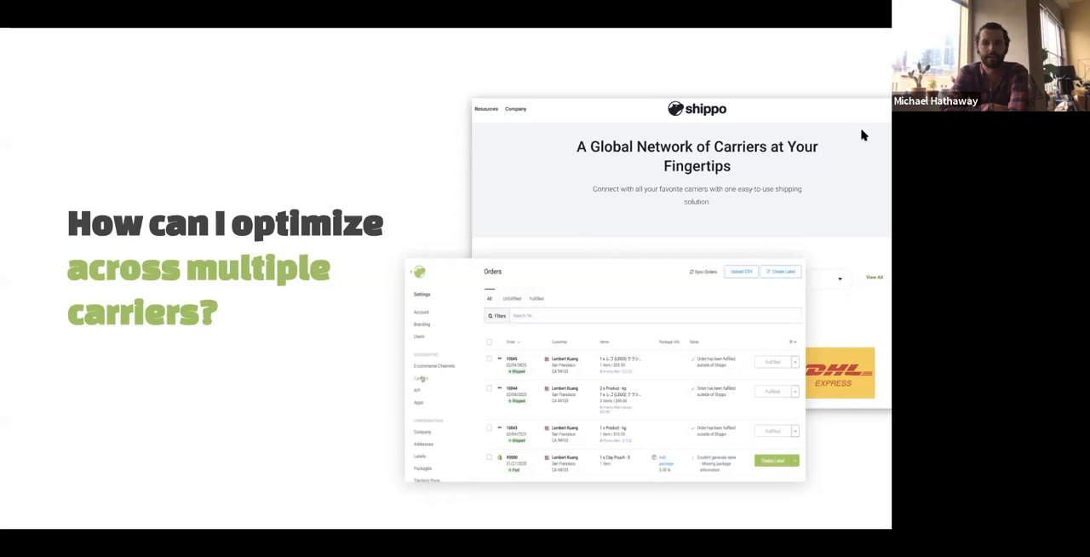
left_click(420, 378)
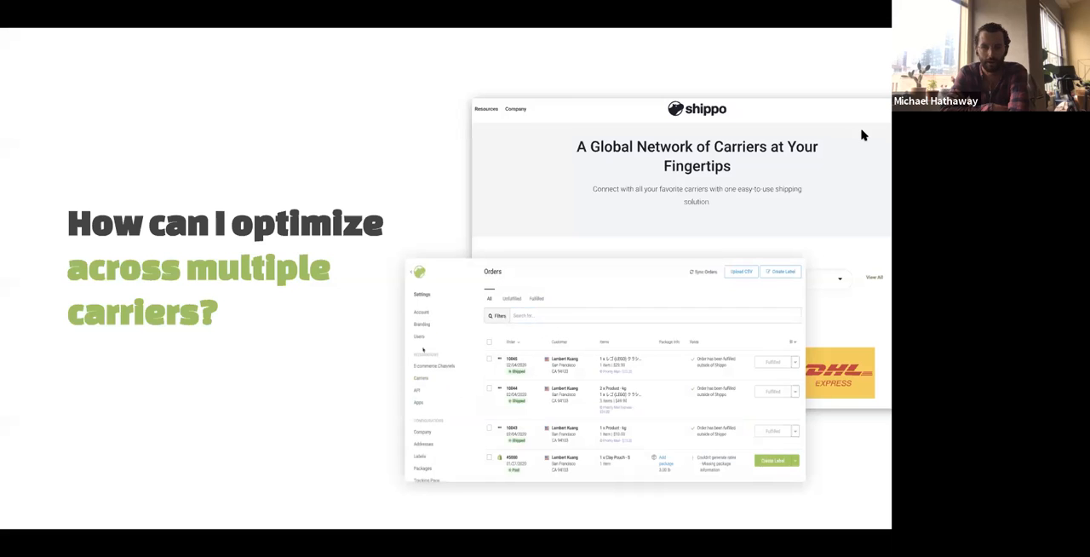
left_click(421, 379)
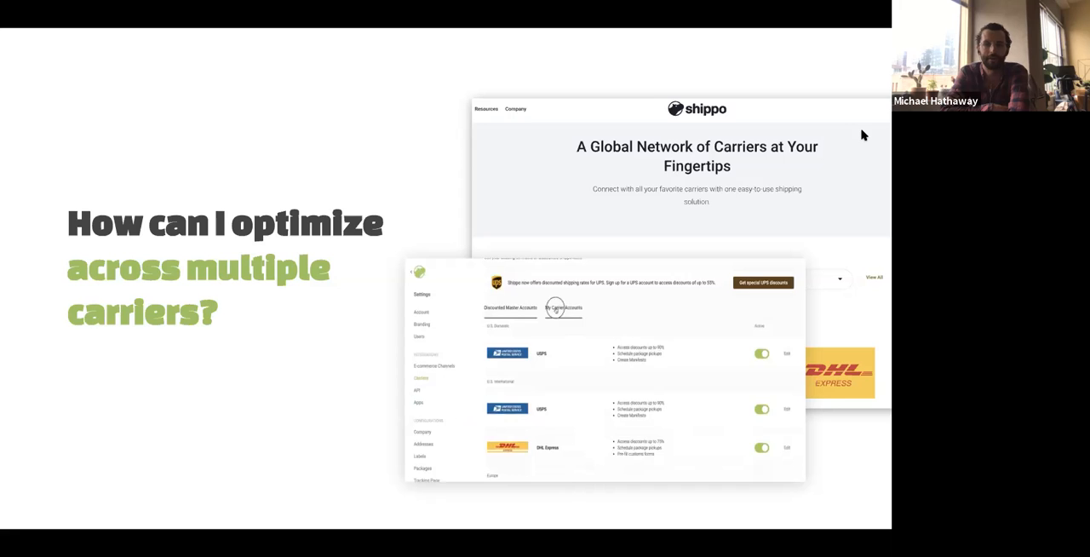
left_click(563, 307)
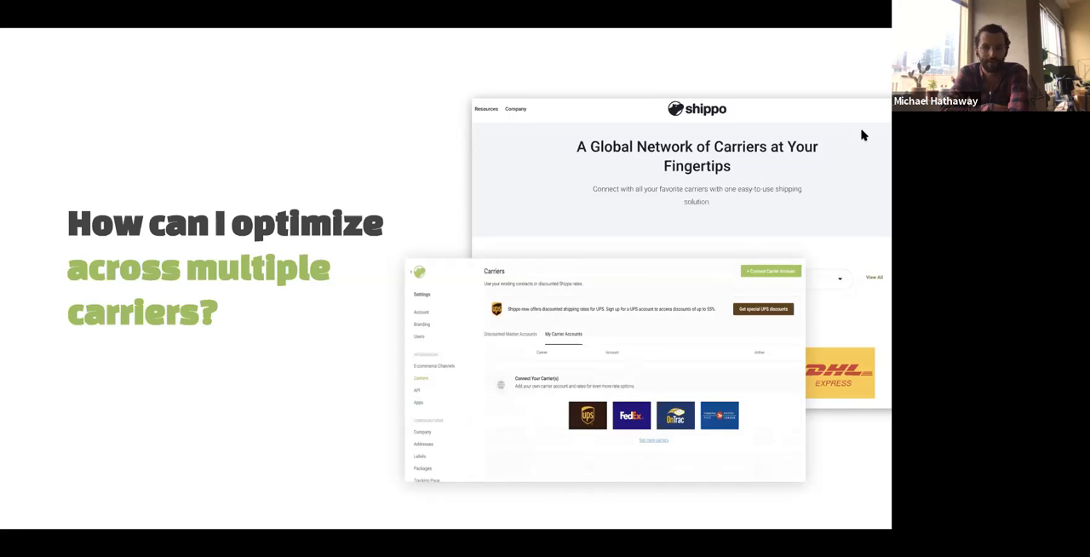
left_click(422, 377)
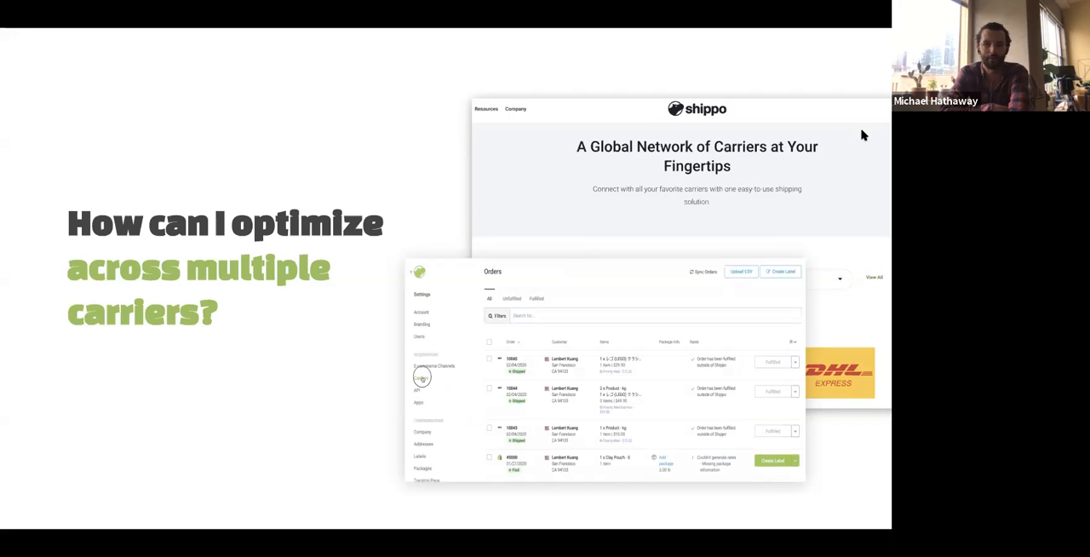
left_click(421, 378)
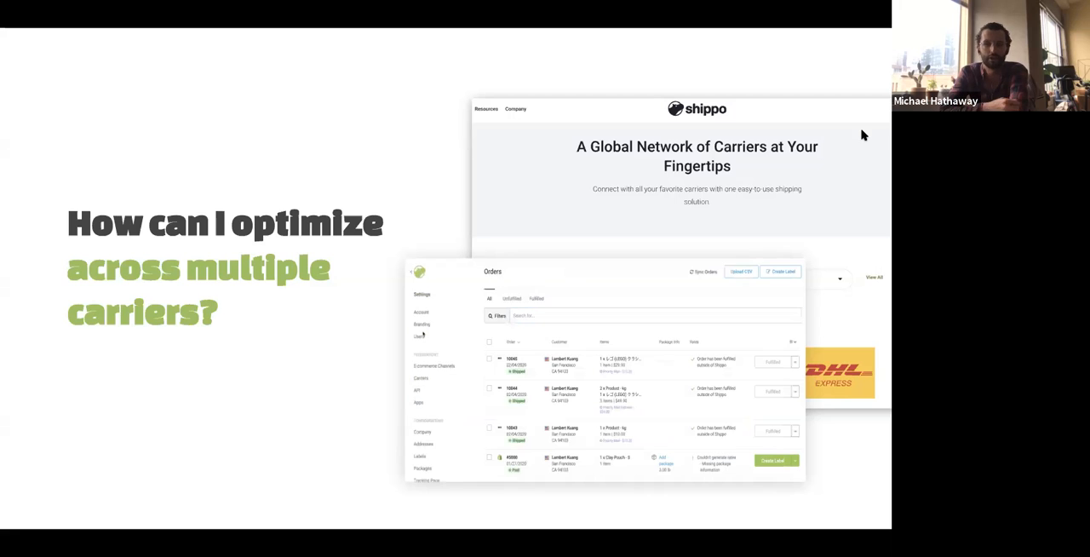
left_click(419, 379)
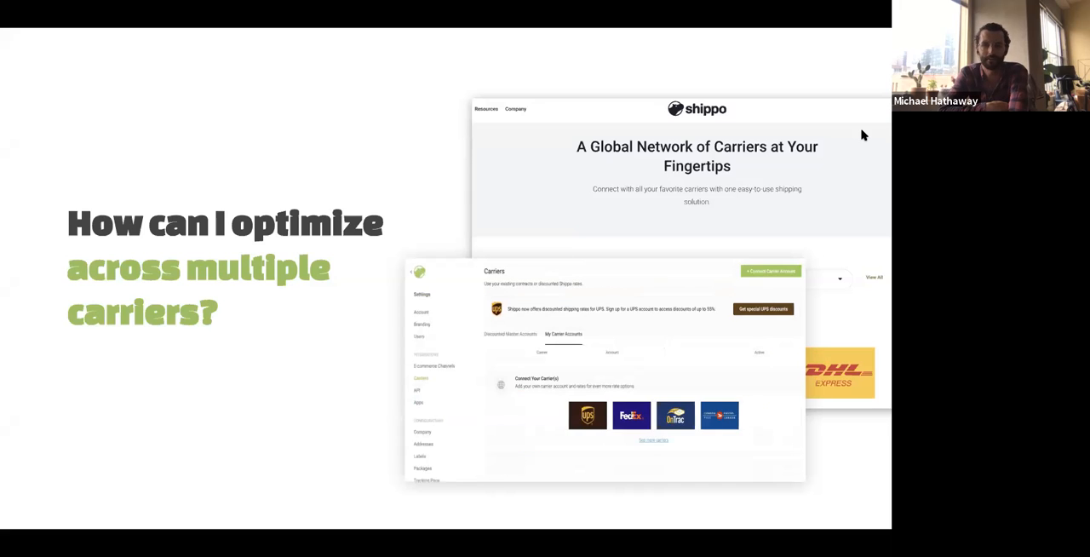
left_click(419, 379)
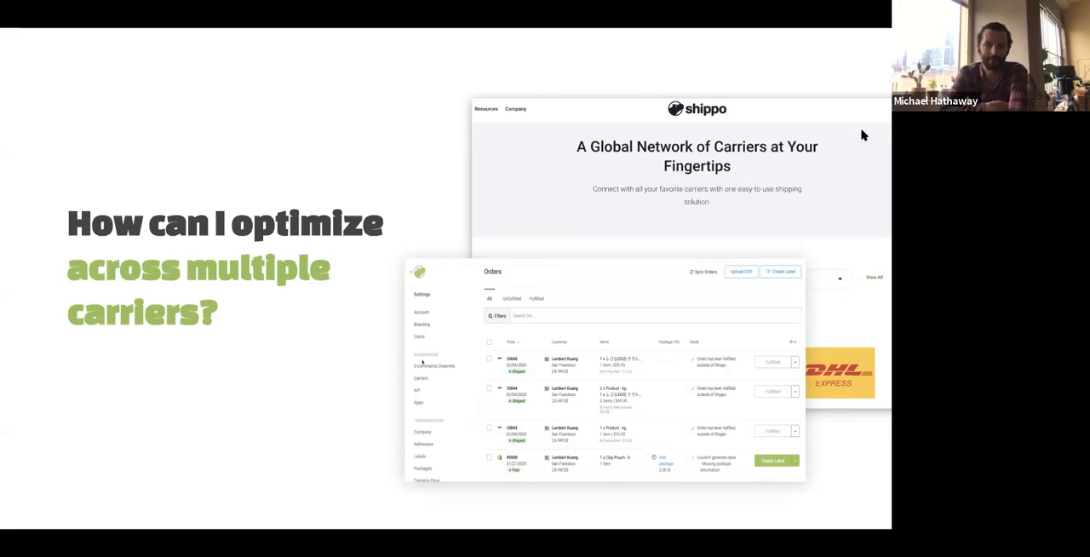
left_click(421, 378)
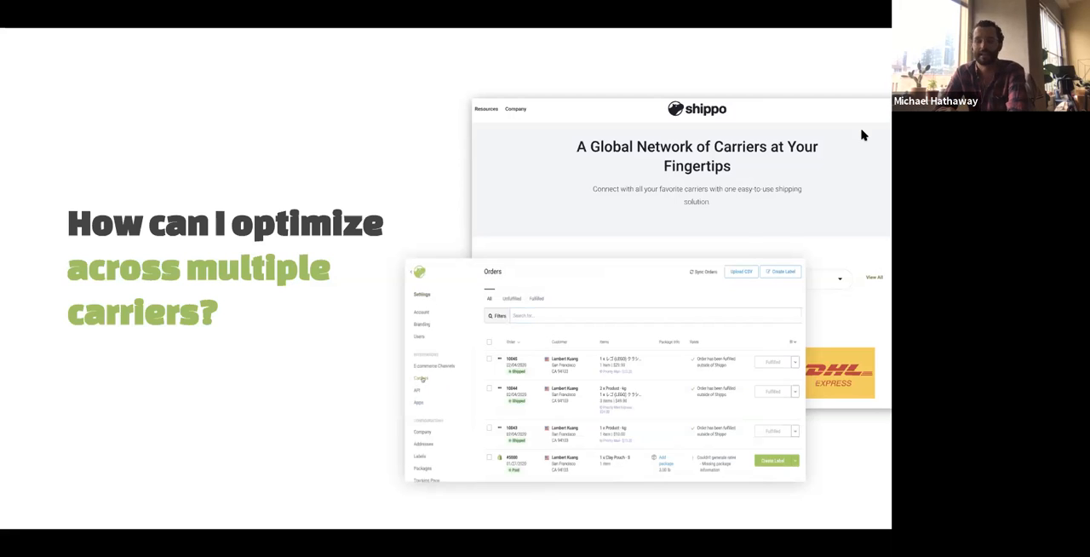
left_click(420, 378)
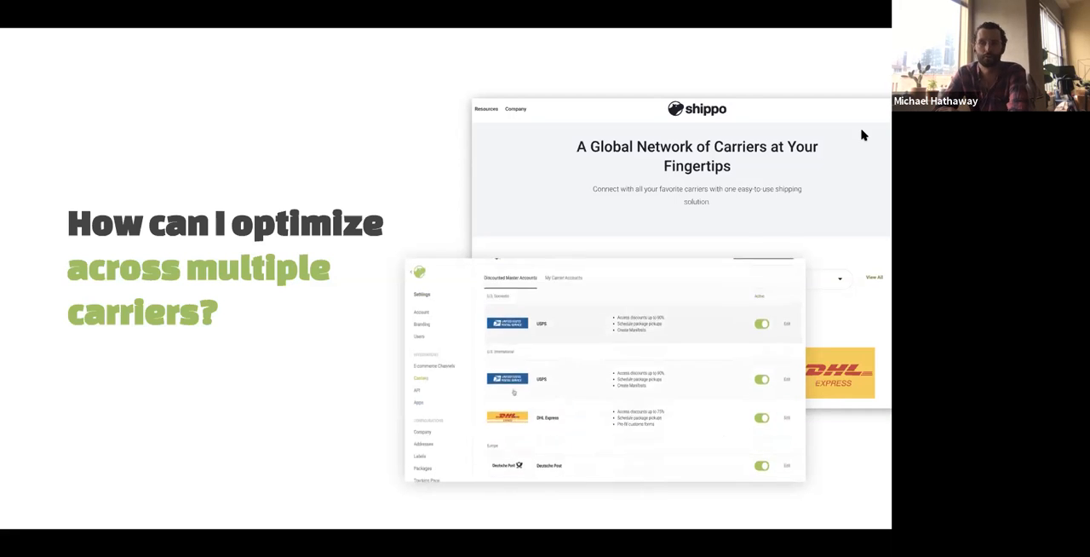
left_click(562, 334)
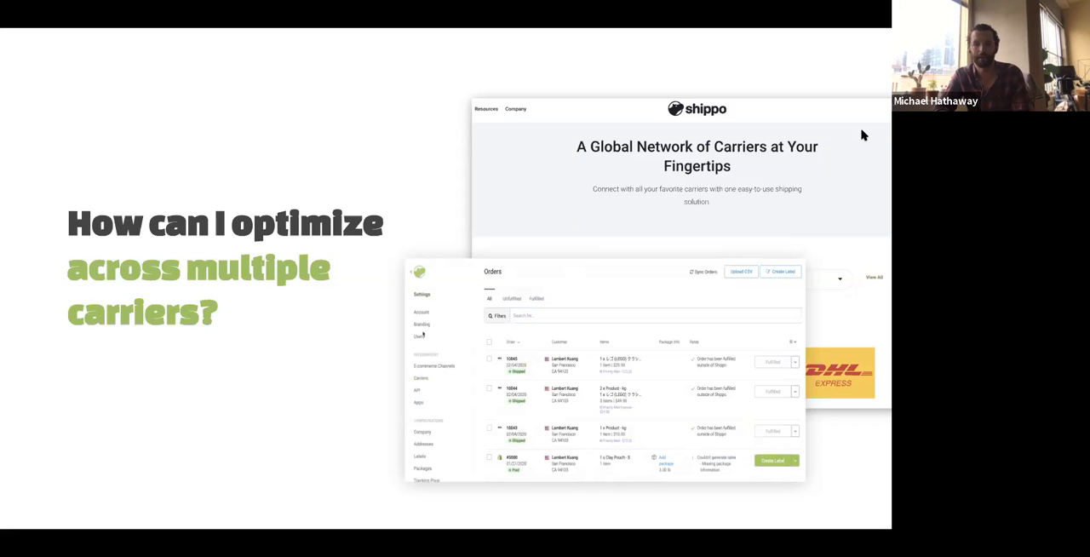
left_click(421, 378)
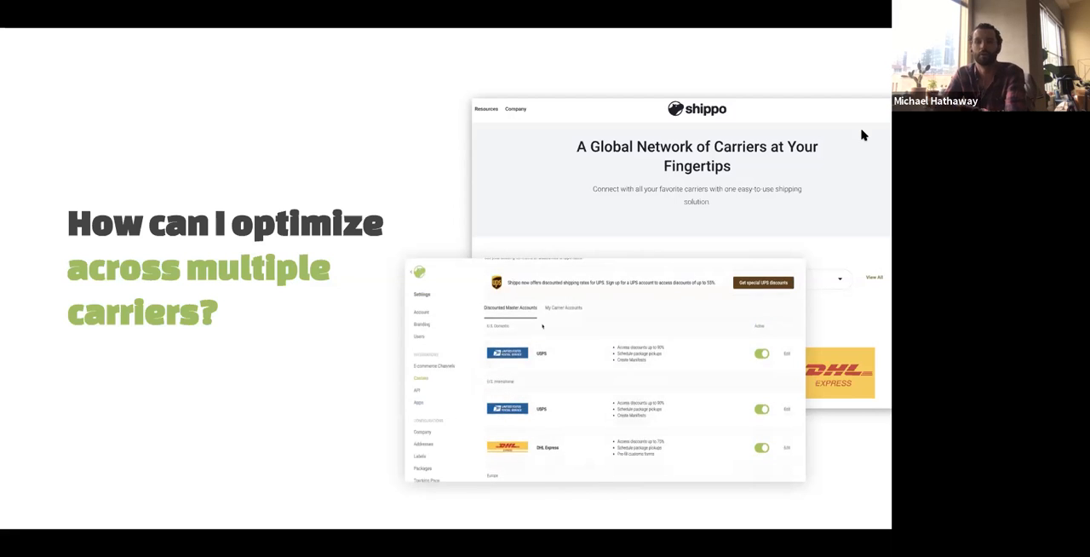
left_click(562, 334)
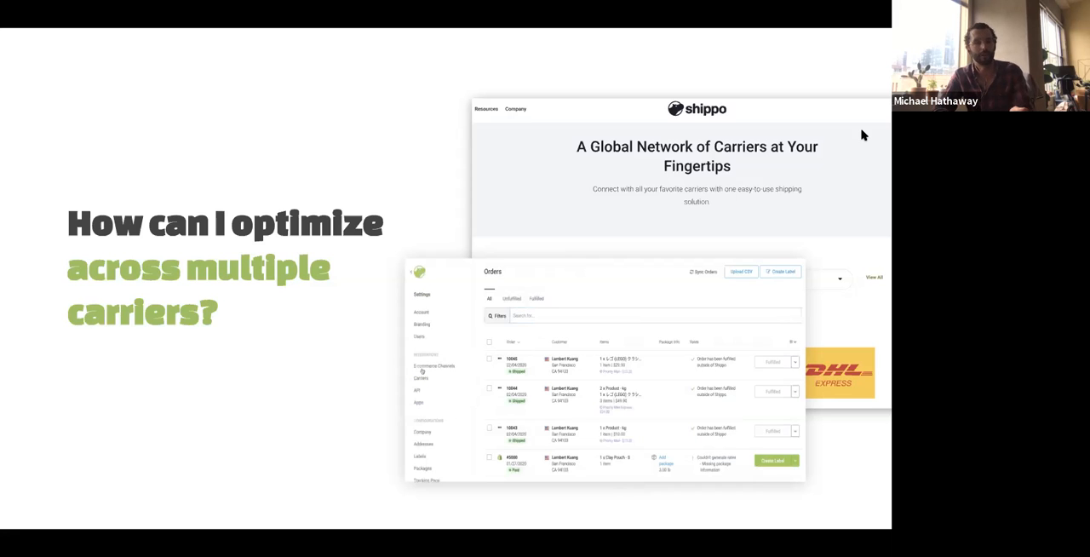
left_click(421, 378)
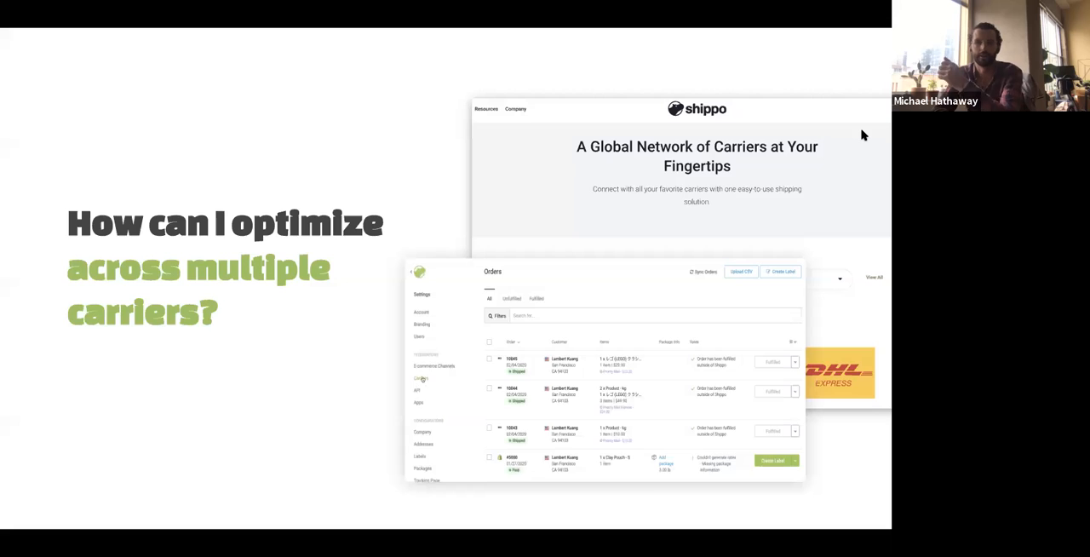
left_click(420, 378)
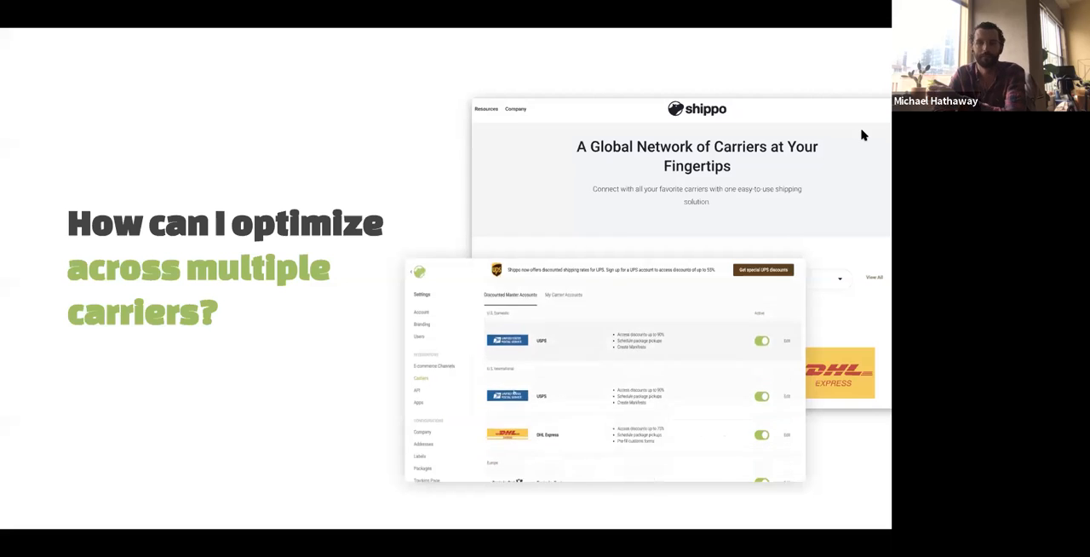
left_click(562, 295)
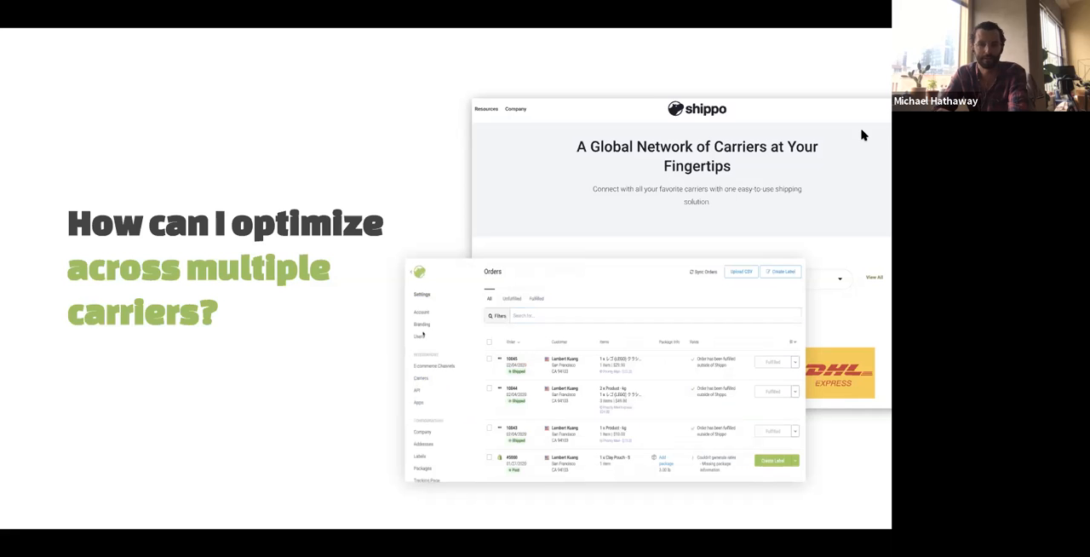
left_click(421, 378)
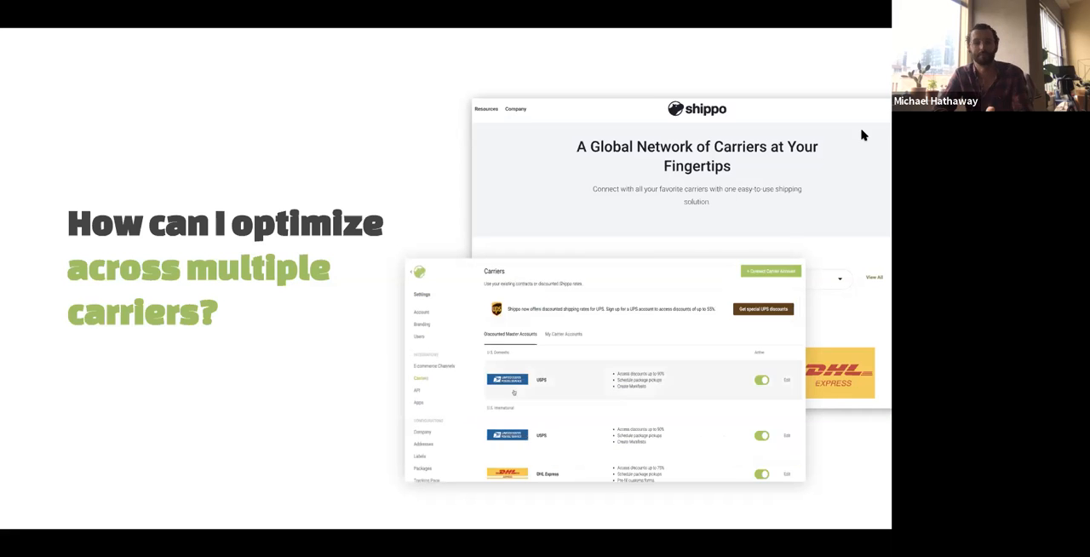
scroll("down", 3)
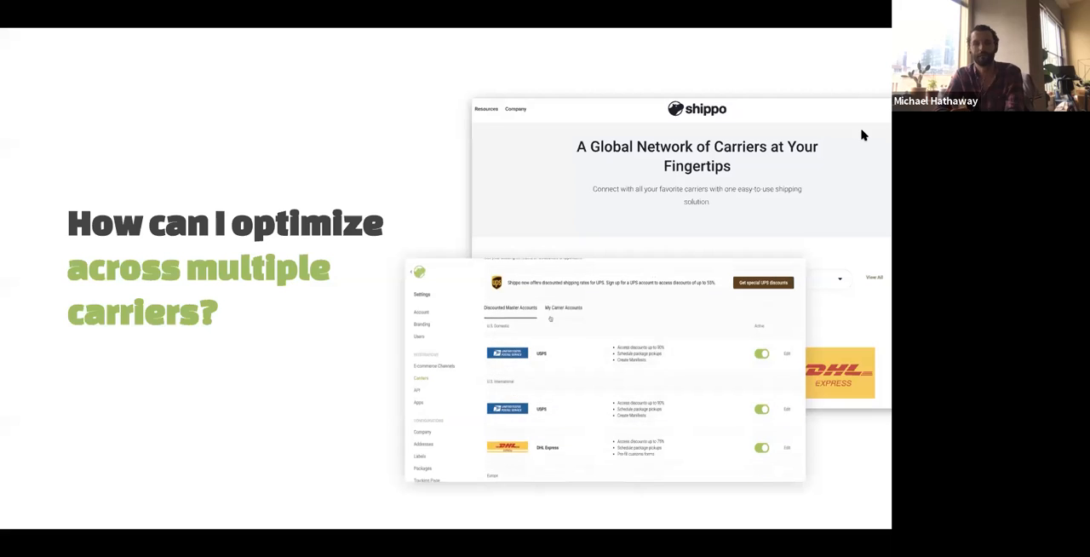
left_click(563, 334)
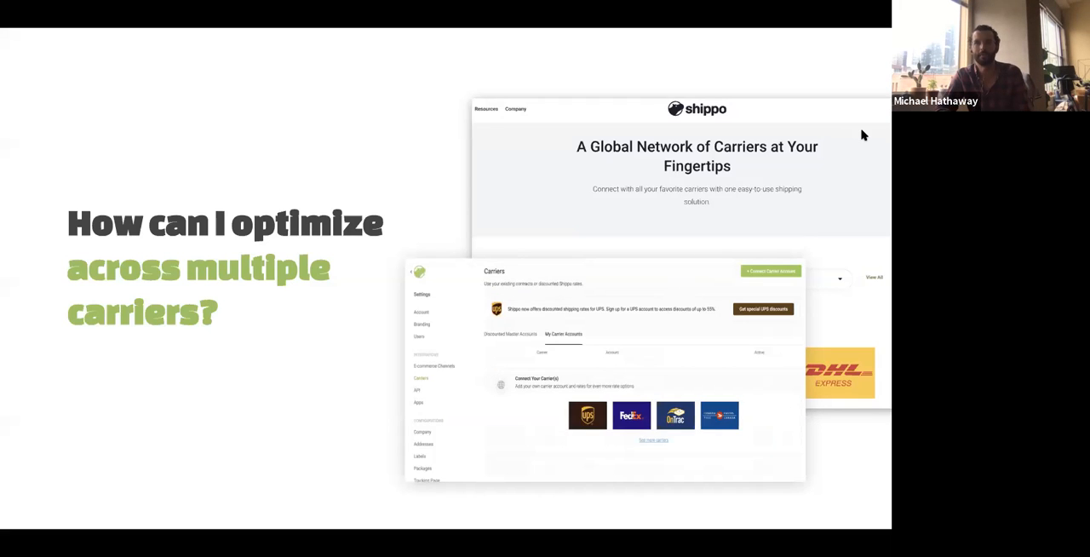
left_click(421, 379)
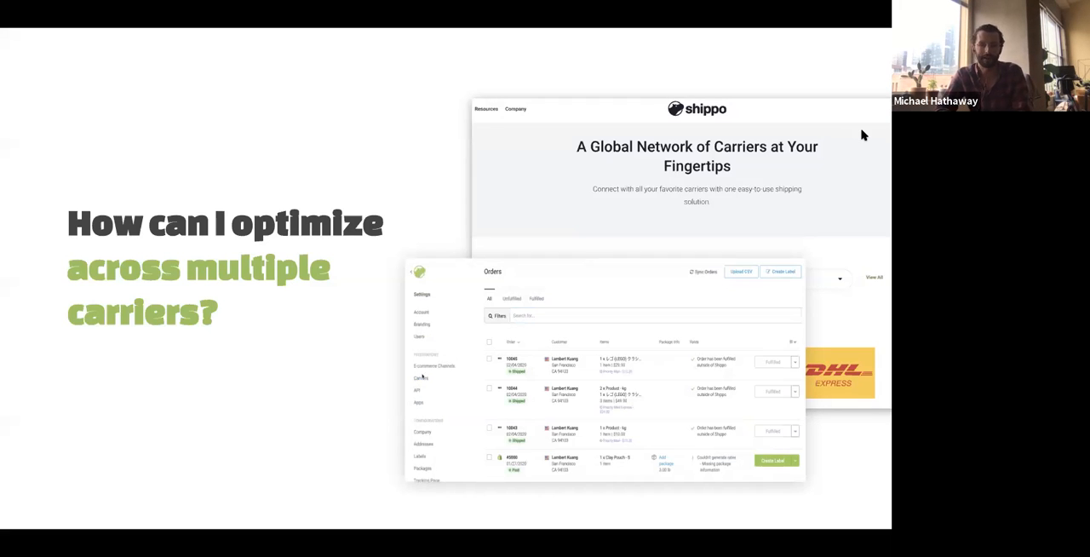
left_click(421, 378)
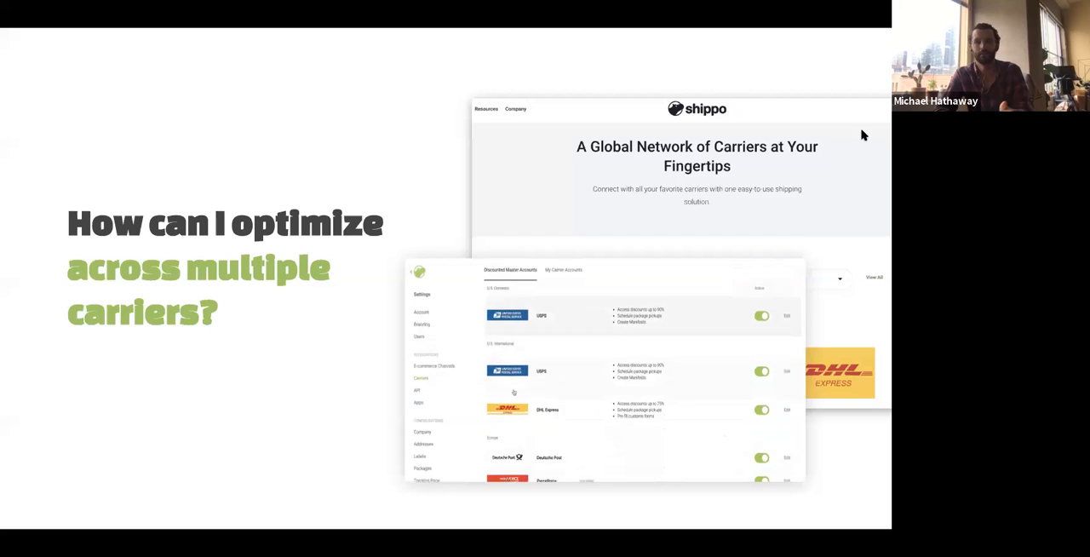
left_click(564, 334)
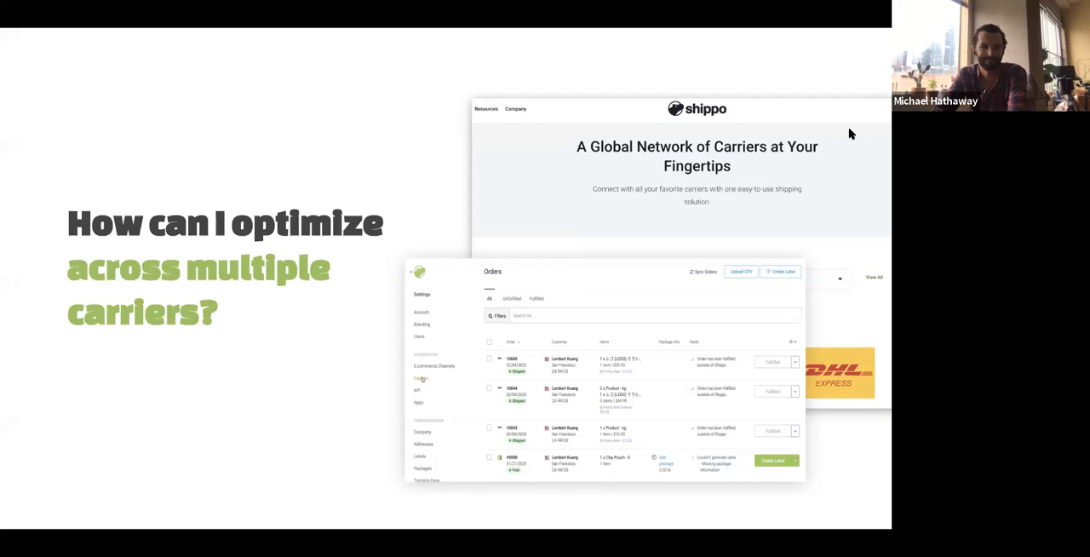
left_click(421, 378)
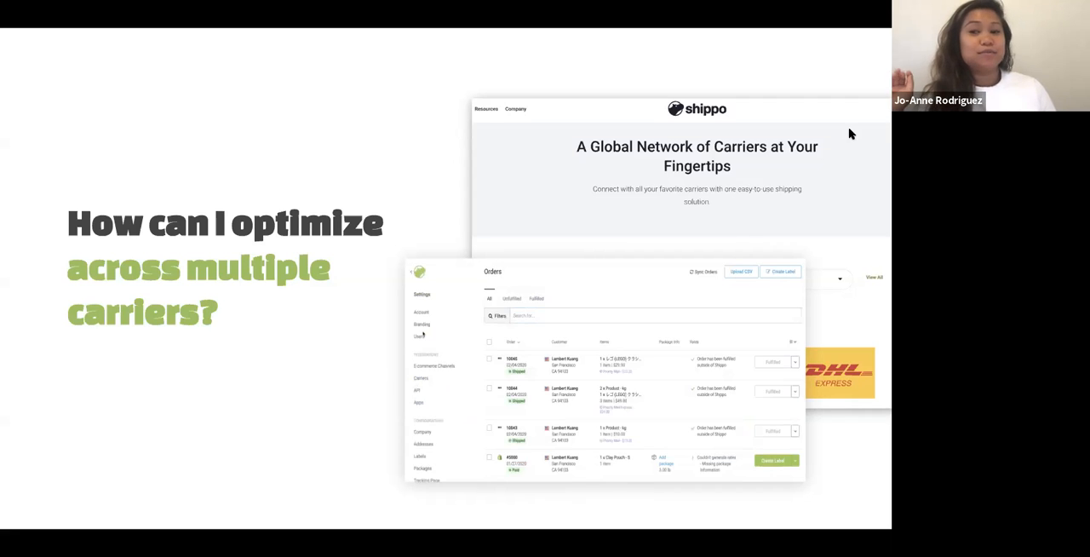
left_click(420, 378)
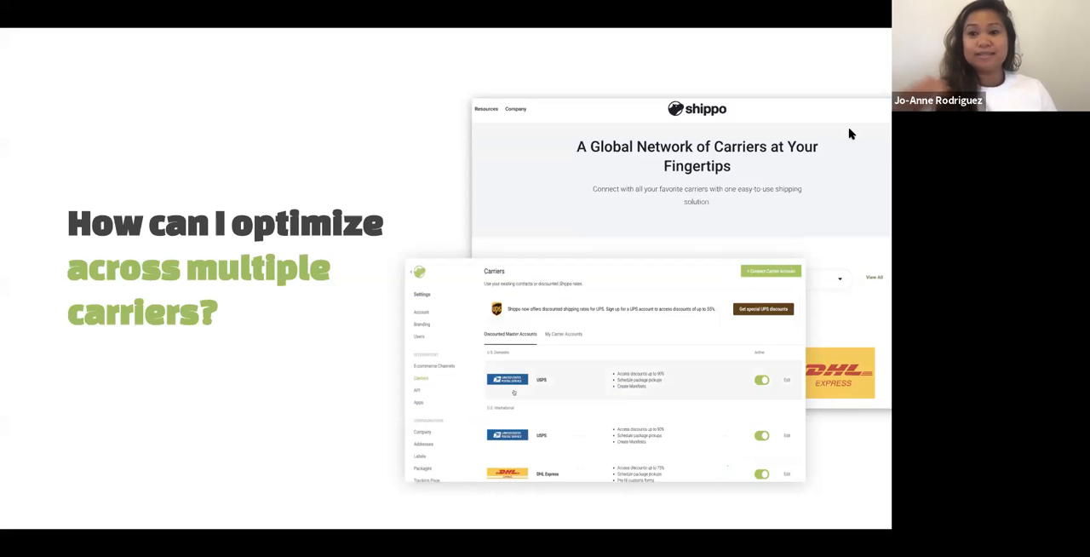
scroll("down", 3)
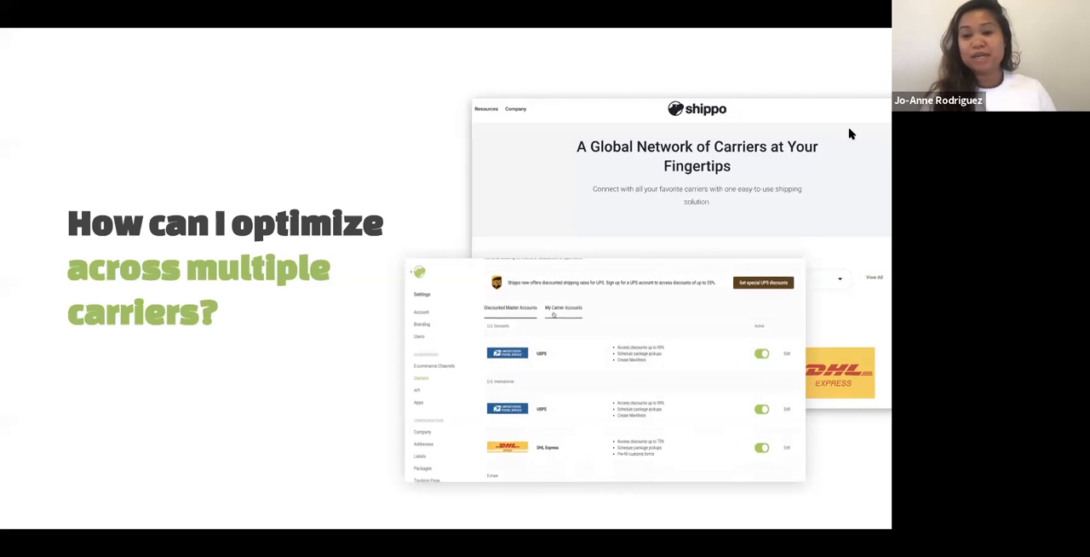
left_click(562, 334)
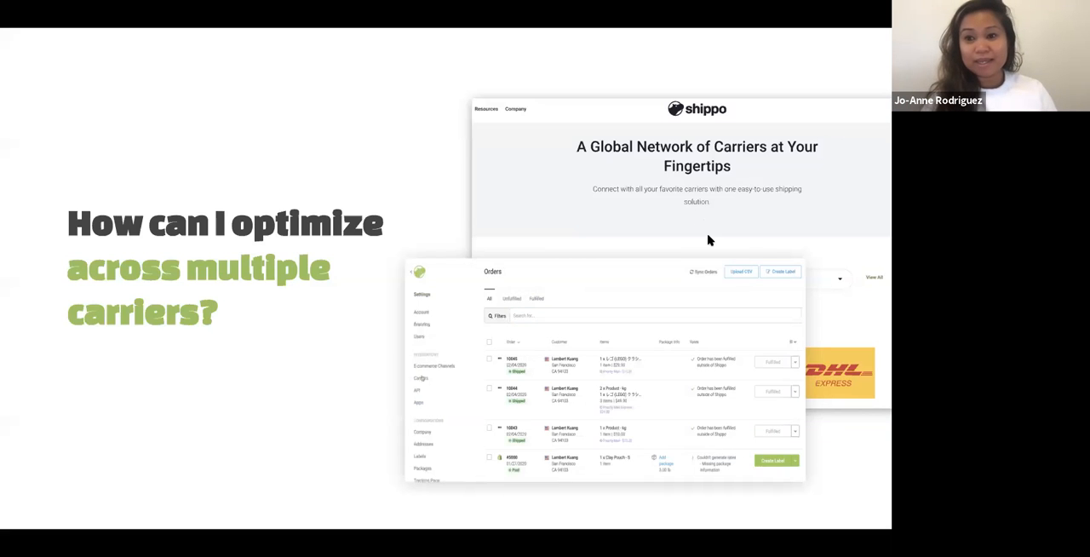
left_click(419, 378)
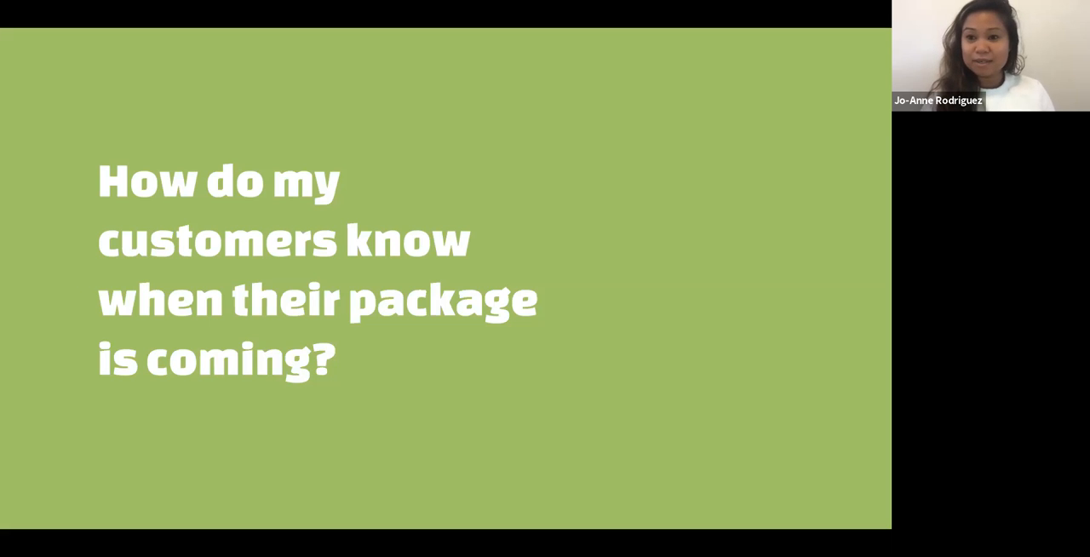
mouse_move(859, 137)
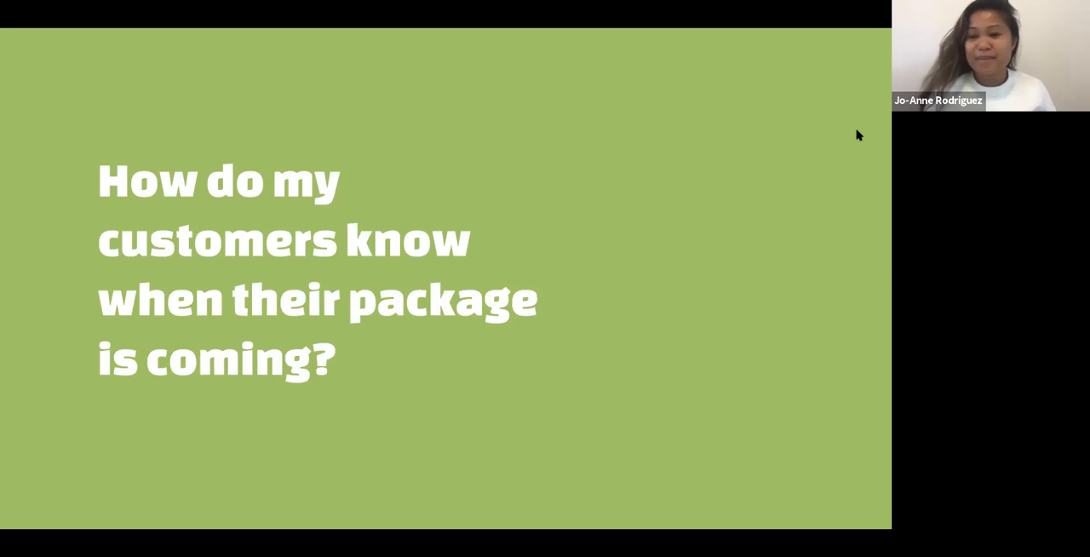
mouse_move(712, 300)
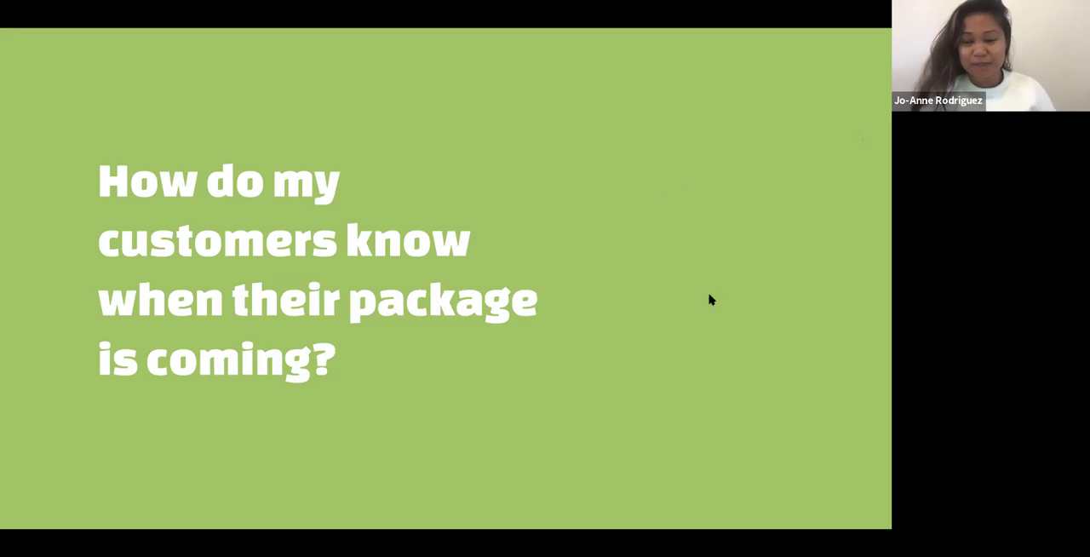
mouse_move(695, 305)
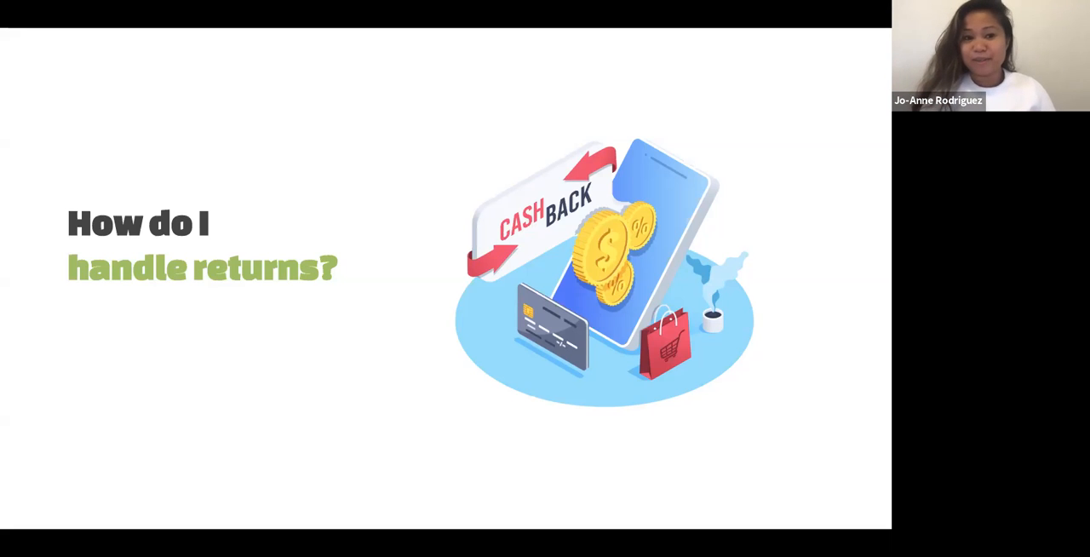
mouse_move(861, 135)
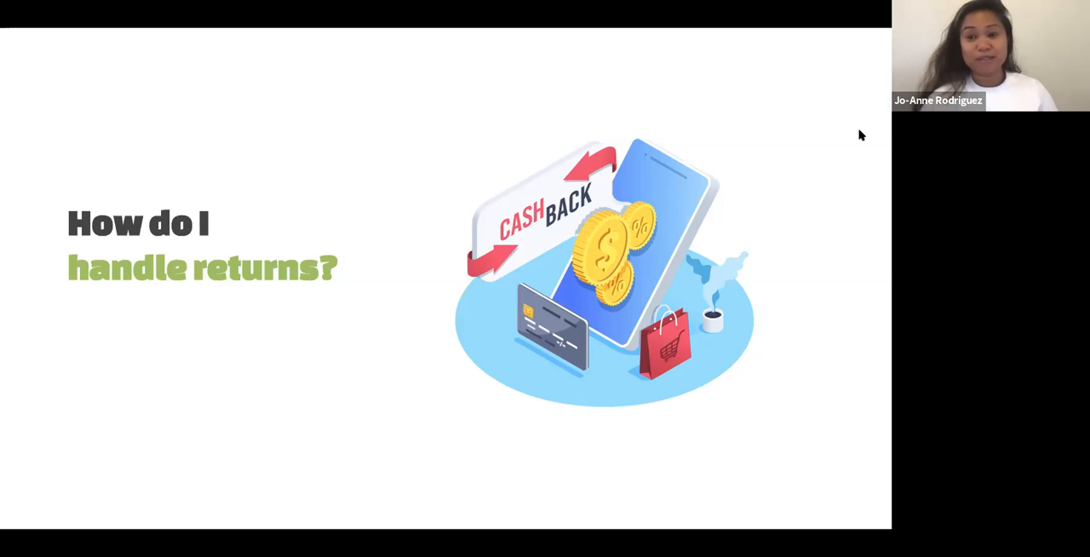
mouse_move(721, 435)
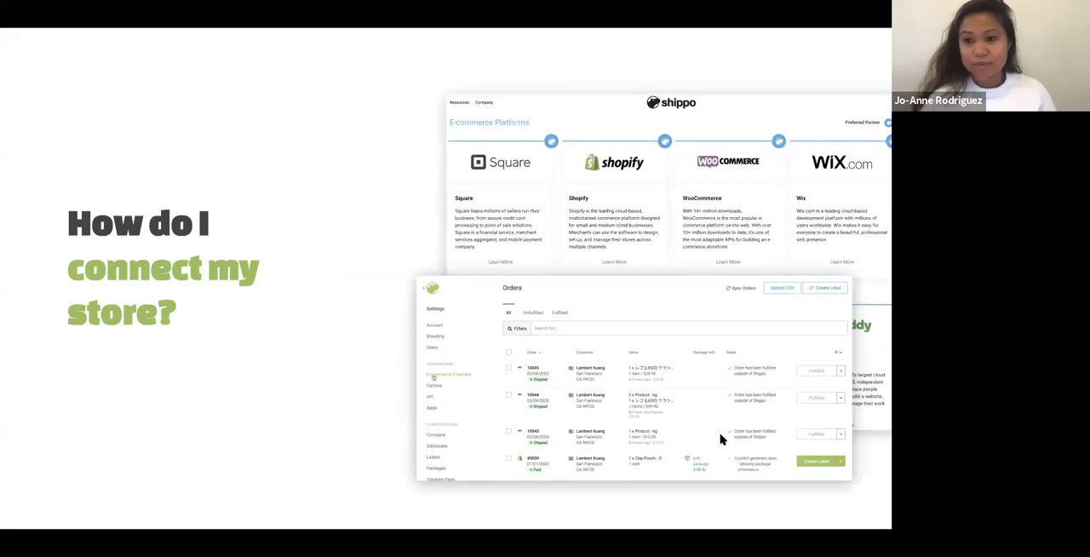
left_click(448, 375)
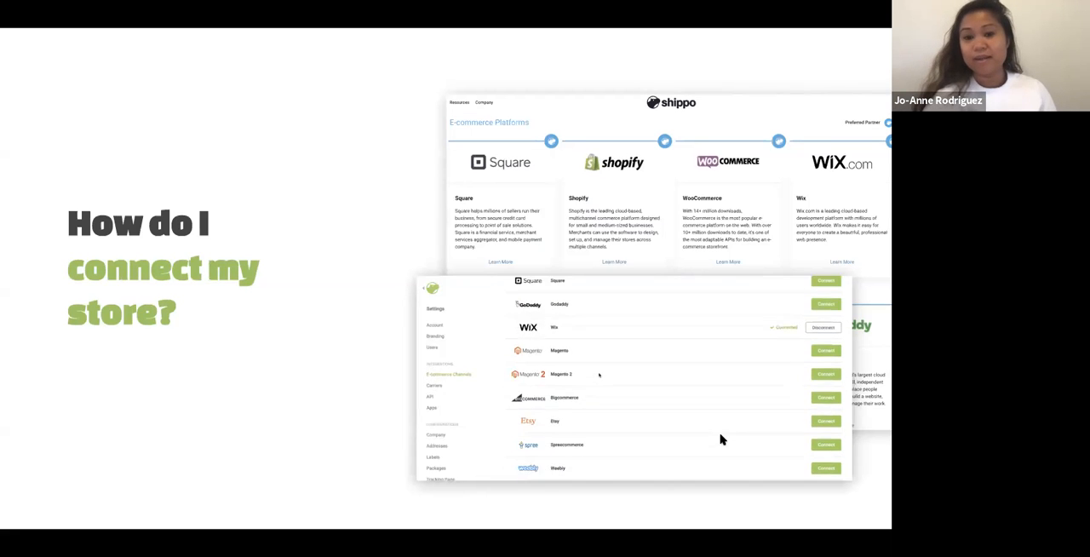
scroll("down", 3)
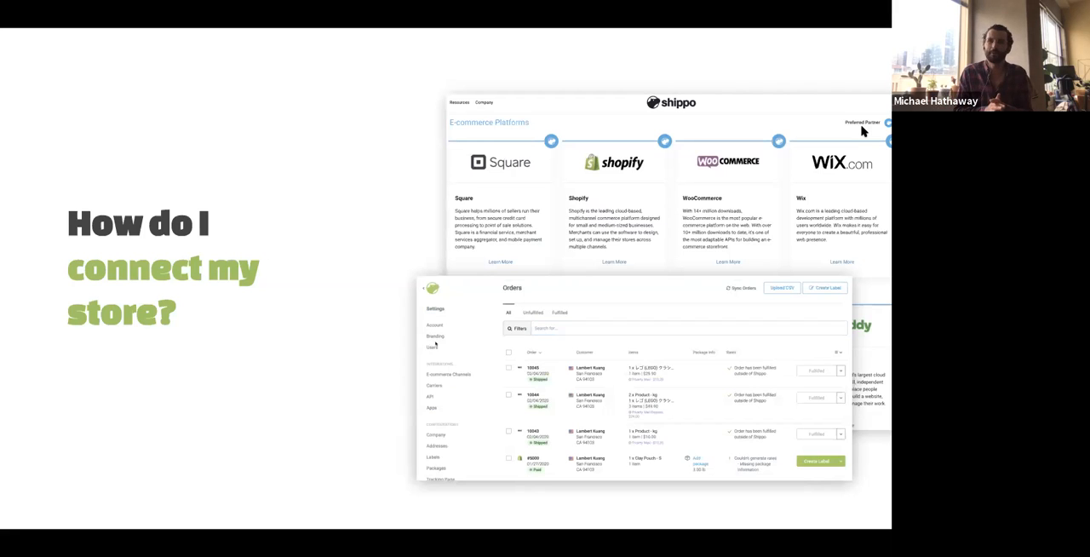
left_click(450, 375)
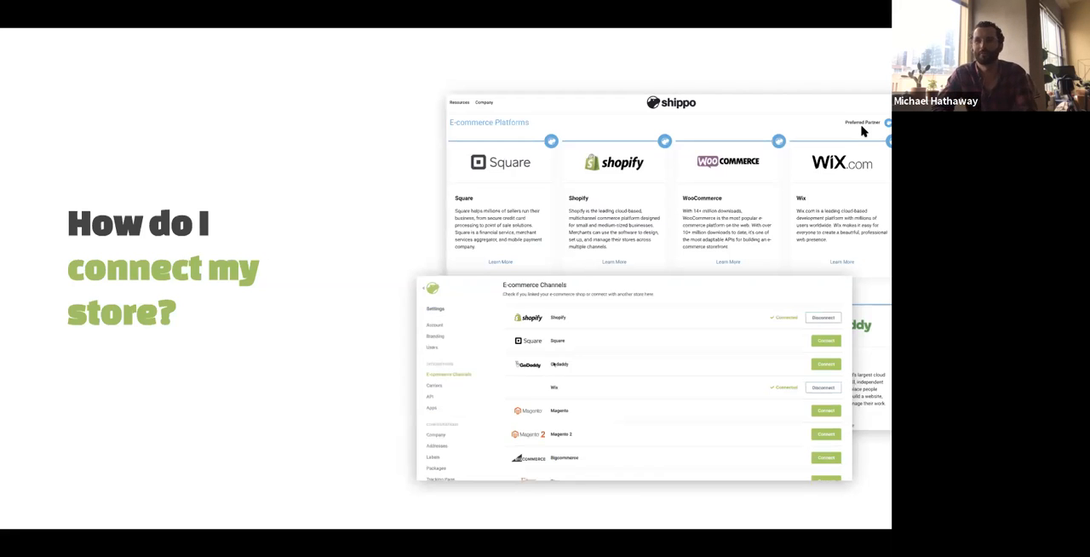
scroll("down", 3)
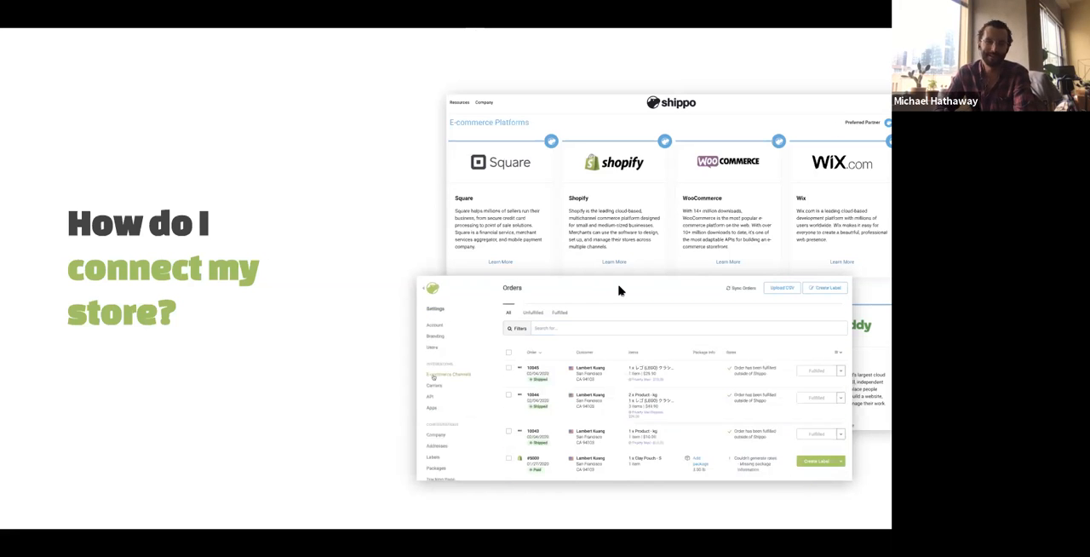
left_click(449, 375)
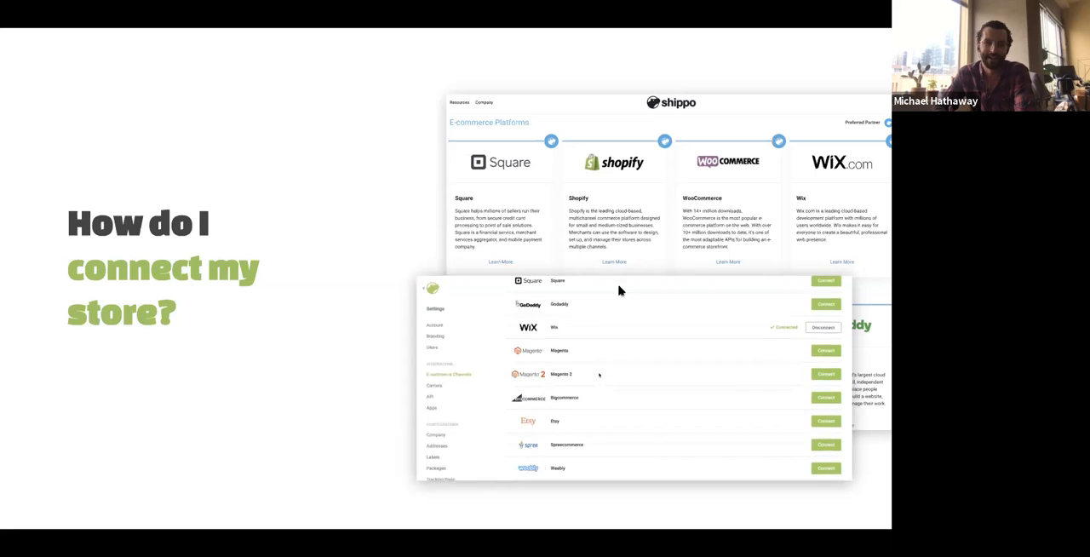
scroll("down", 3)
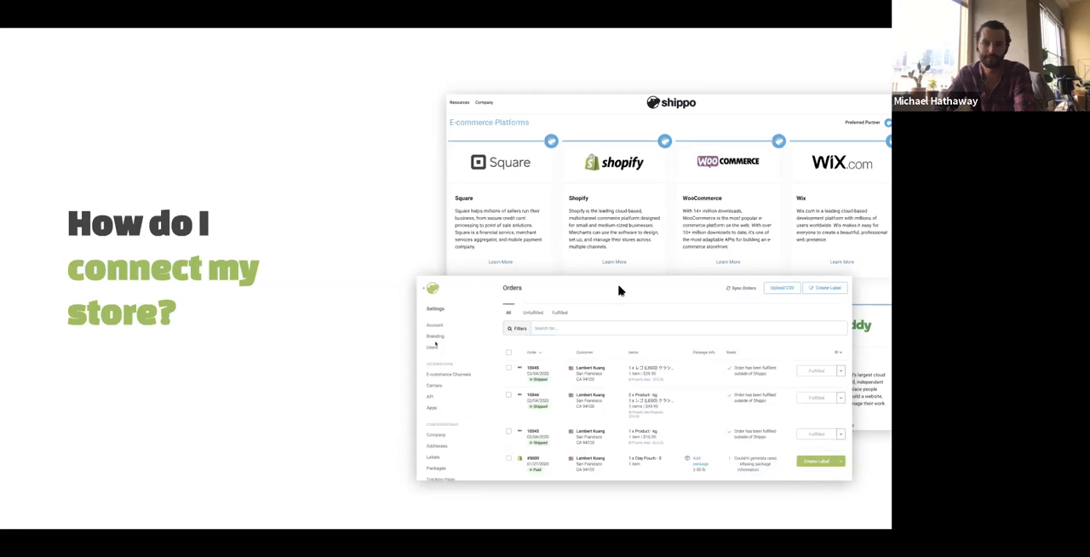
left_click(452, 375)
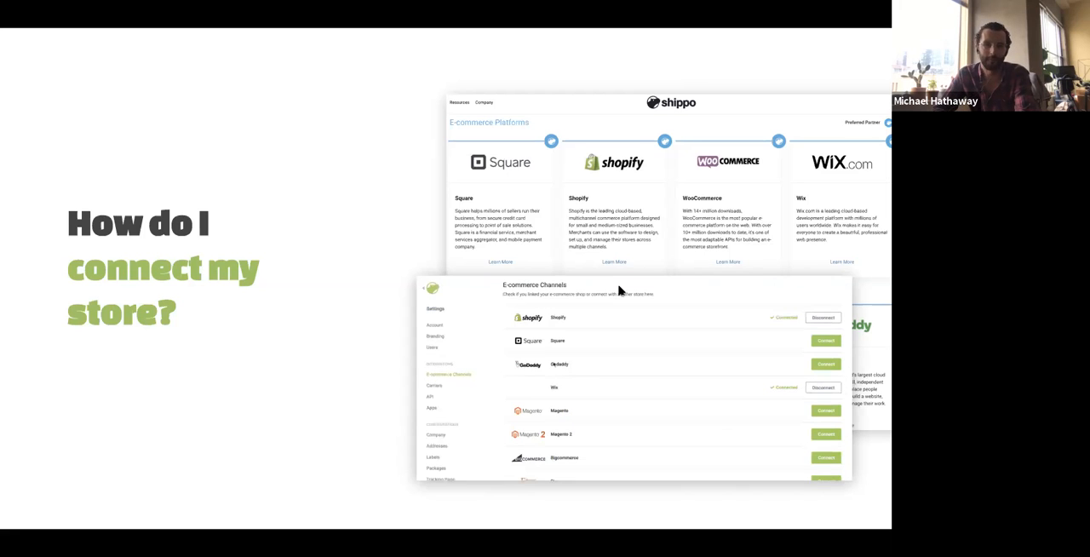
scroll("down", 3)
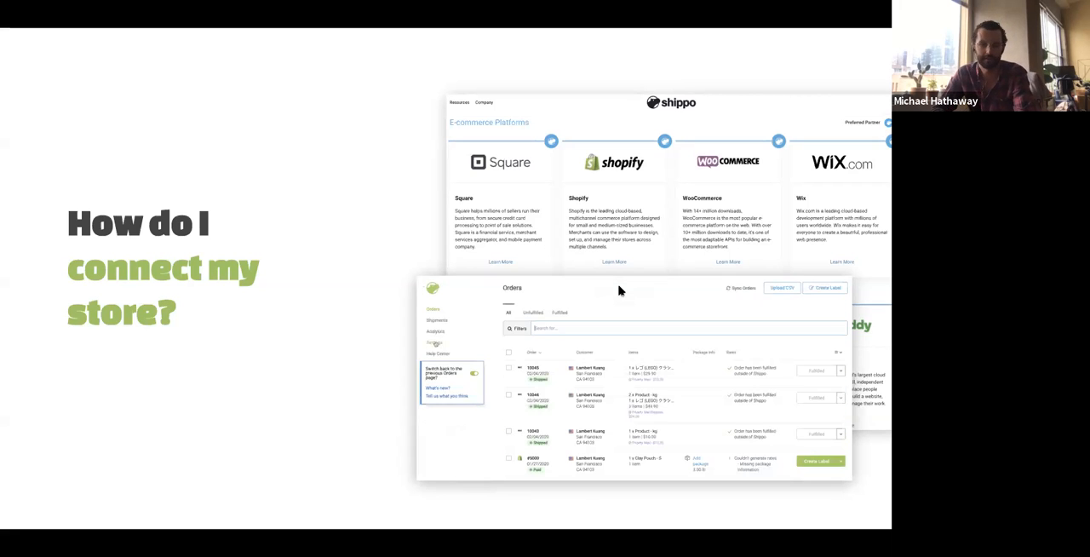
left_click(436, 344)
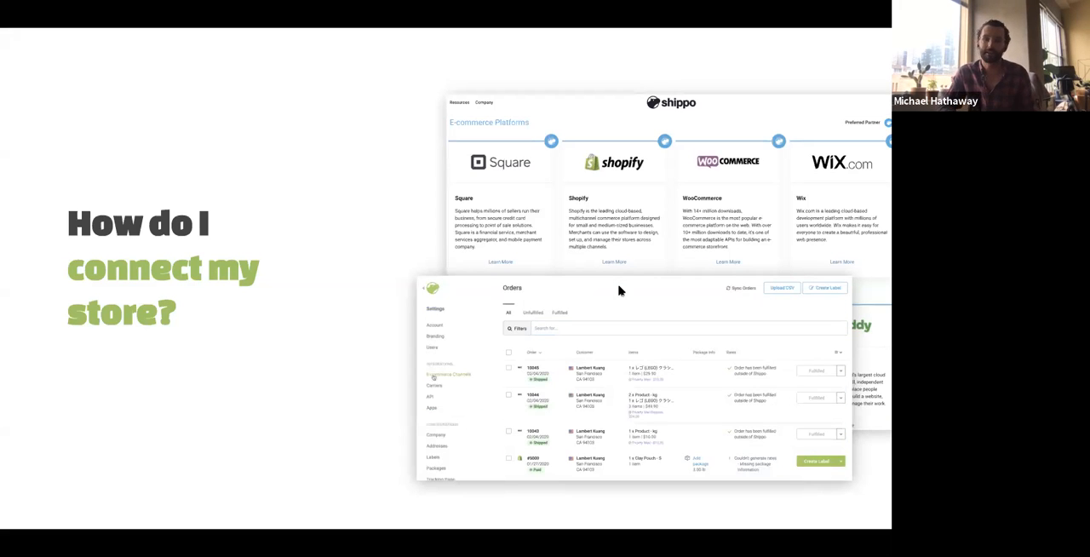
left_click(448, 374)
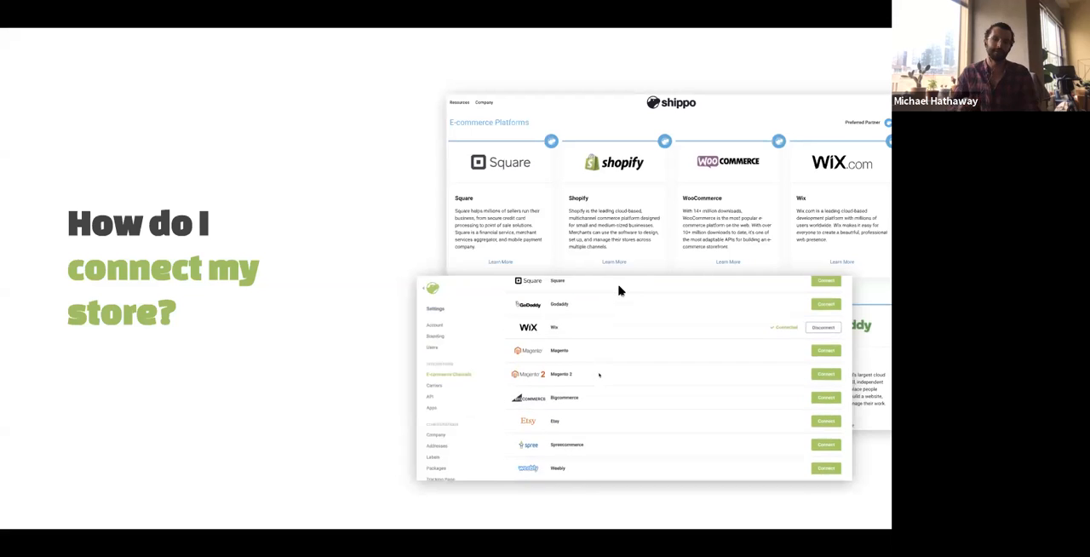
scroll("down", 3)
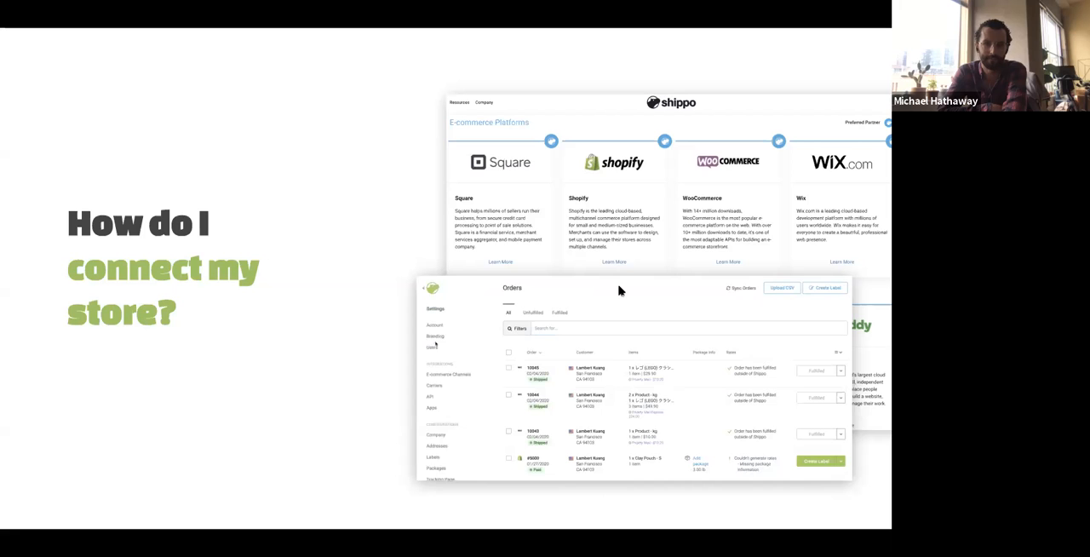
left_click(450, 374)
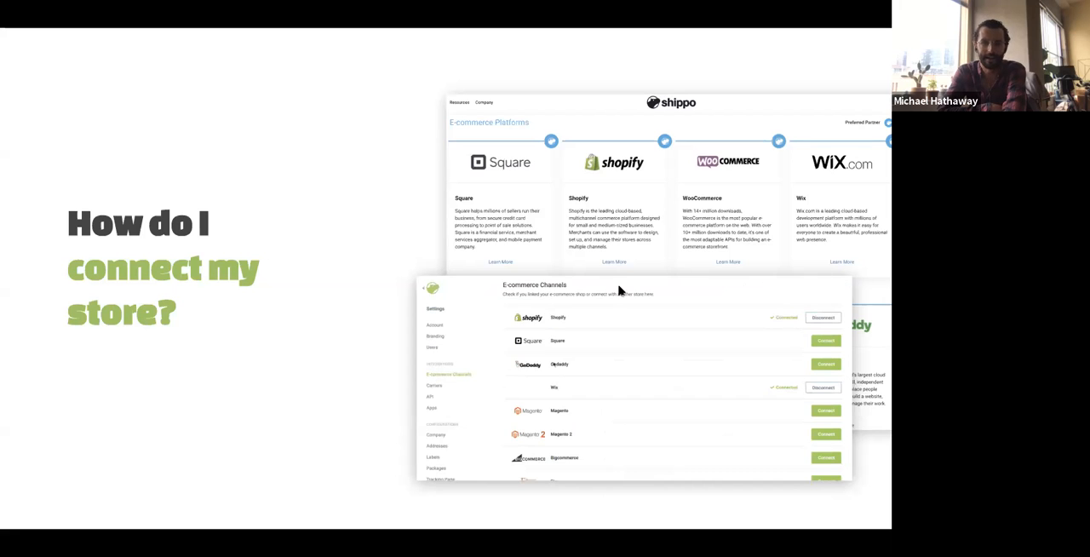
scroll("down", 3)
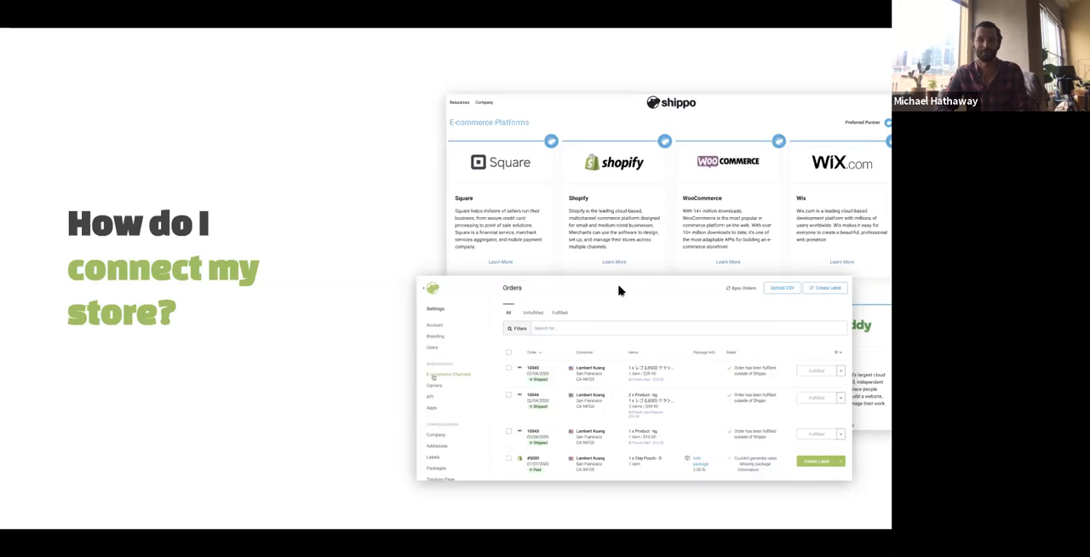
left_click(450, 375)
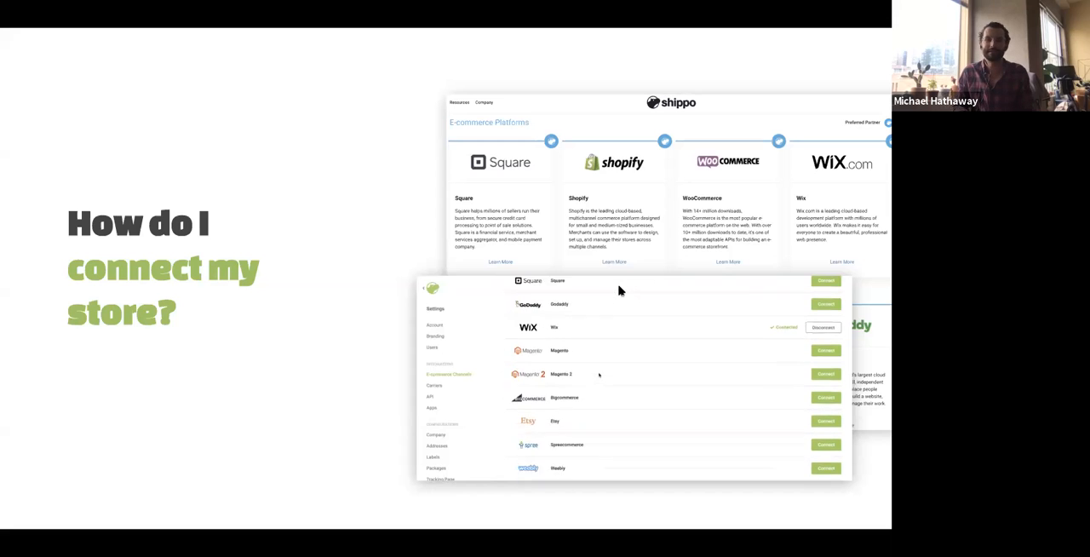
scroll("down", 3)
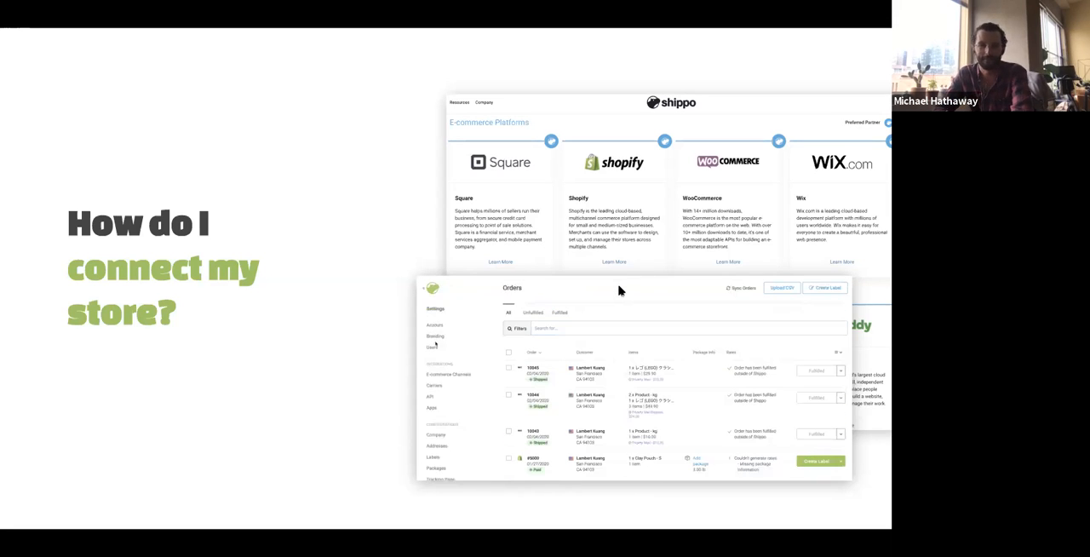
left_click(450, 375)
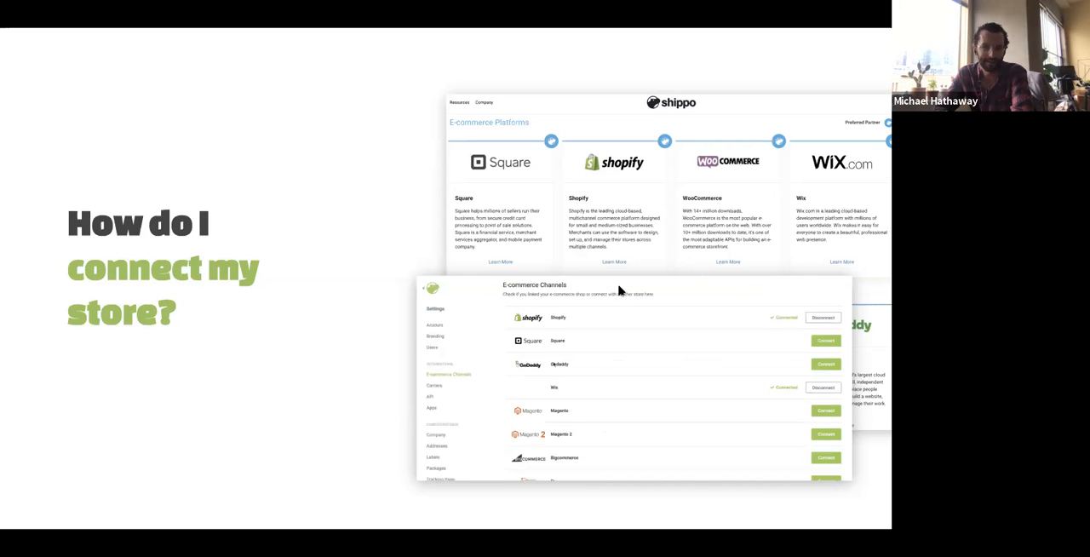
scroll("down", 3)
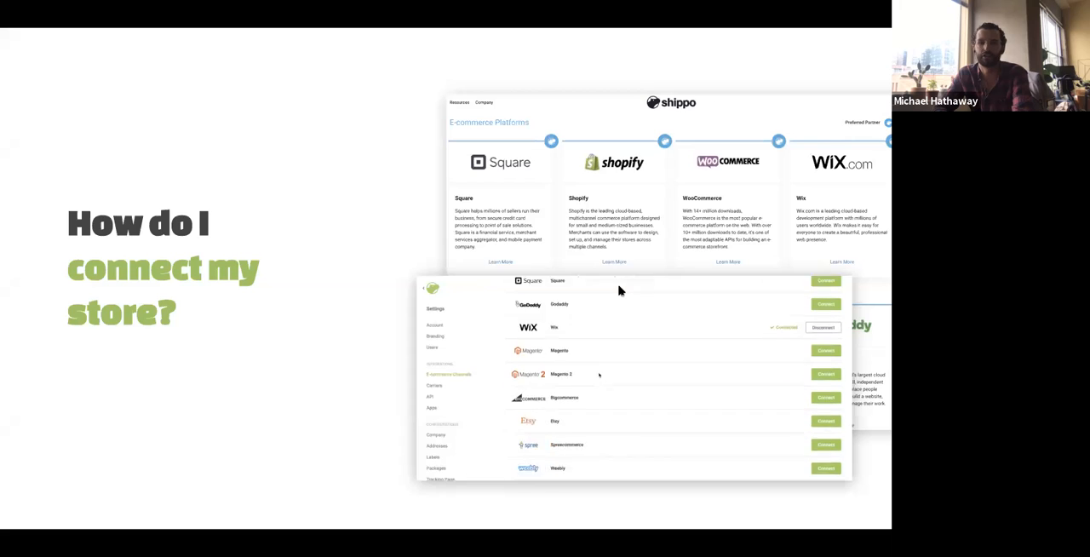
scroll("down", 3)
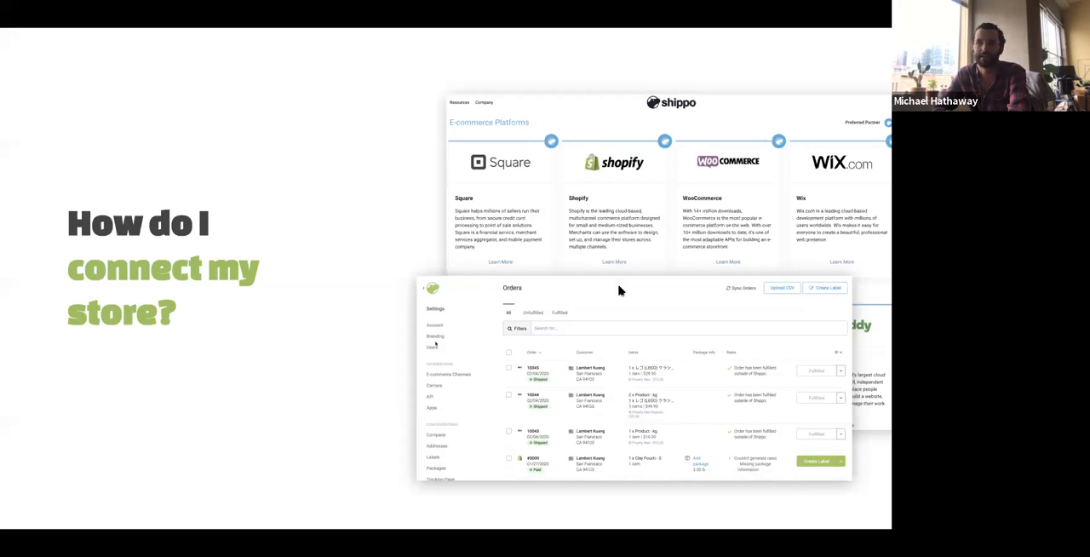
left_click(450, 375)
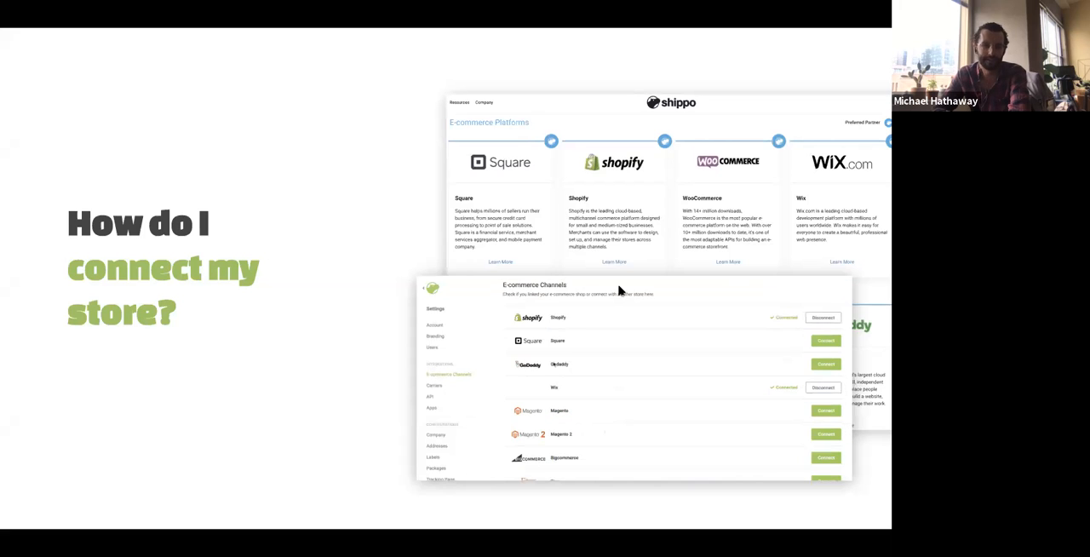
scroll("down", 3)
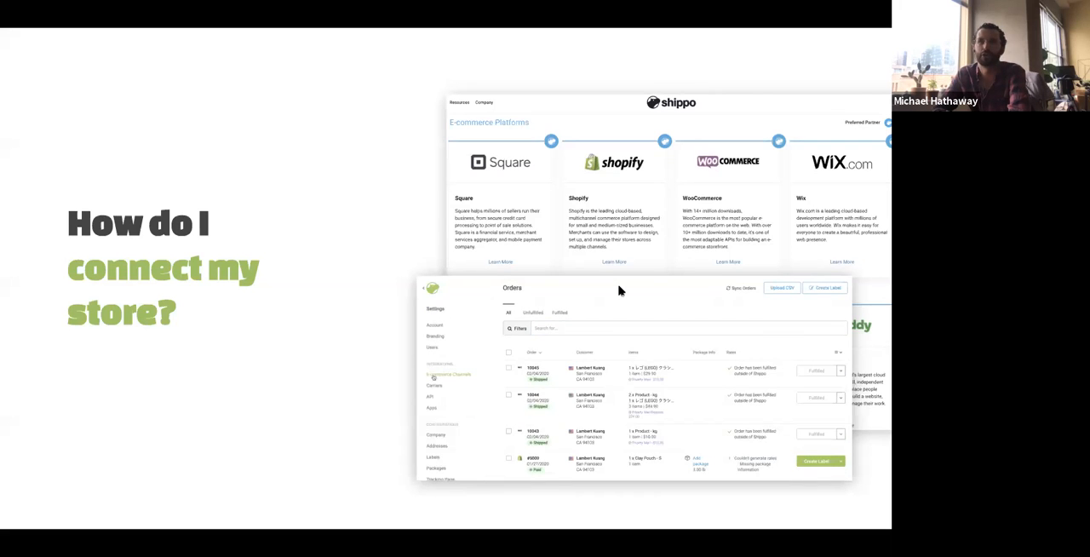
left_click(449, 375)
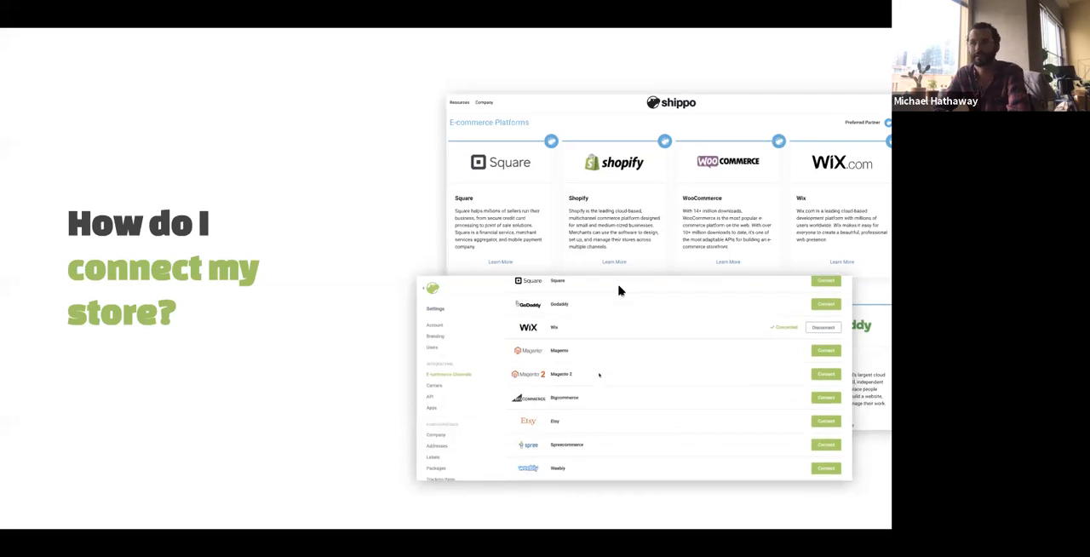
scroll("down", 3)
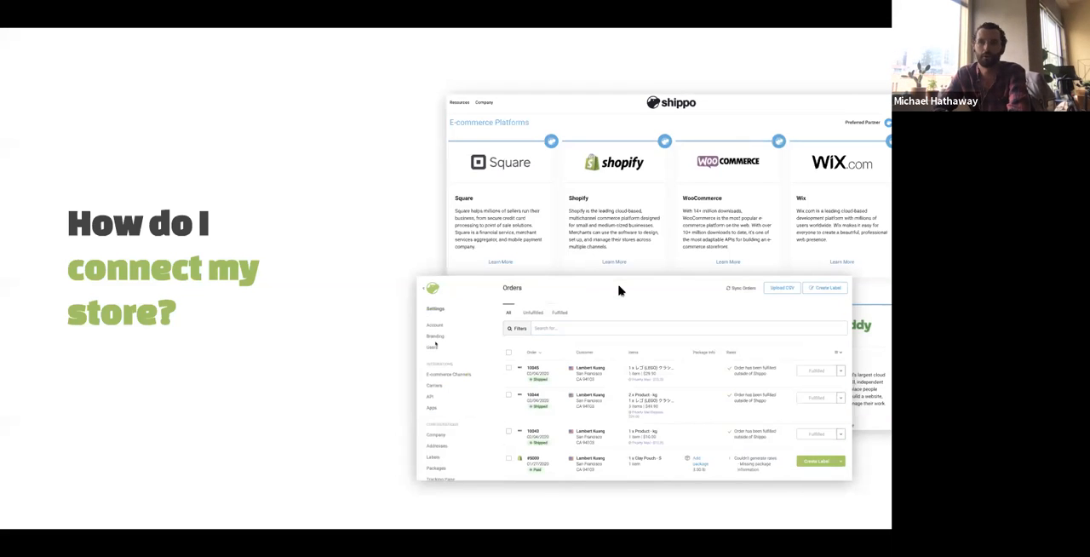
left_click(449, 375)
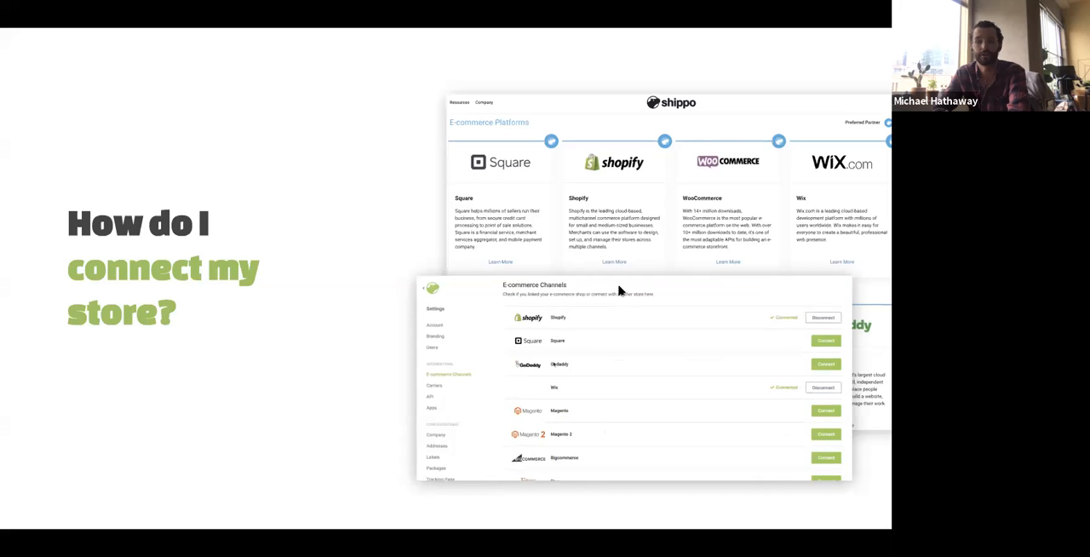
scroll("down", 3)
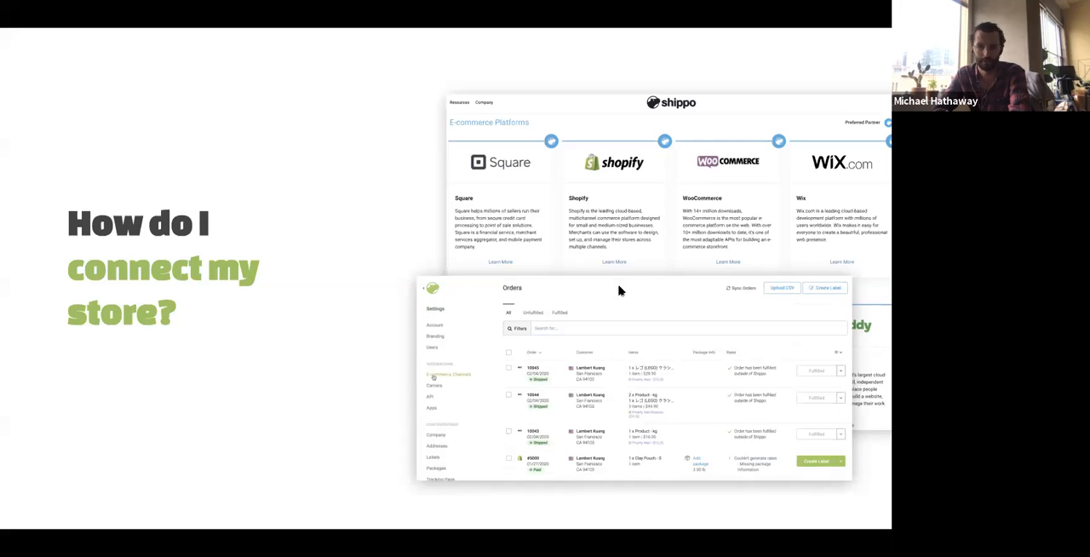
left_click(450, 374)
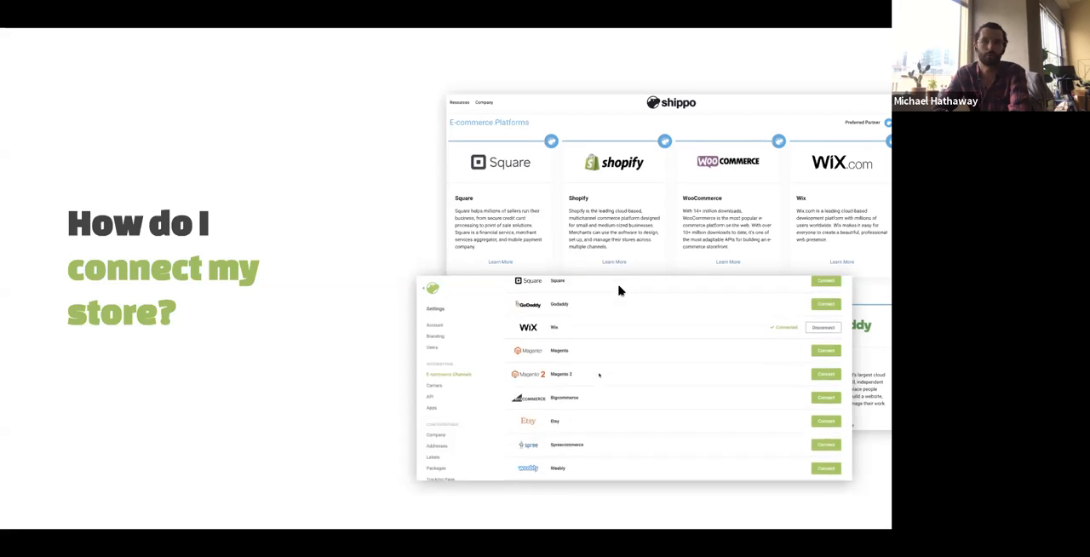
scroll("down", 3)
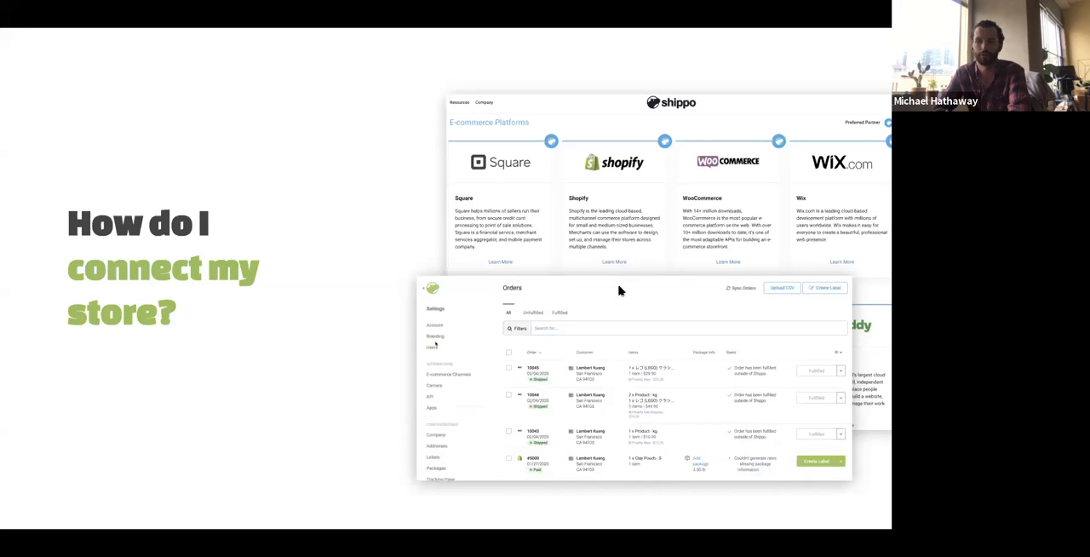
left_click(449, 375)
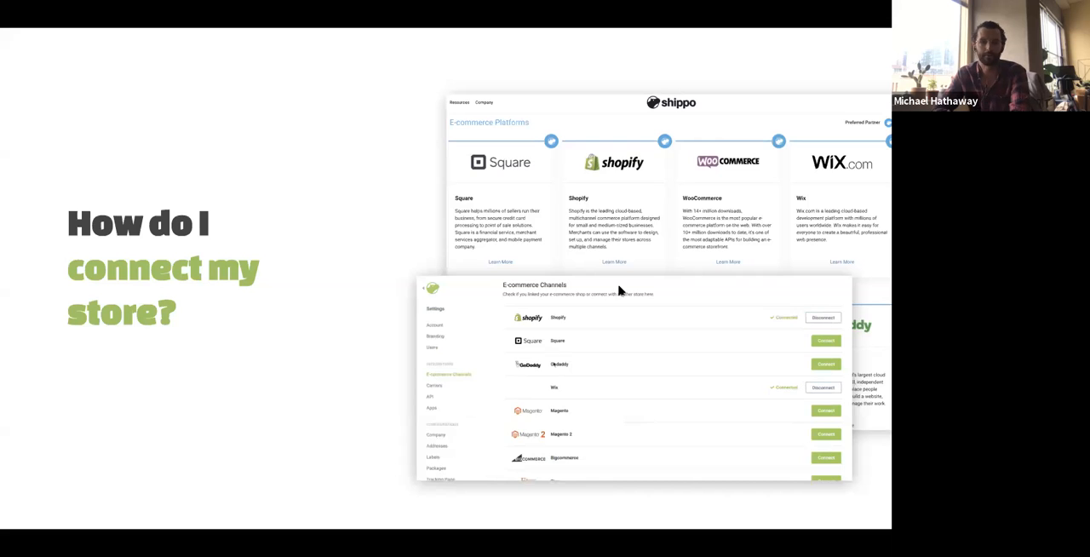
scroll("down", 3)
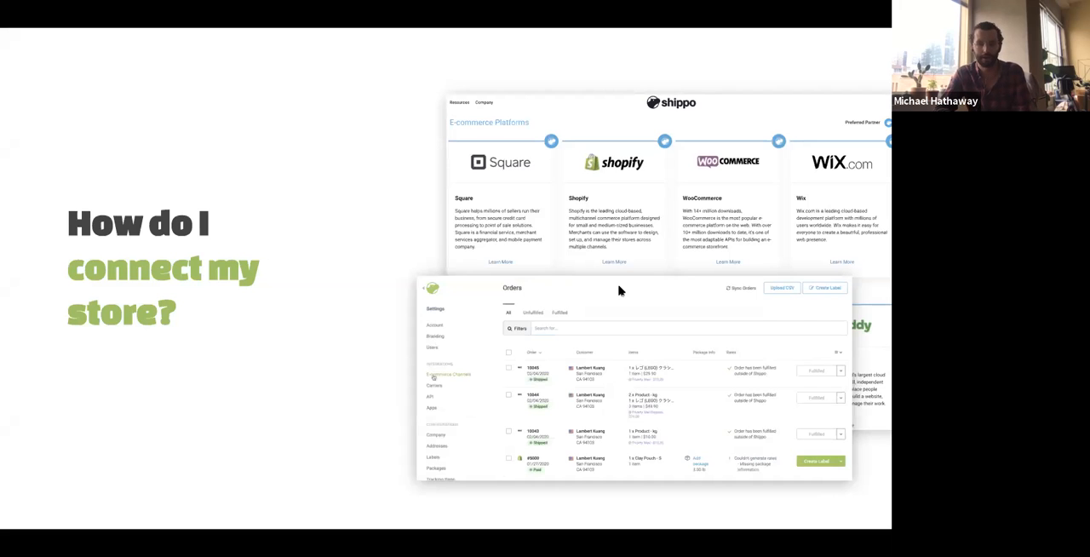
left_click(448, 375)
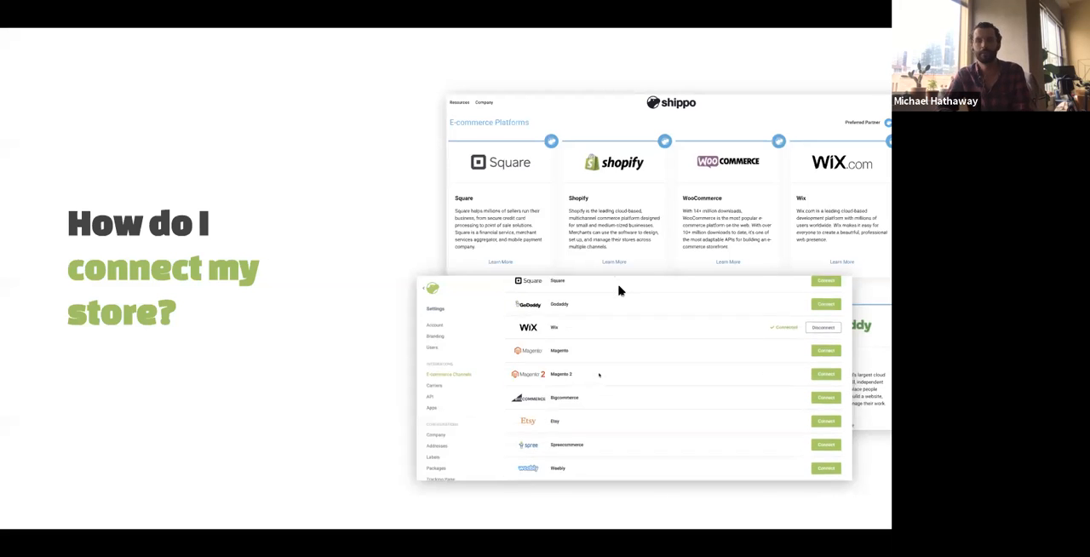
scroll("down", 3)
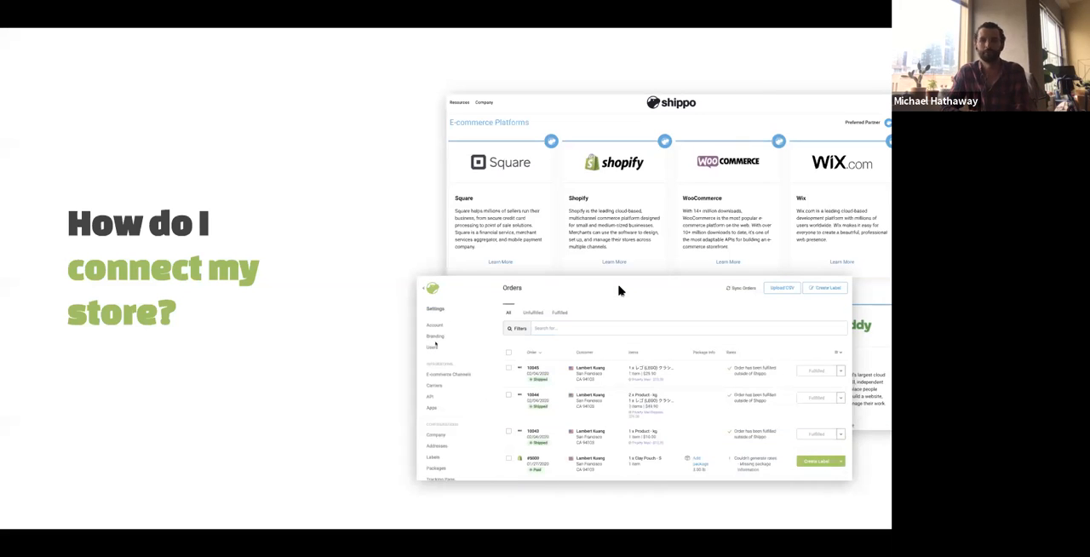
left_click(448, 375)
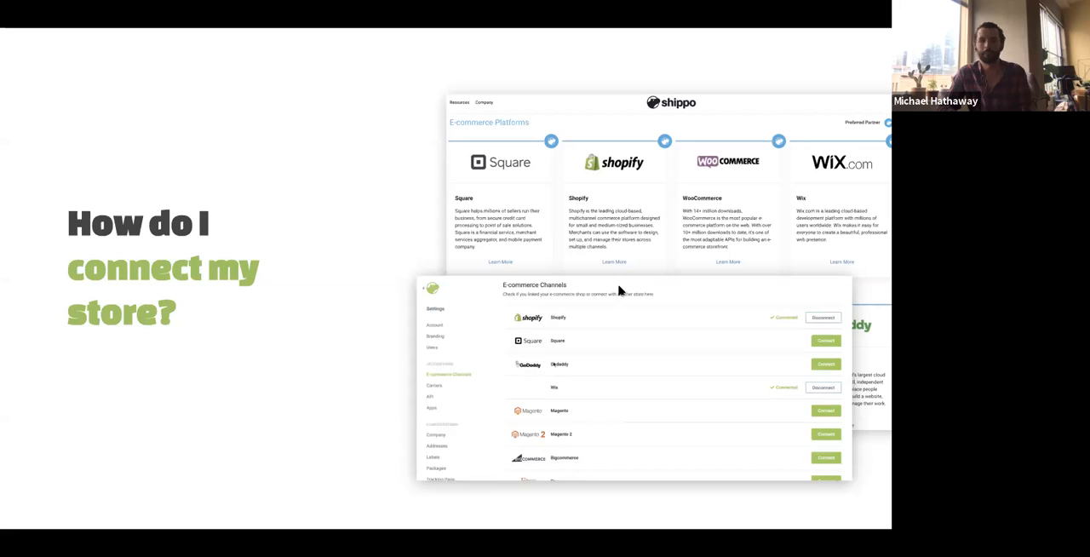
scroll("down", 3)
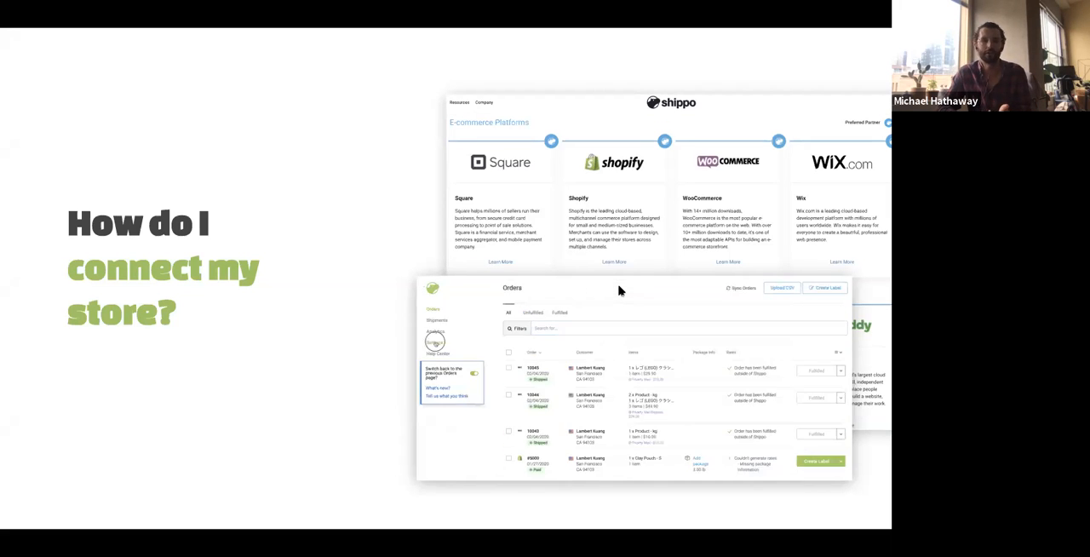
left_click(436, 333)
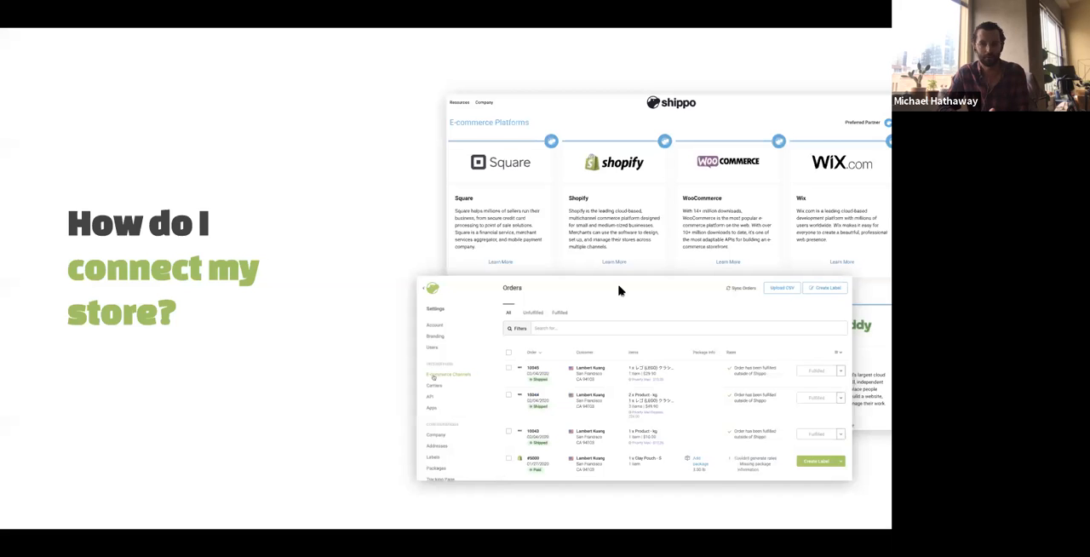
left_click(449, 375)
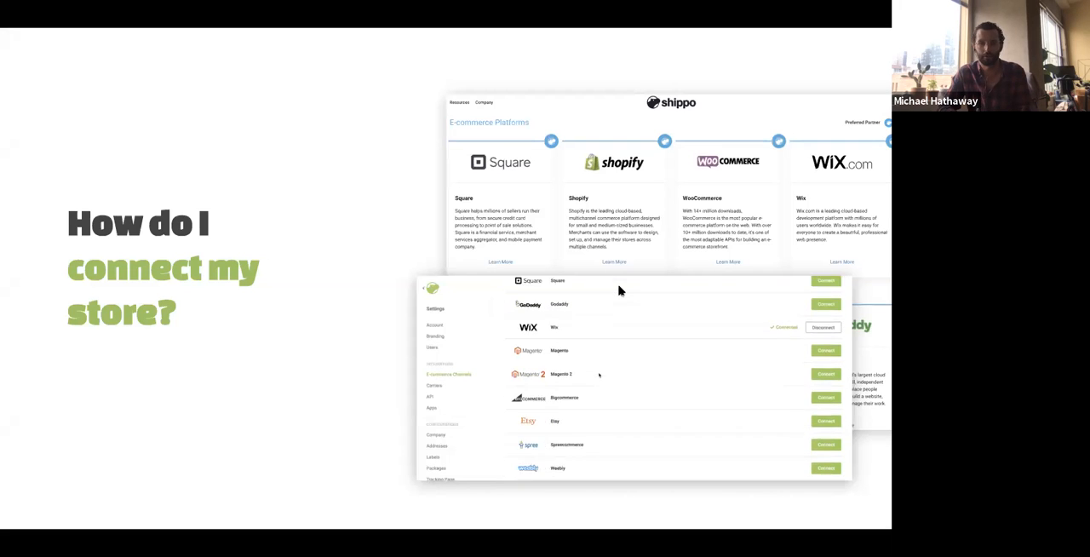
scroll("down", 3)
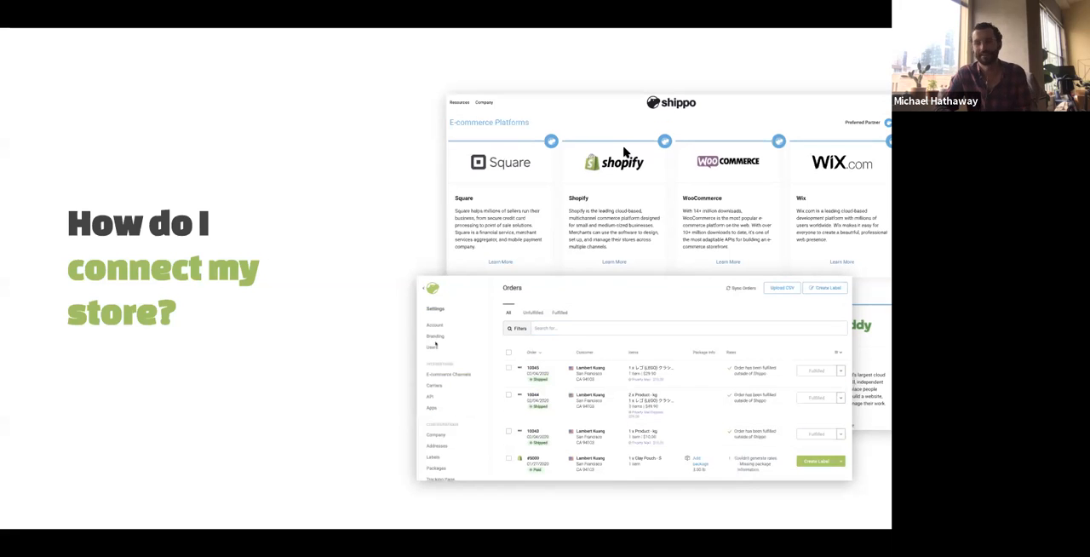
left_click(450, 375)
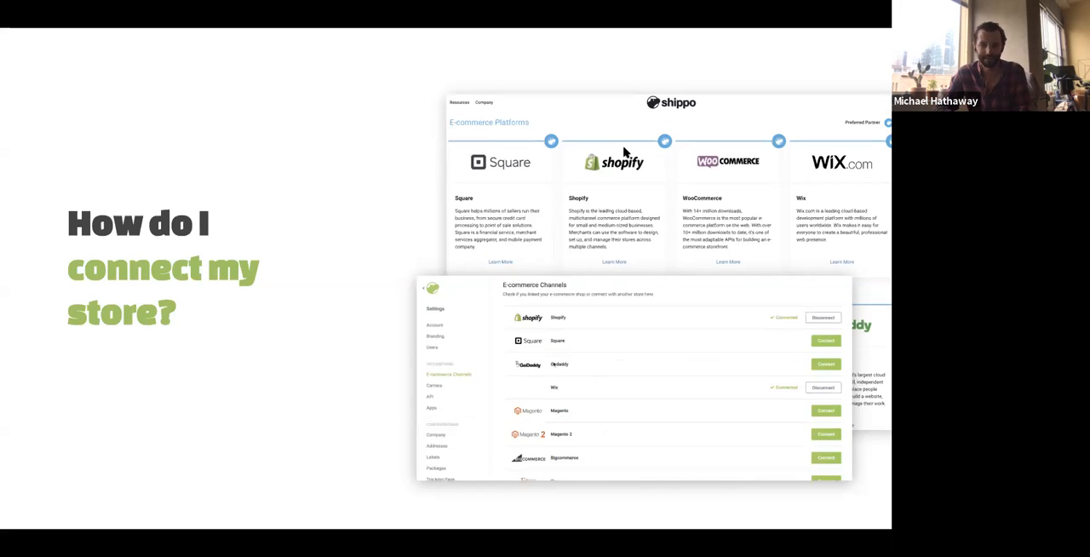
scroll("down", 3)
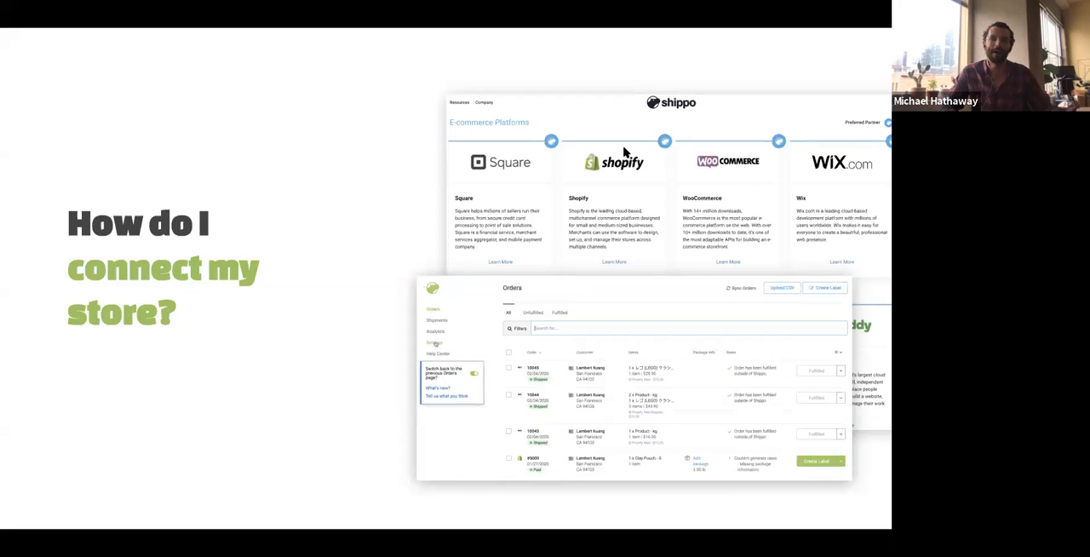
left_click(435, 345)
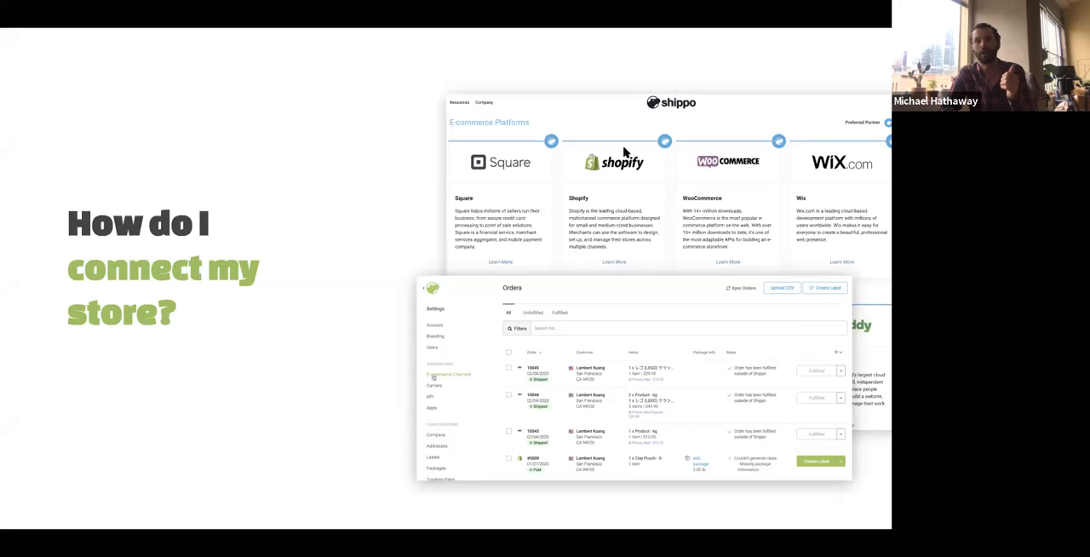
left_click(450, 375)
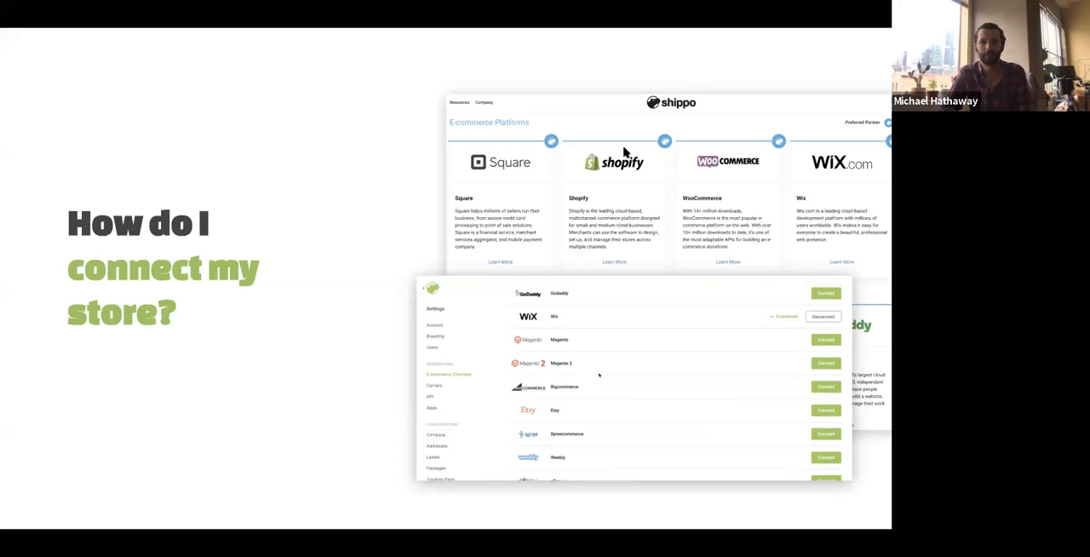
scroll("down", 3)
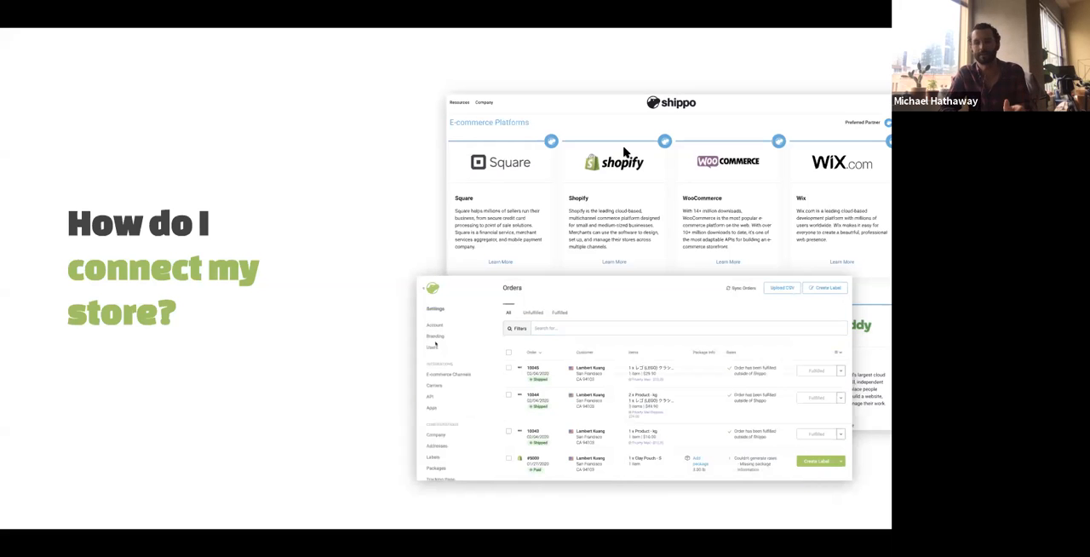
left_click(448, 375)
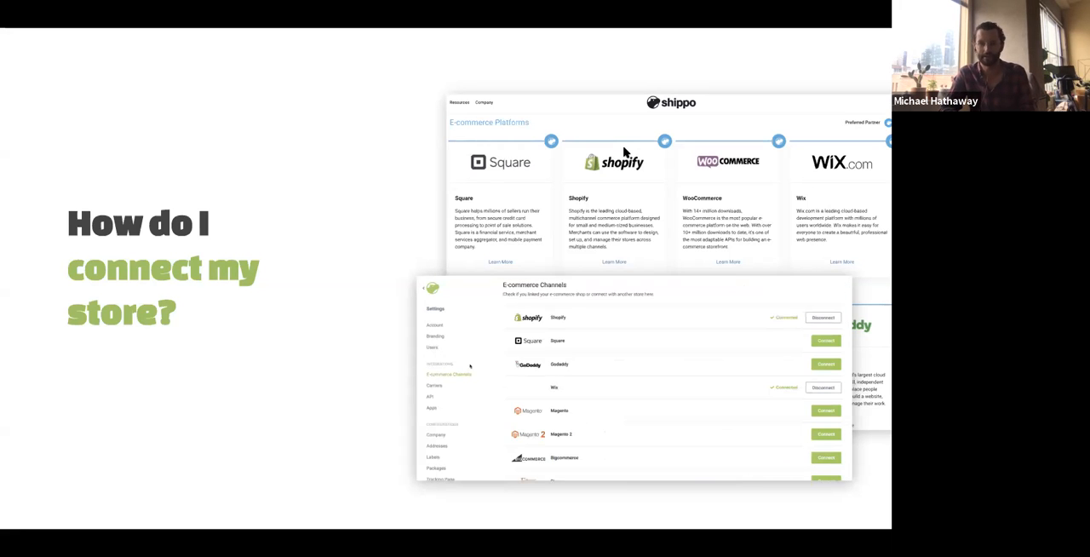
scroll("down", 3)
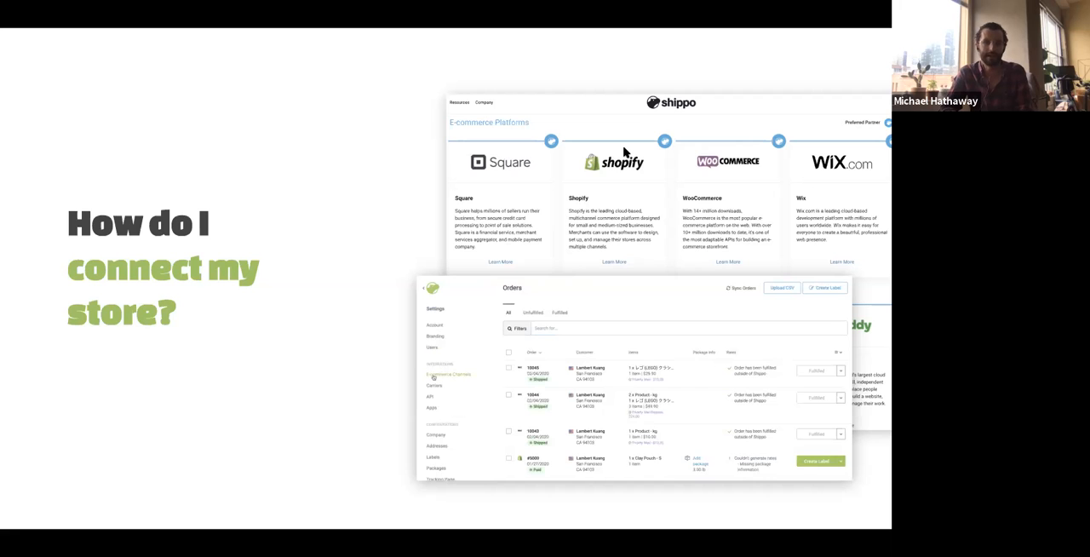
left_click(448, 375)
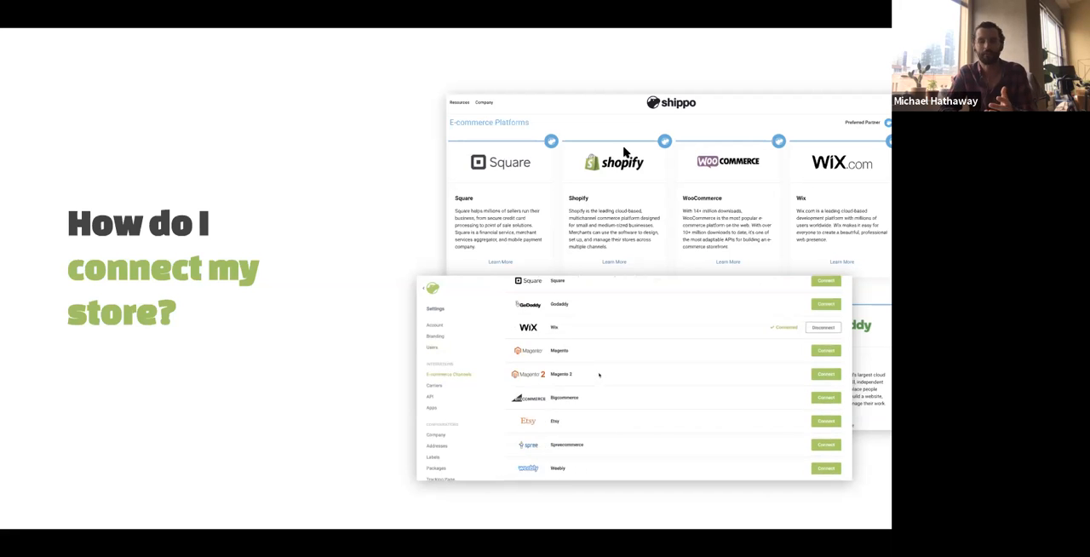
scroll("down", 3)
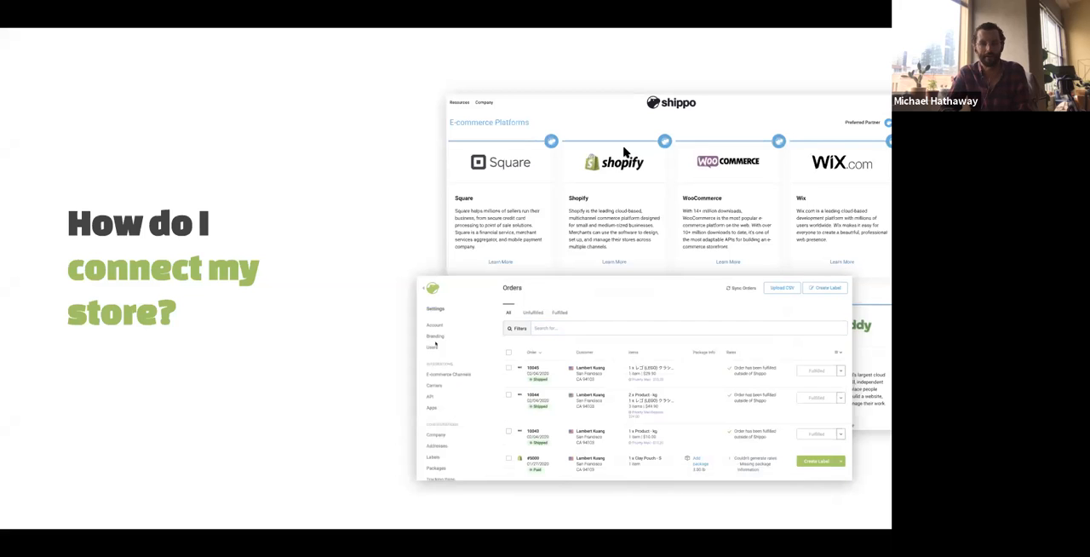
left_click(450, 375)
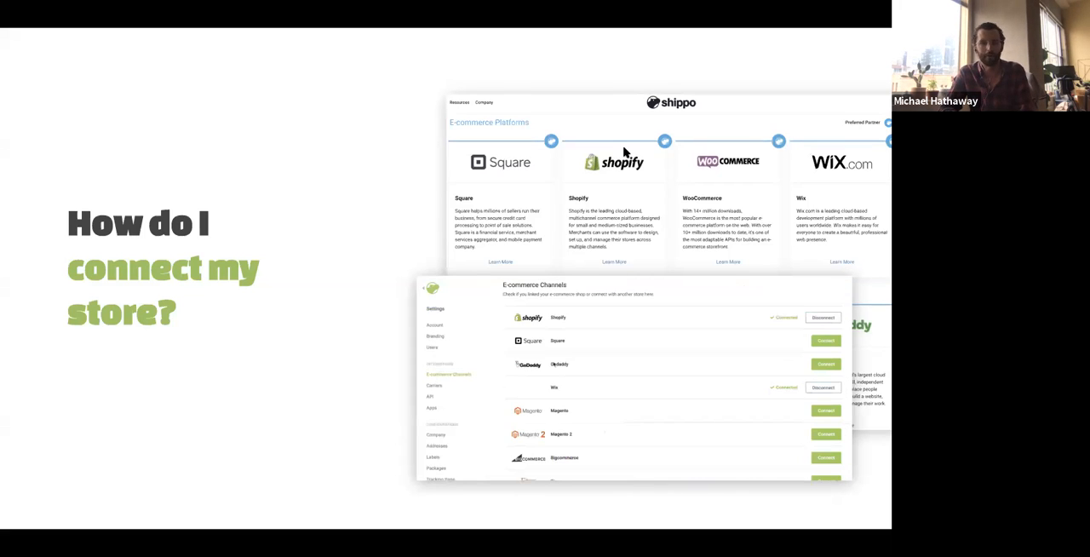
scroll("down", 3)
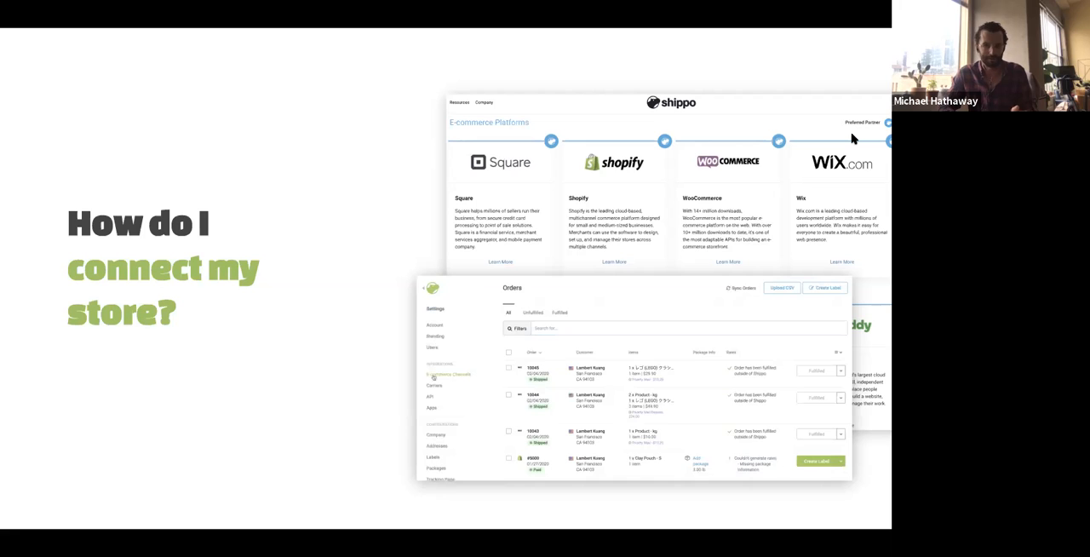
left_click(449, 374)
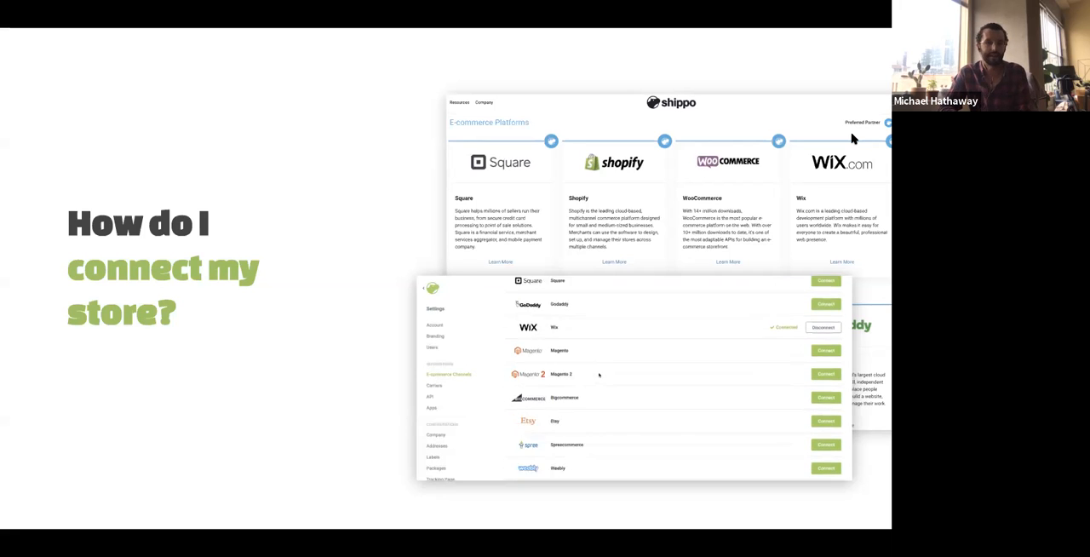
scroll("down", 3)
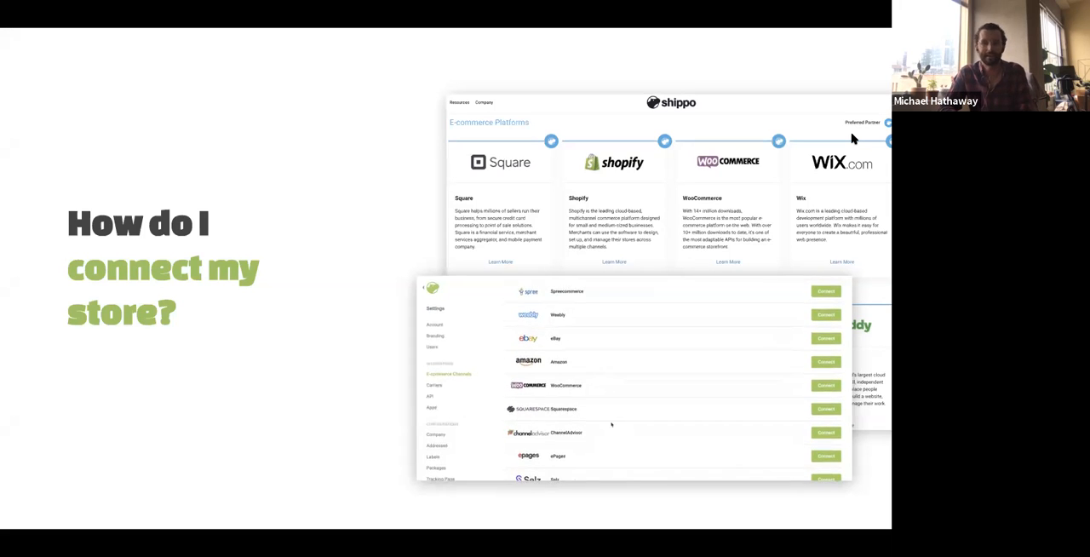
left_click(433, 385)
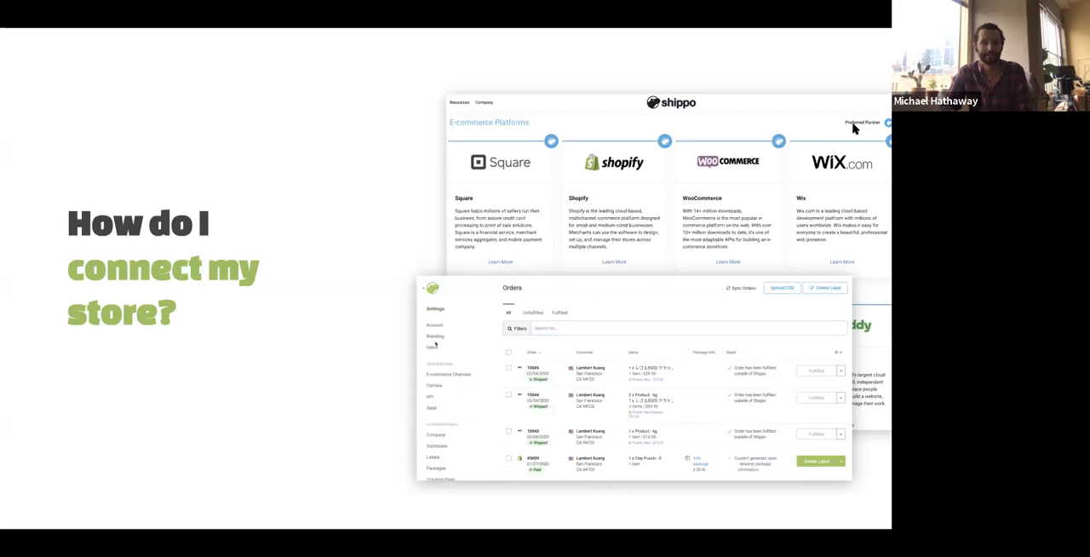
left_click(450, 375)
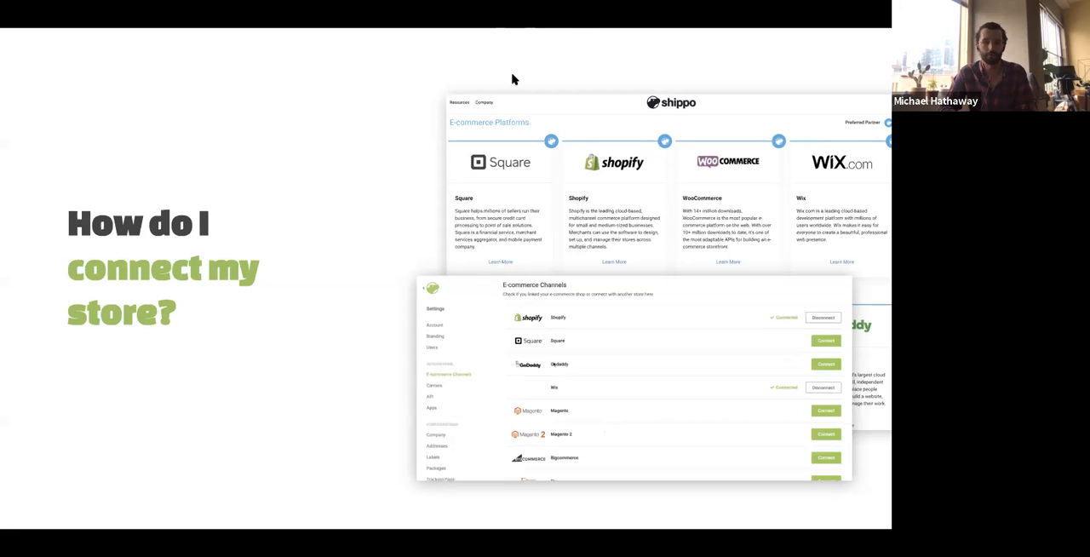
scroll("down", 3)
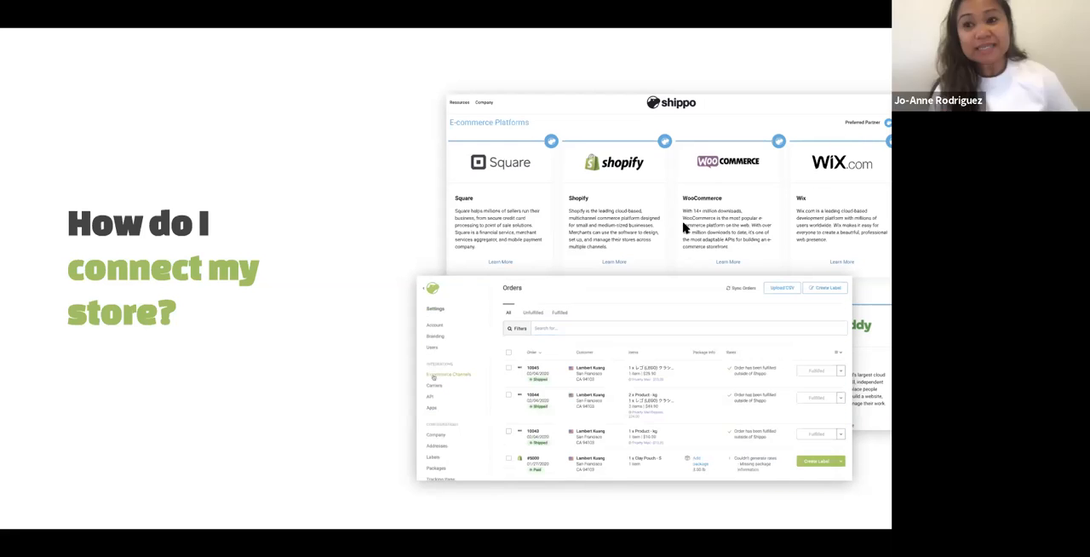
left_click(448, 375)
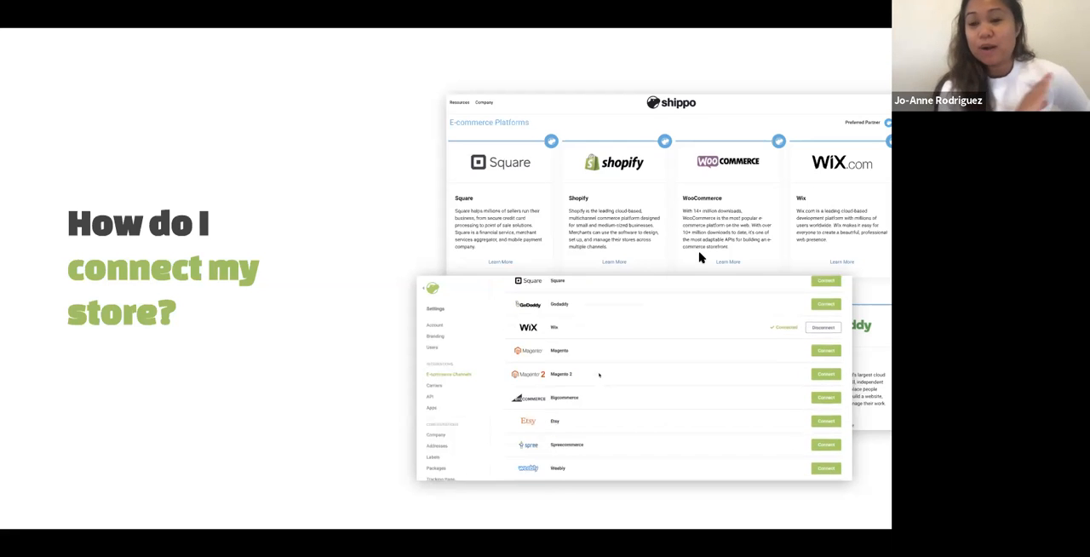
scroll("down", 3)
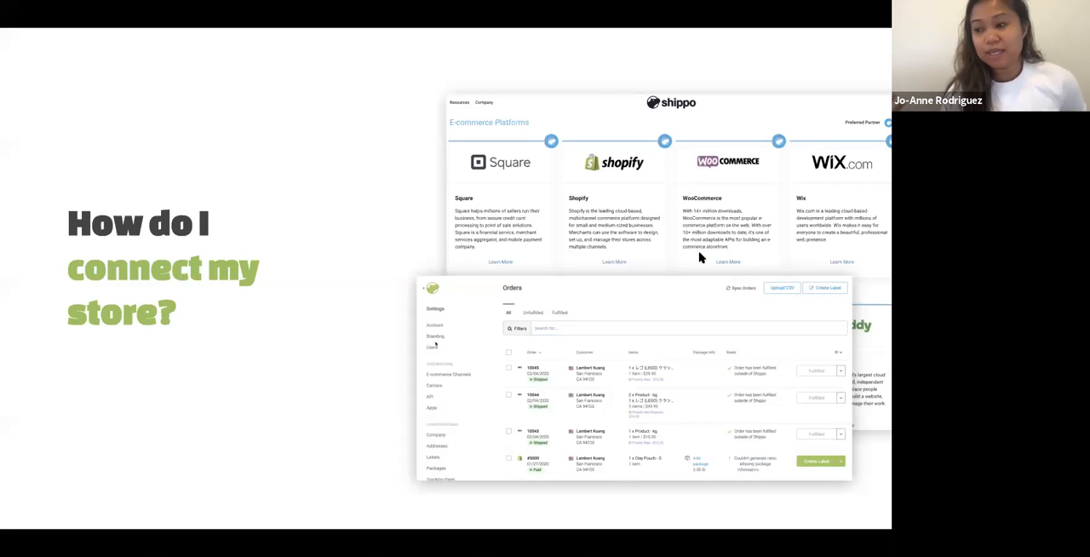
left_click(450, 374)
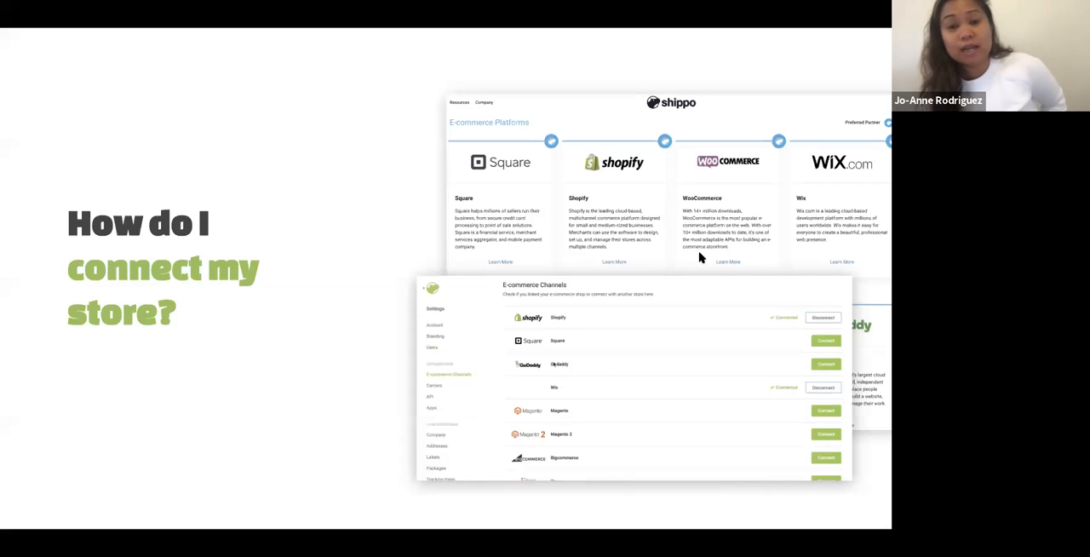
scroll("down", 3)
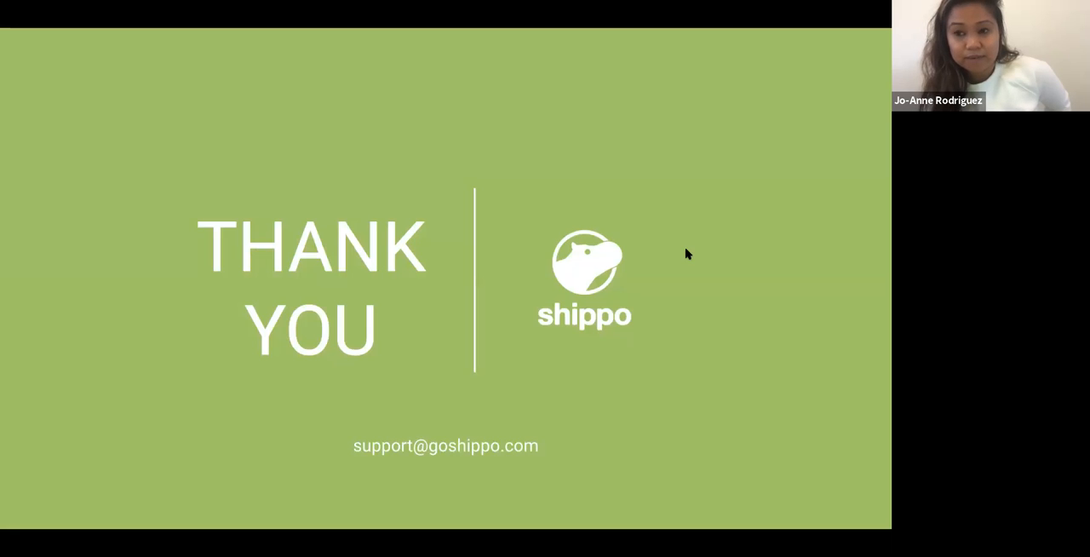
mouse_move(687, 255)
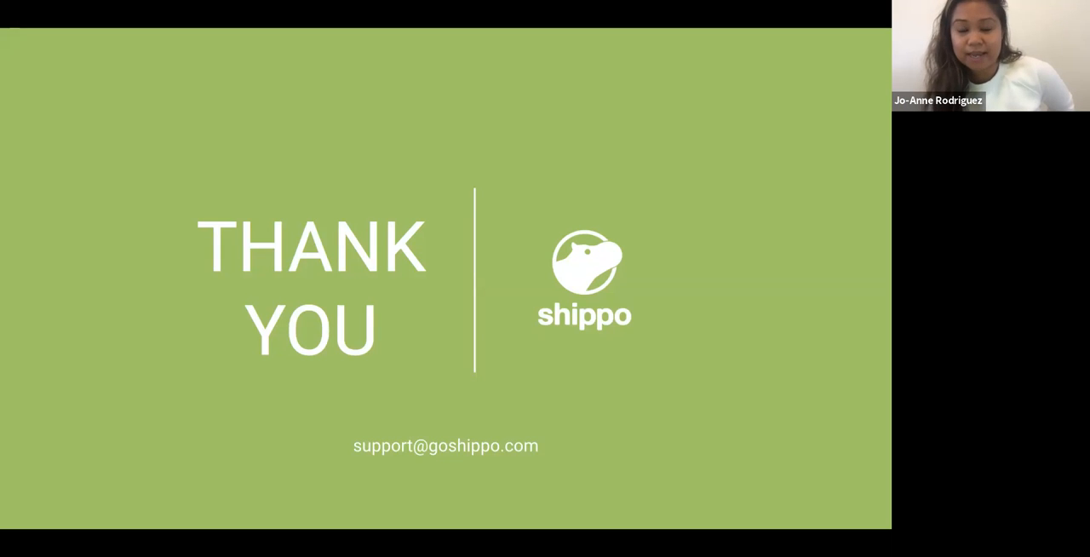
mouse_move(685, 255)
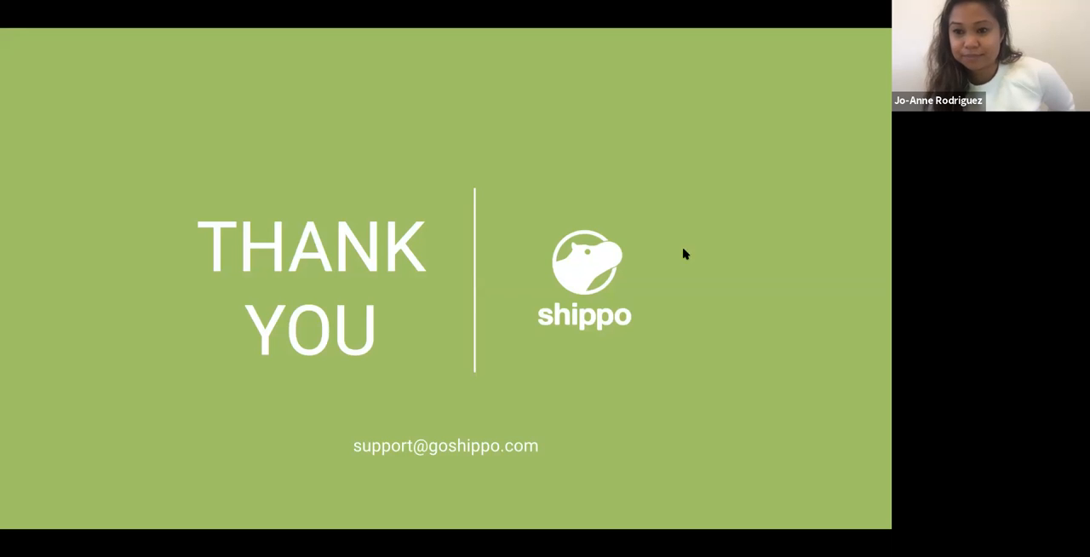
mouse_move(807, 167)
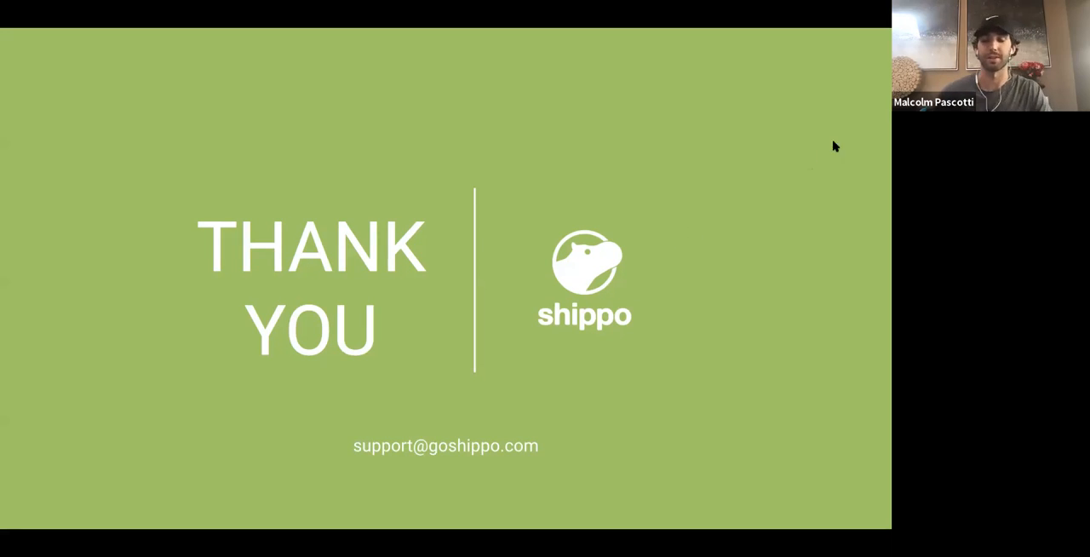
mouse_move(763, 123)
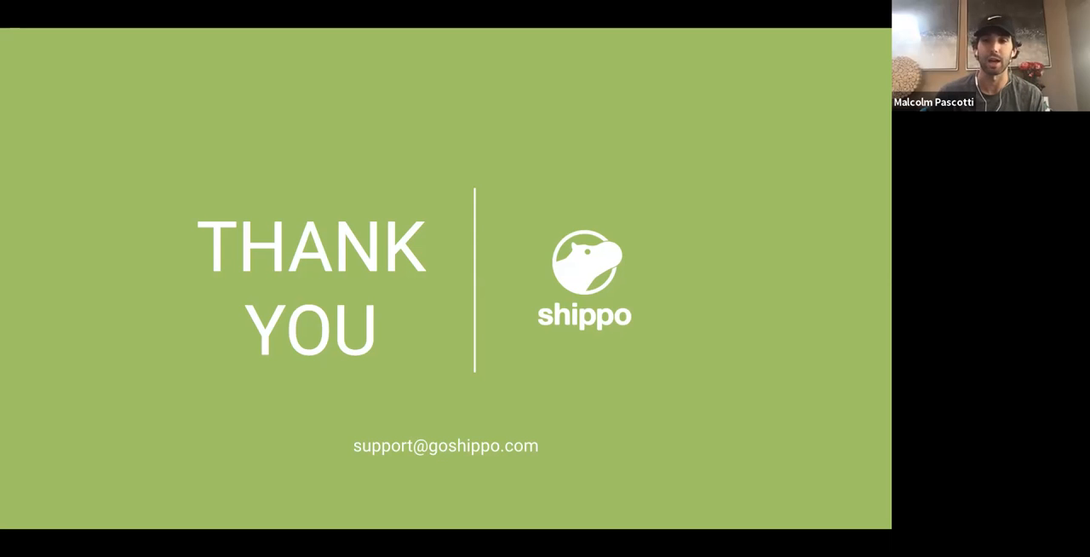
mouse_move(725, 146)
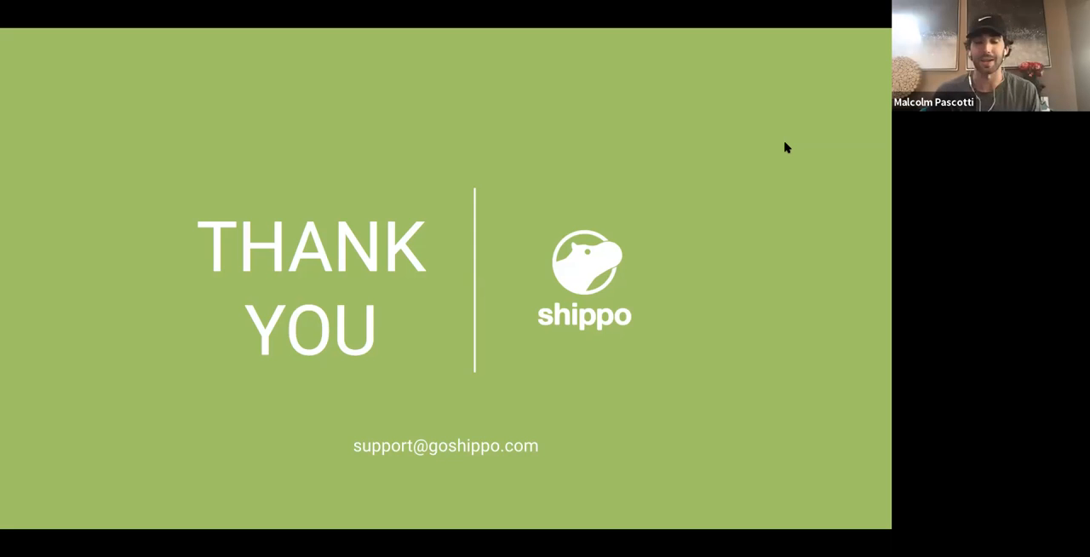
mouse_move(608, 330)
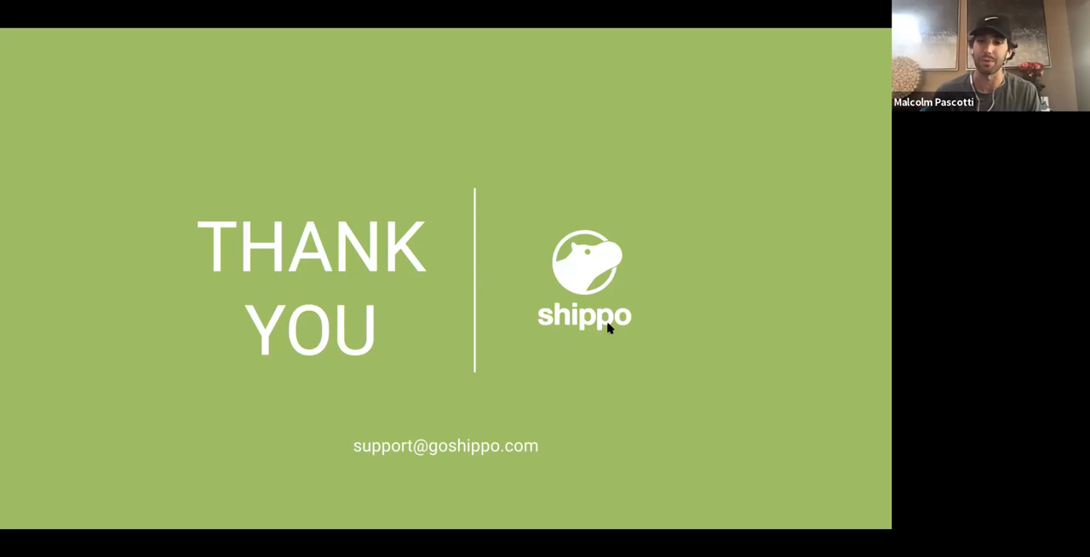